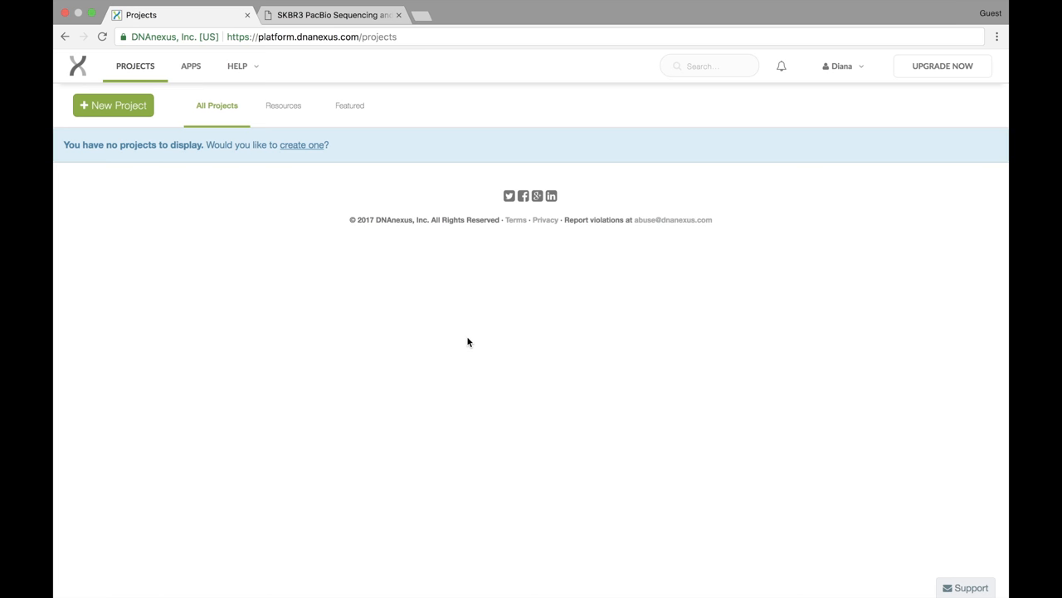
mouse_move(270, 258)
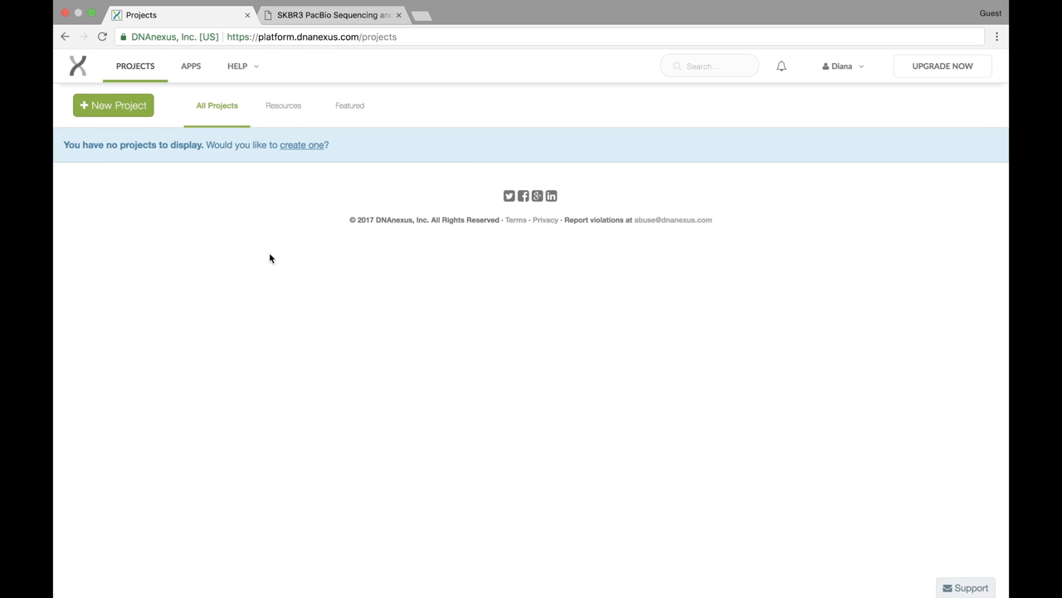
Step: Create project 'SKBR3' with the default billing account
click(113, 106)
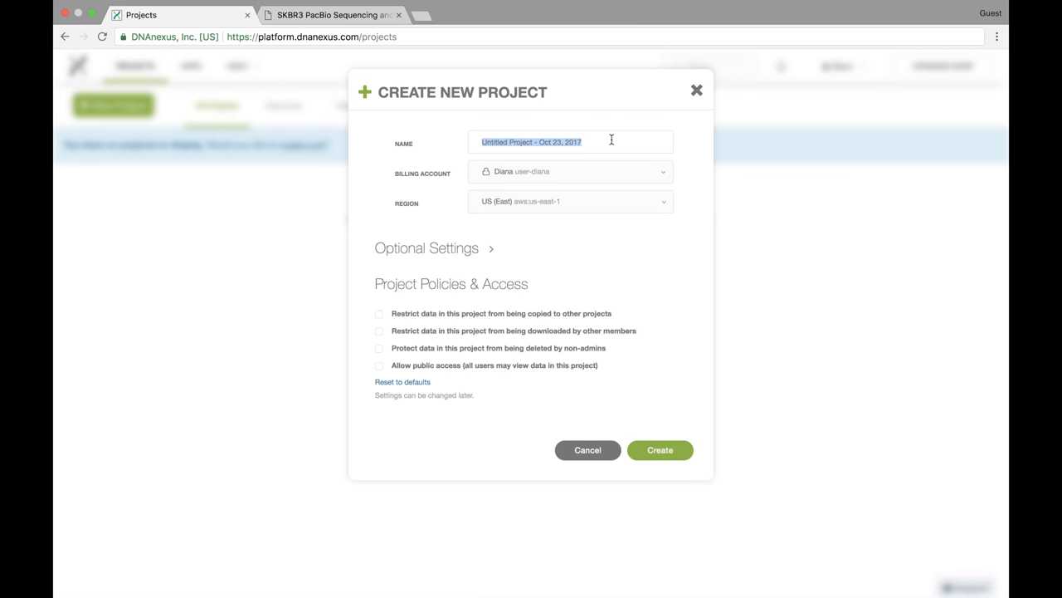
text(SKBR3)
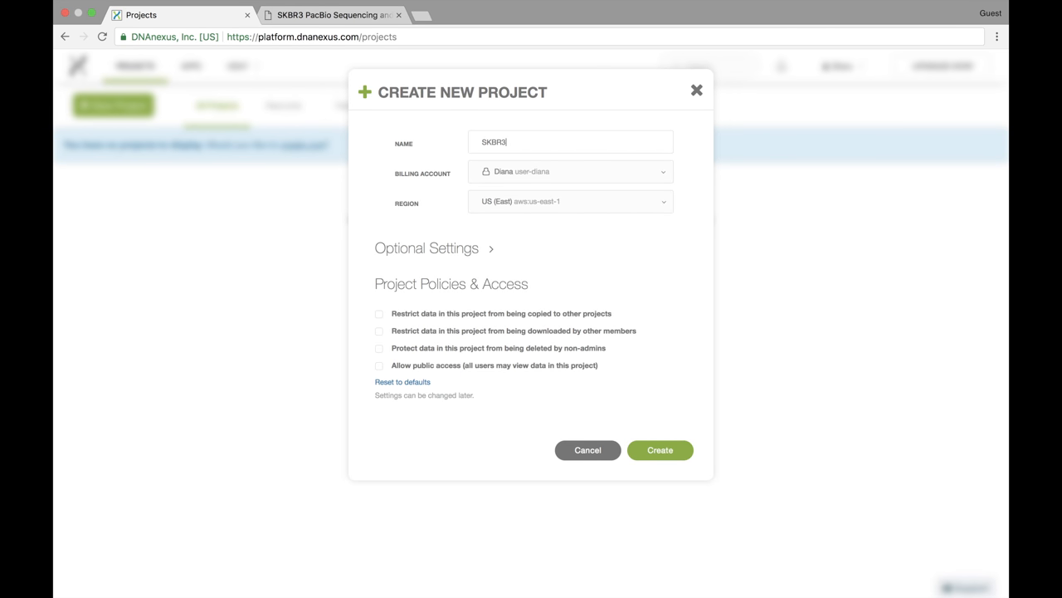
mouse_move(665, 224)
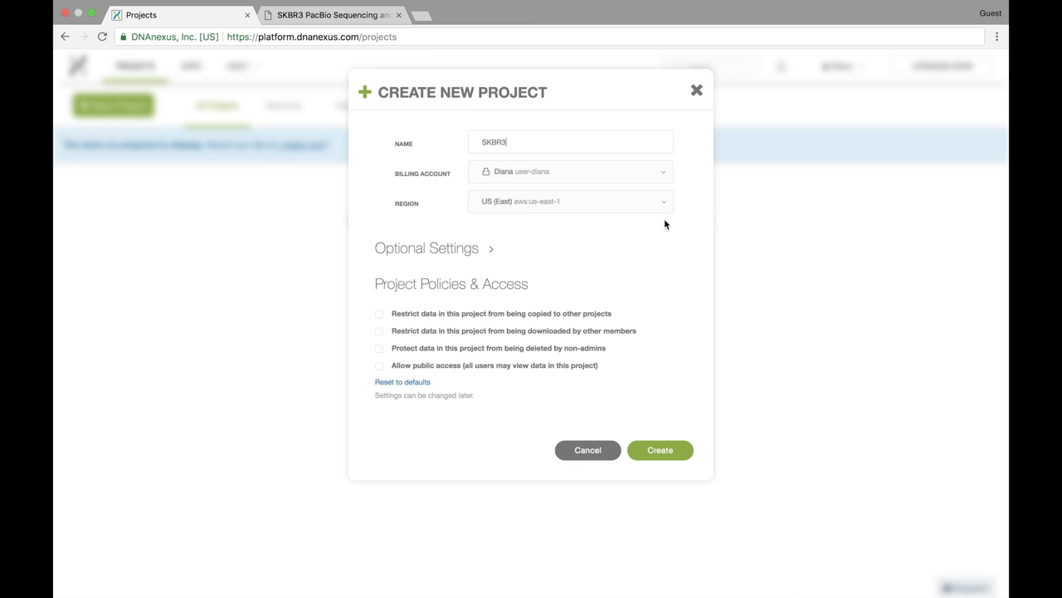
mouse_move(659, 177)
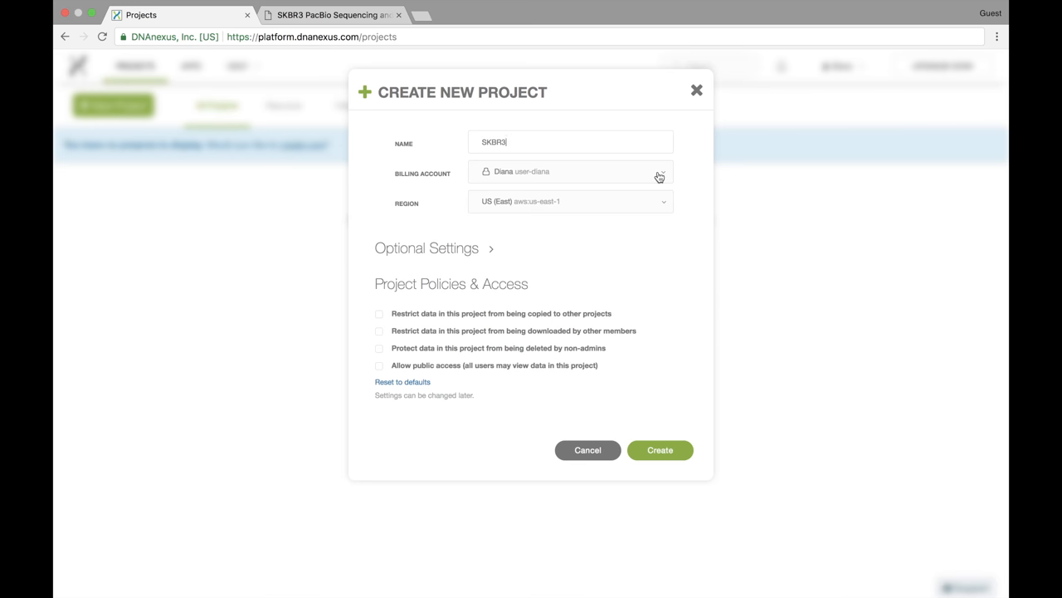
click(658, 172)
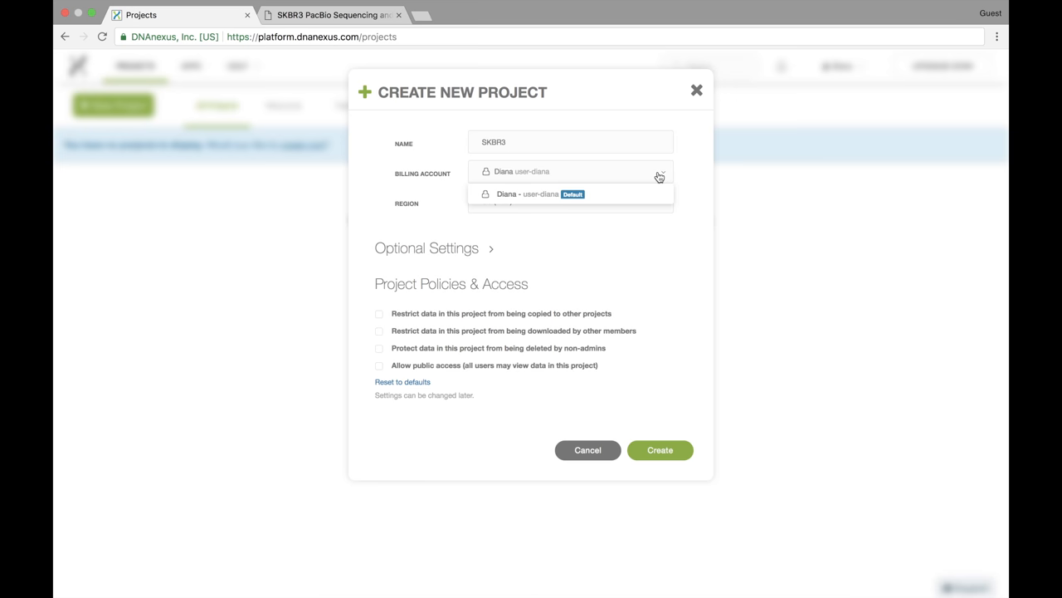
mouse_move(604, 199)
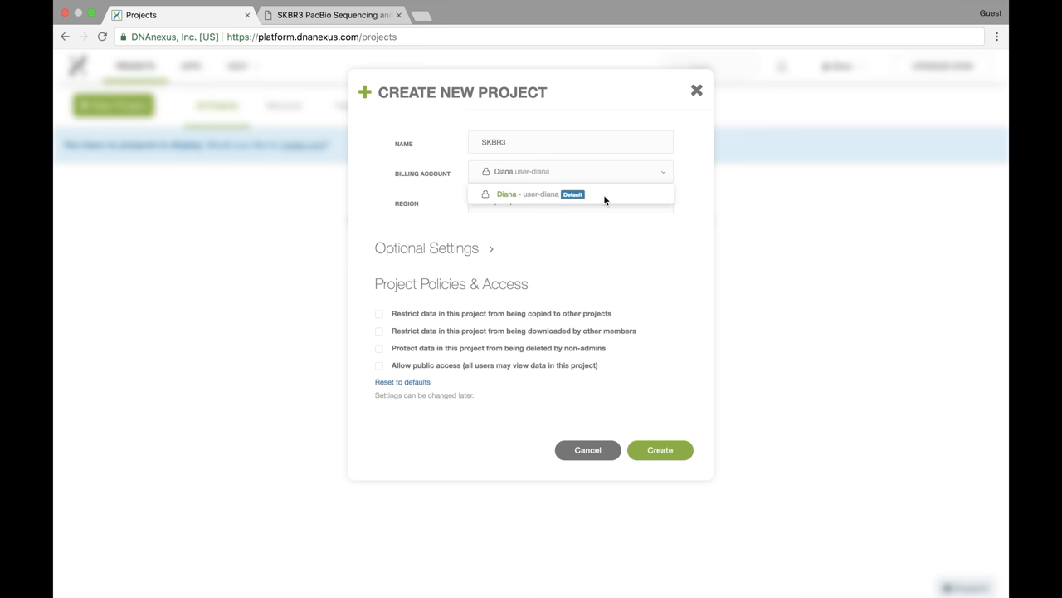
mouse_move(642, 242)
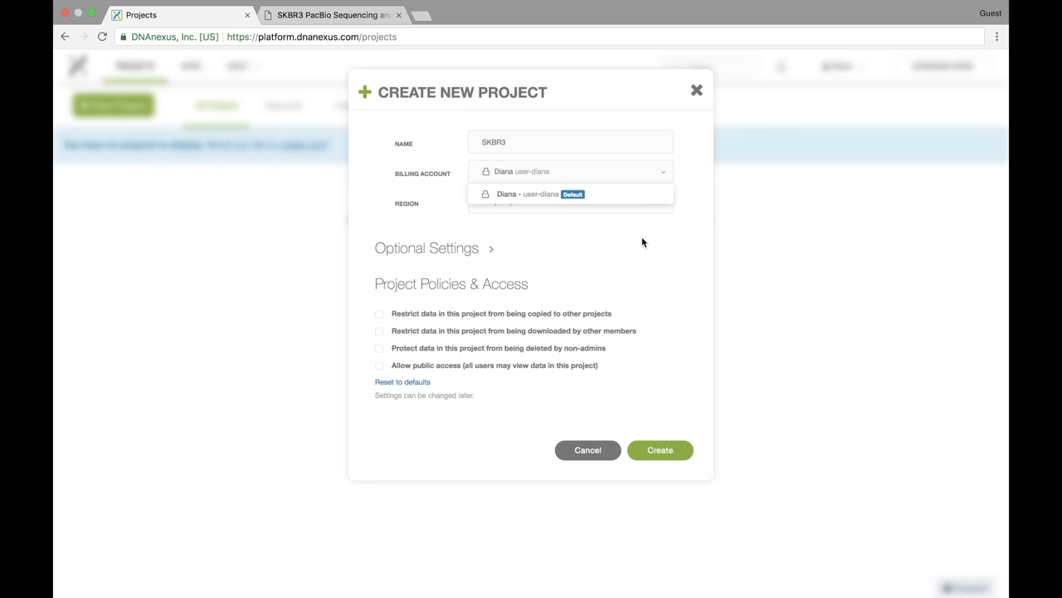
click(570, 193)
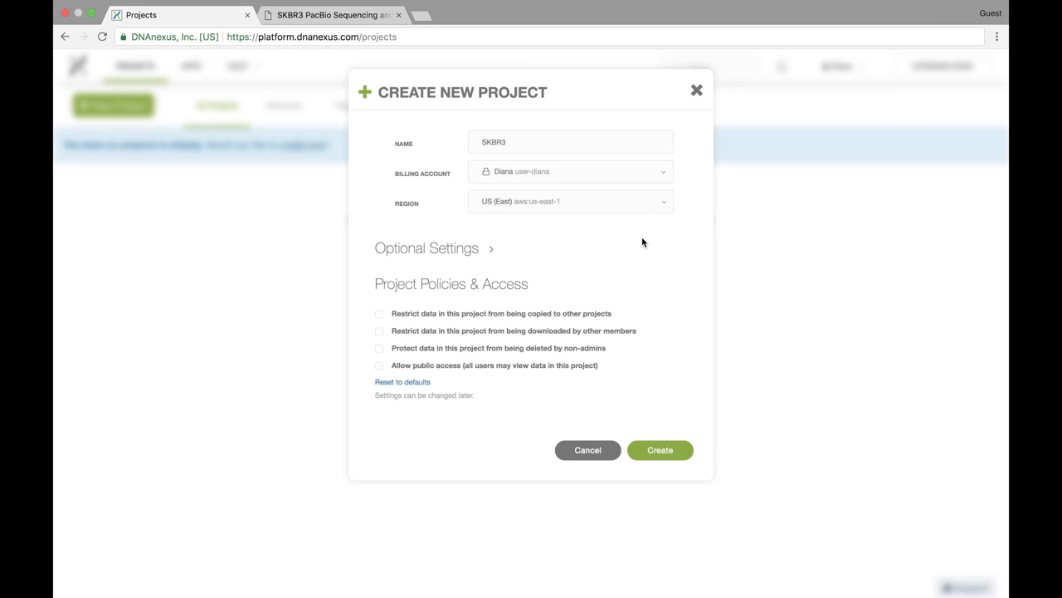
mouse_move(572, 240)
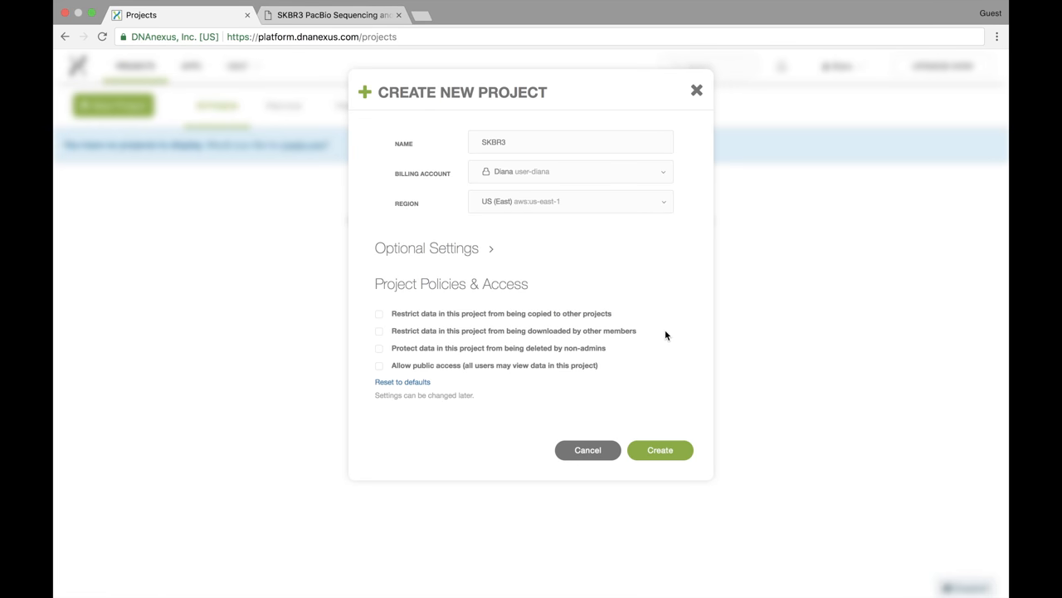
mouse_move(524, 368)
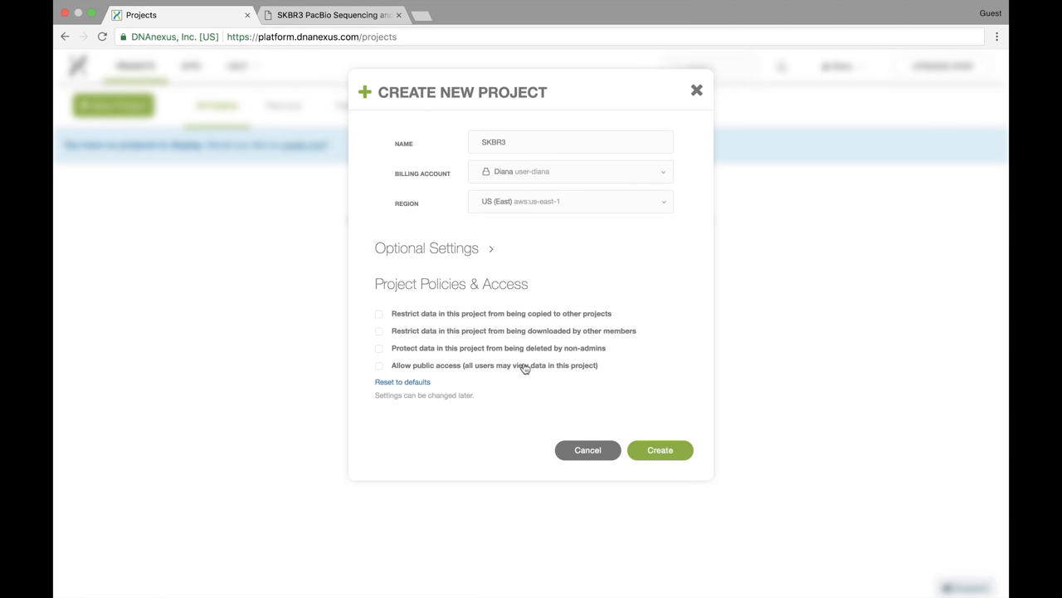
mouse_move(601, 340)
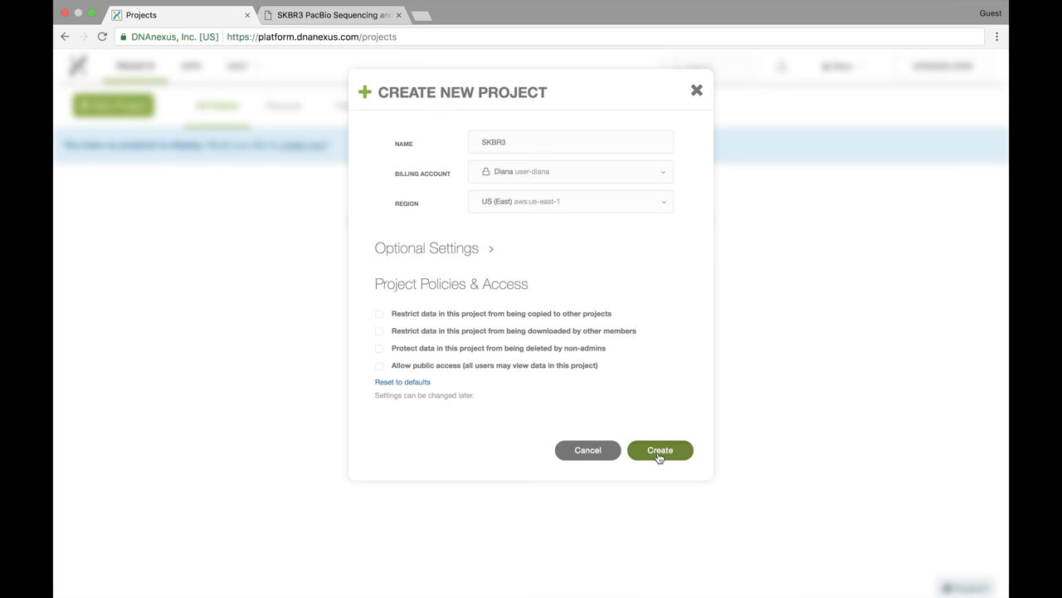
click(660, 450)
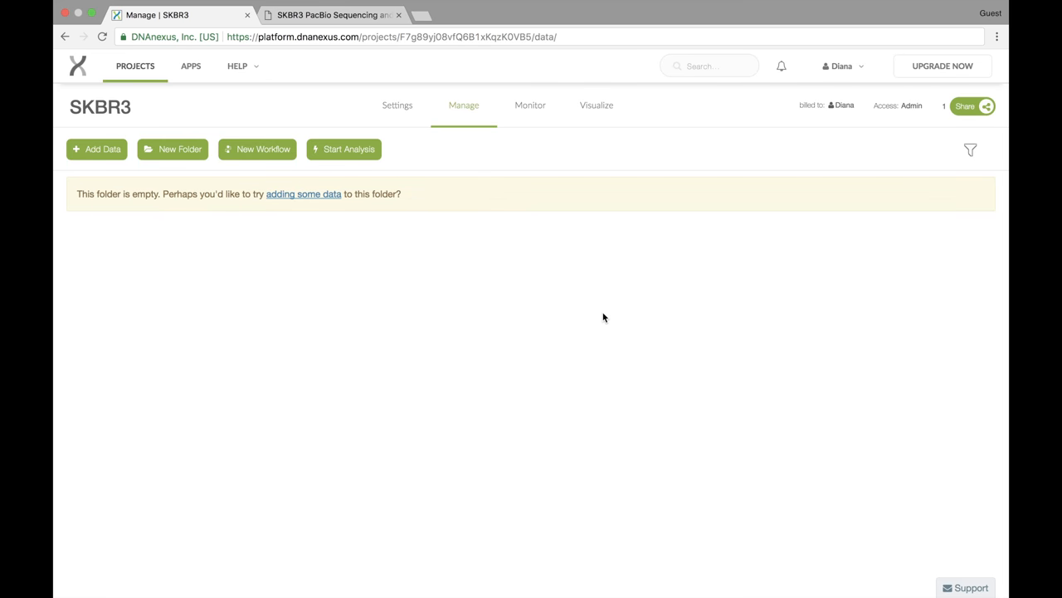
mouse_move(427, 138)
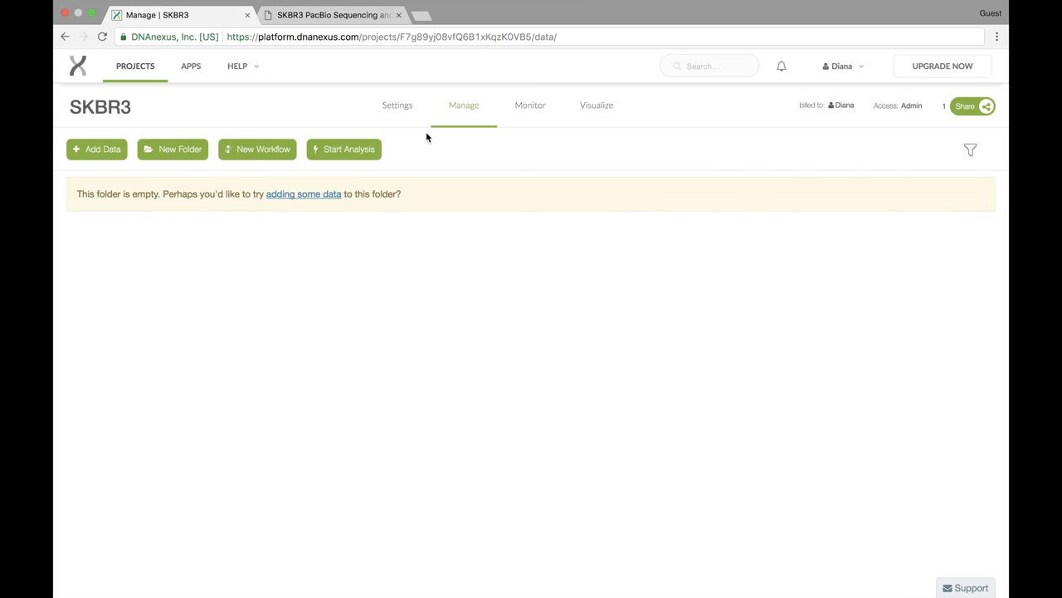
click(396, 104)
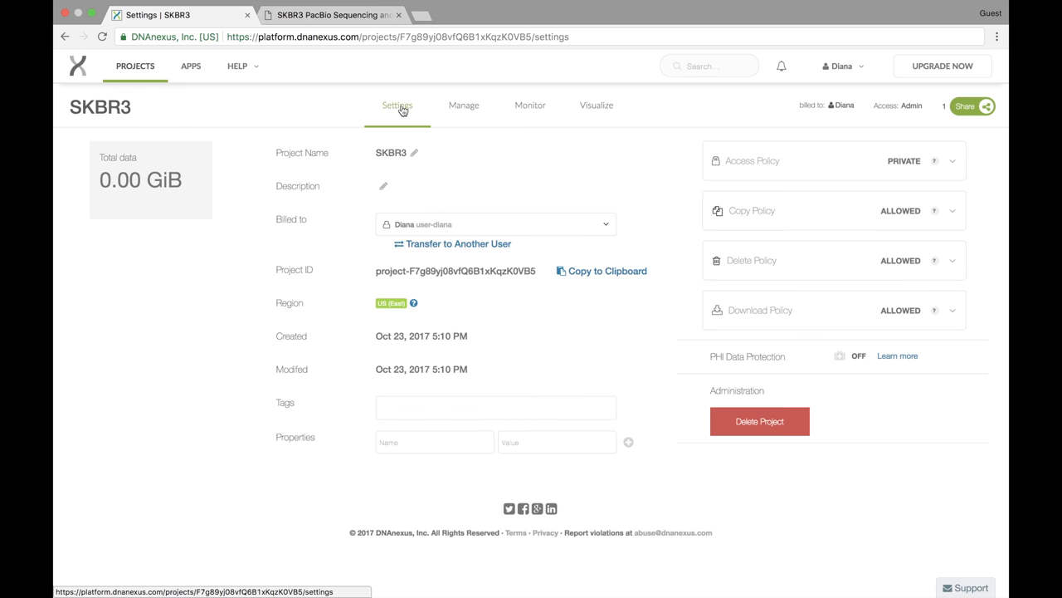
mouse_move(649, 149)
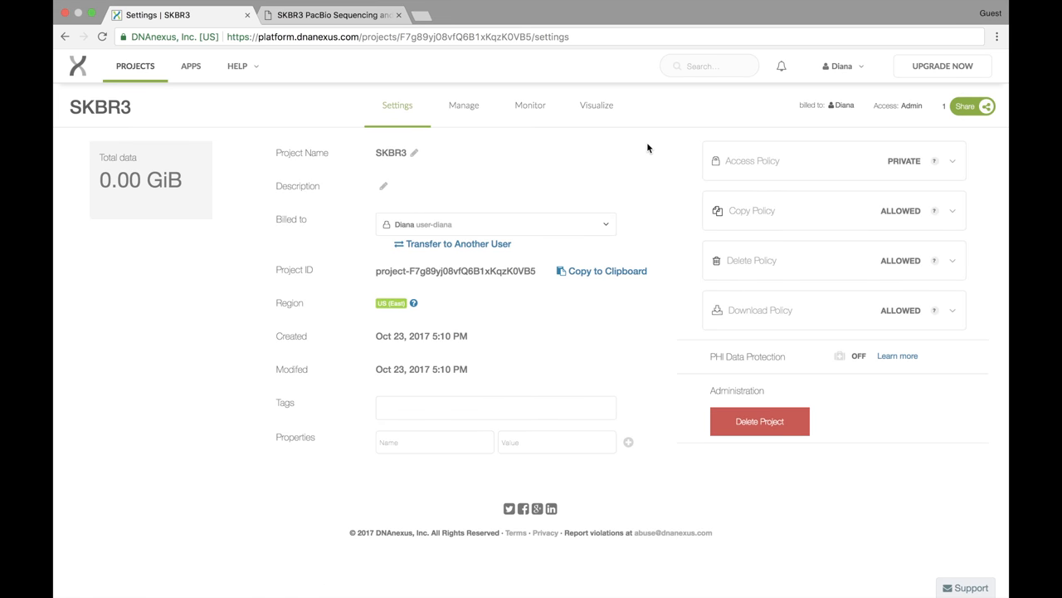
mouse_move(866, 181)
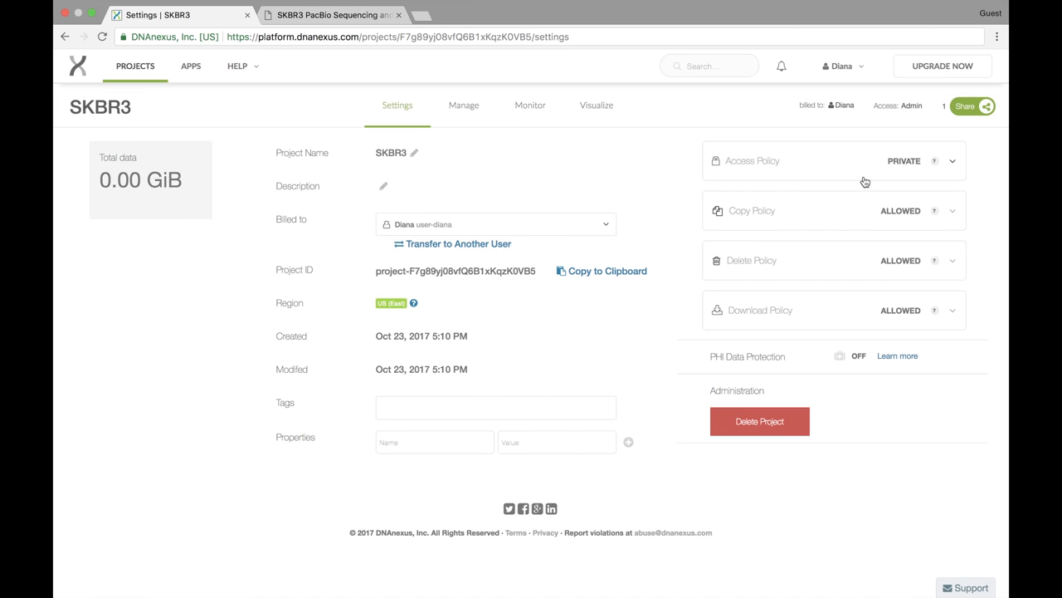
mouse_move(934, 161)
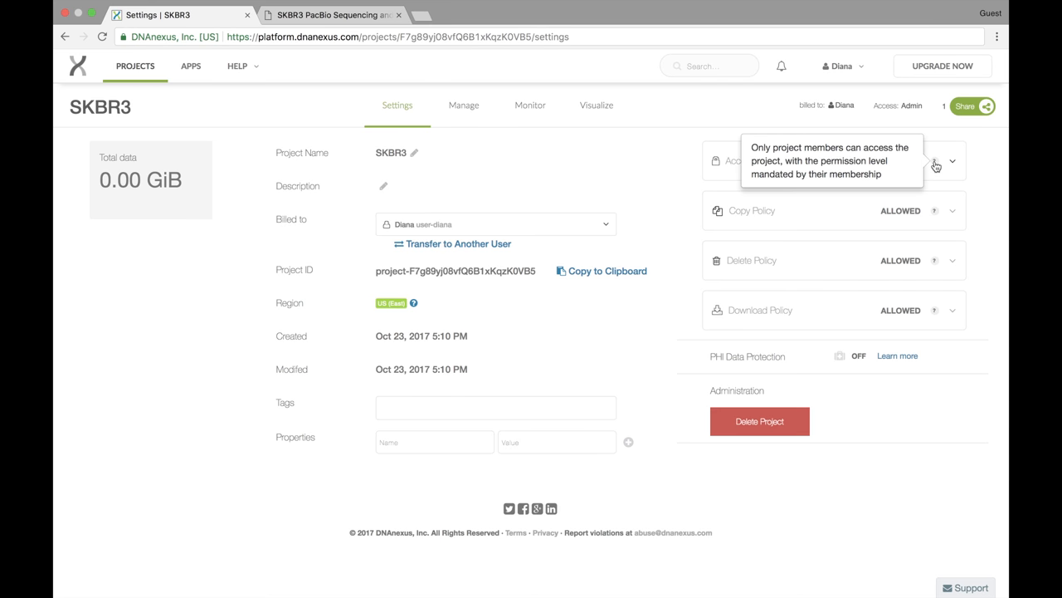
mouse_move(685, 217)
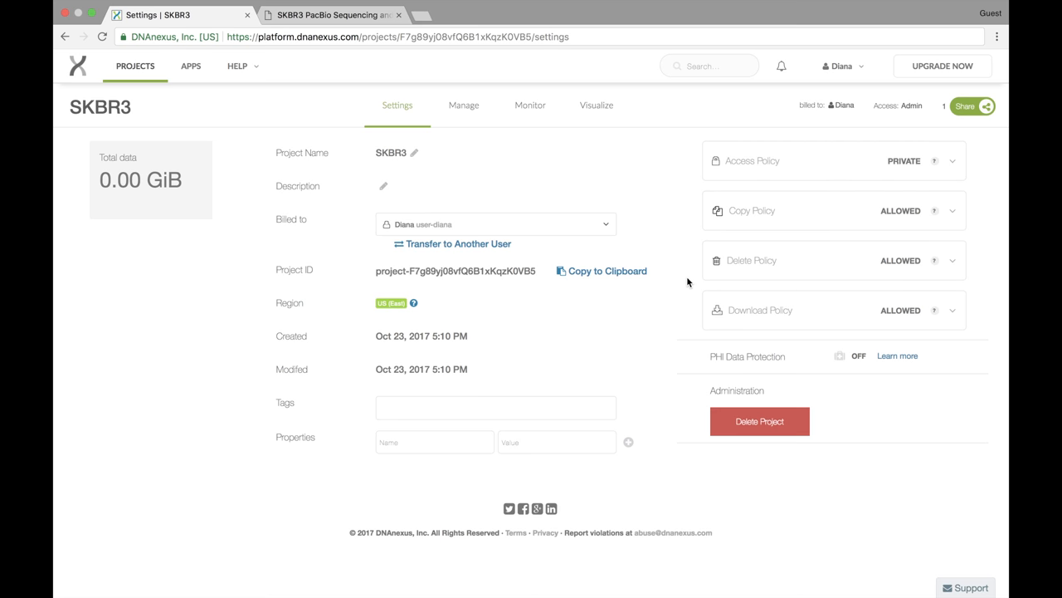
mouse_move(684, 294)
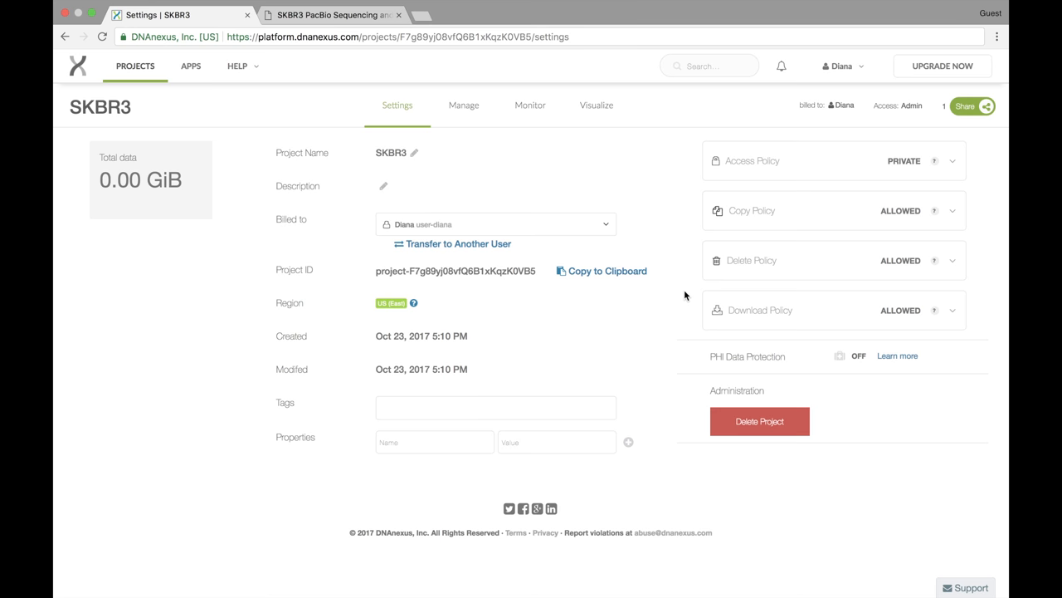
mouse_move(294, 184)
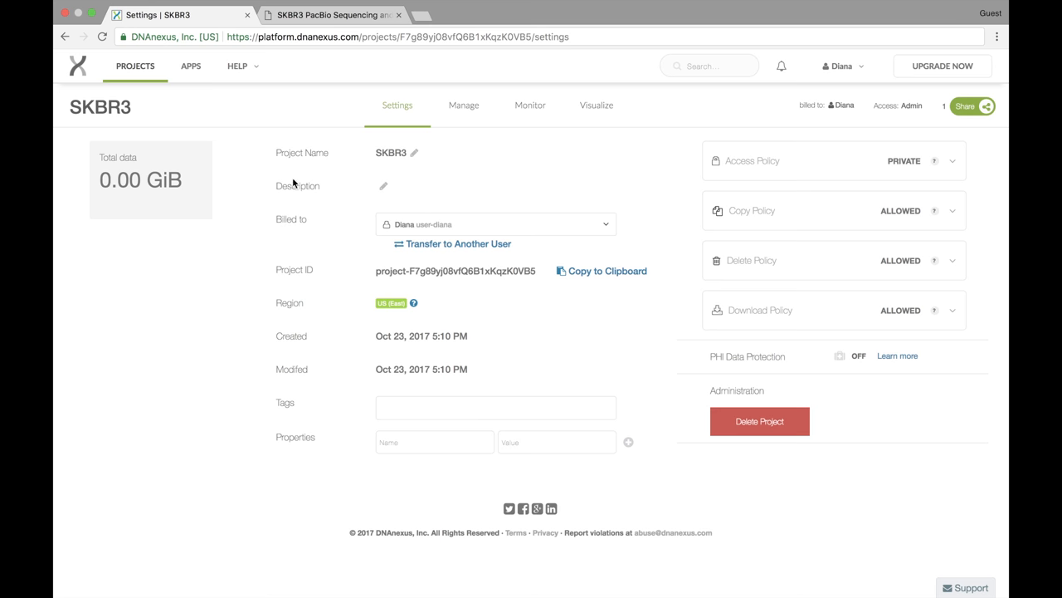
mouse_move(607, 226)
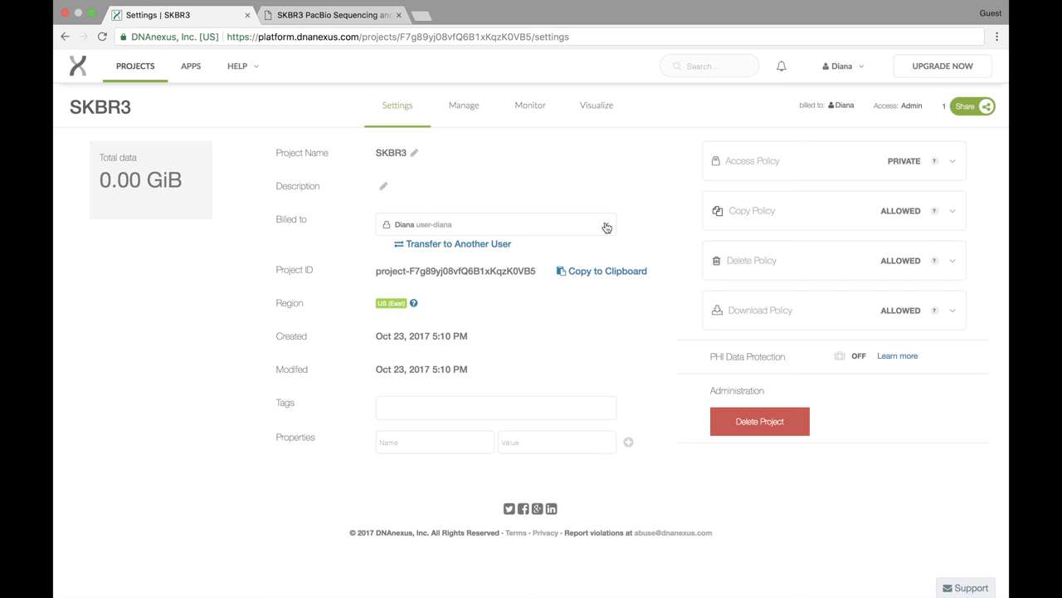
click(606, 224)
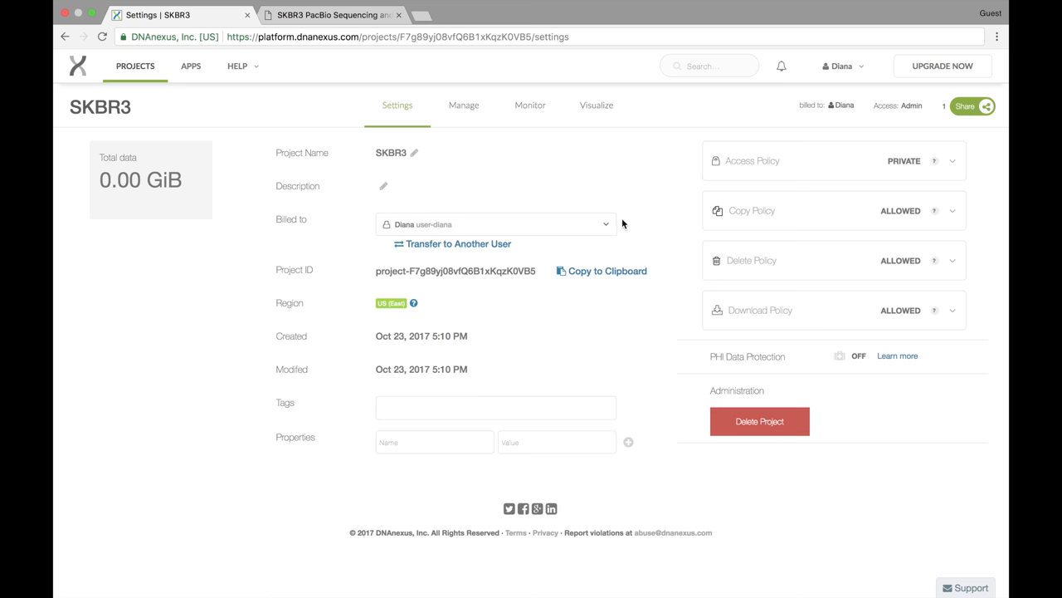
mouse_move(627, 229)
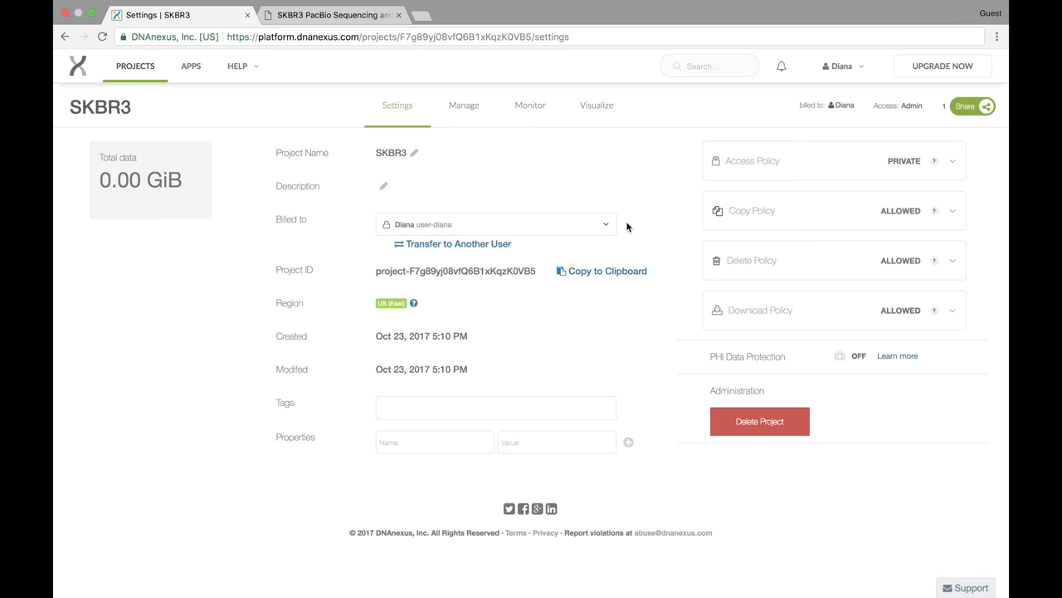
mouse_move(619, 188)
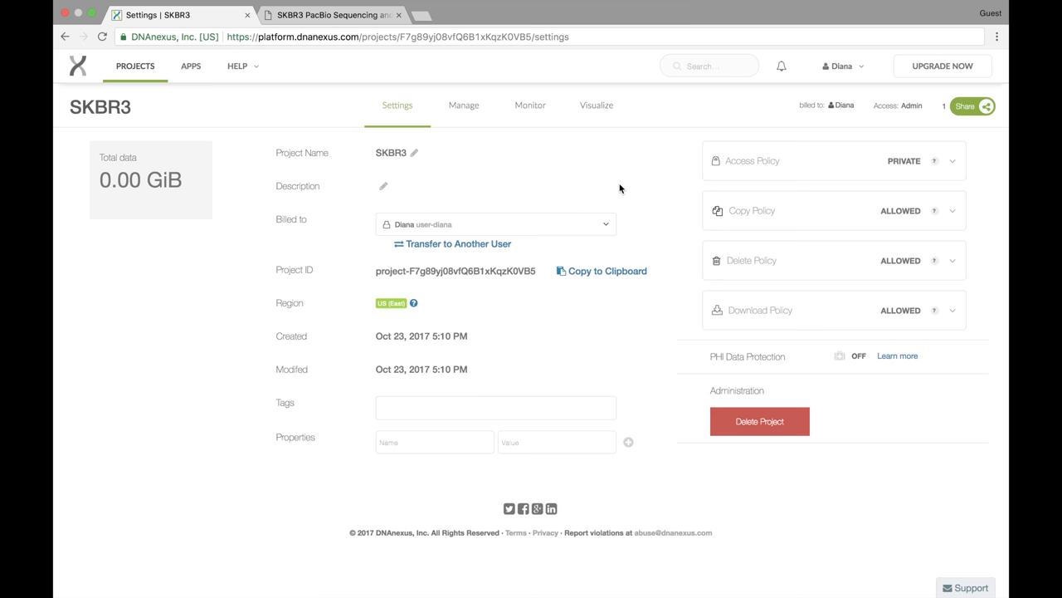
click(463, 105)
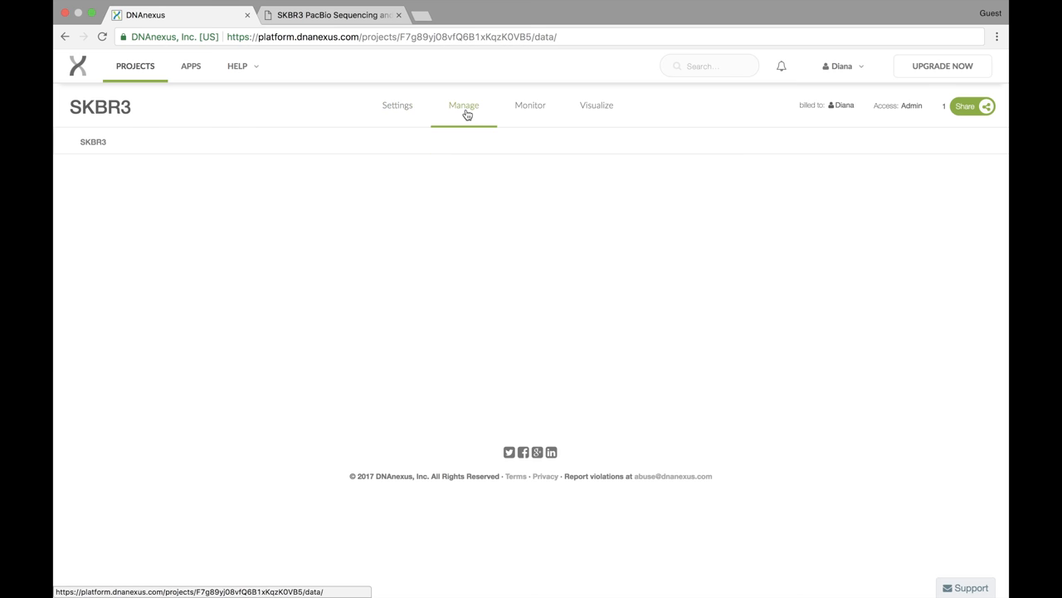
click(463, 105)
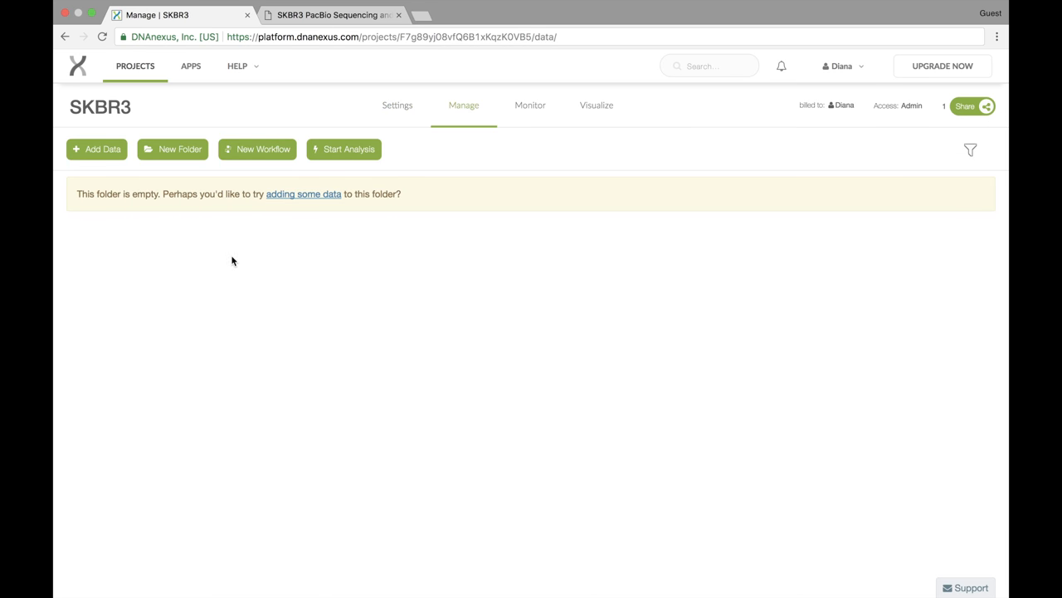
mouse_move(103, 150)
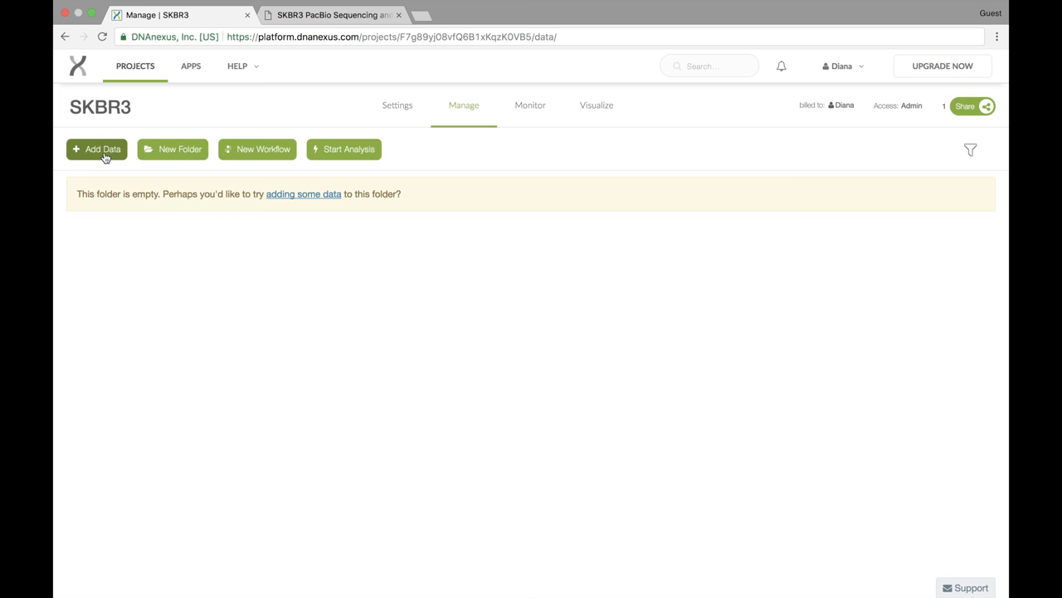
Step: Open the Add Data dialog on the SKBR3 project
click(96, 150)
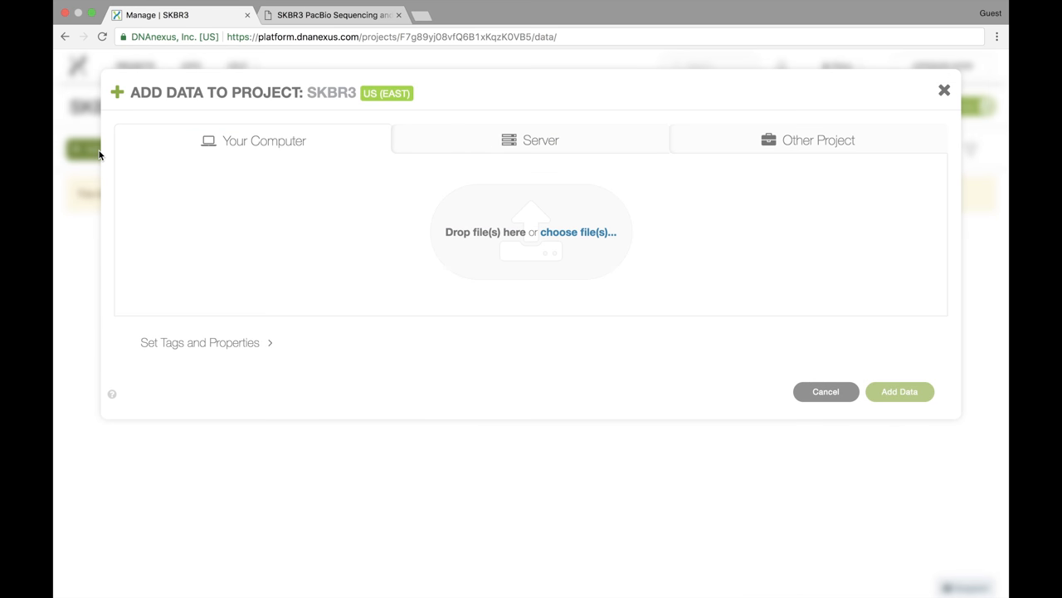
mouse_move(360, 211)
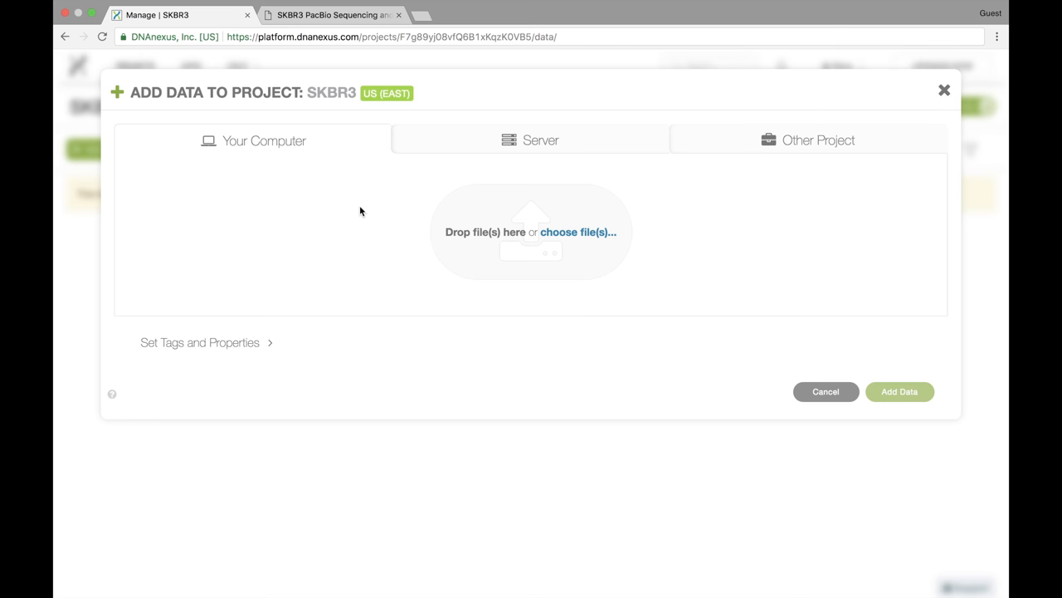
mouse_move(400, 179)
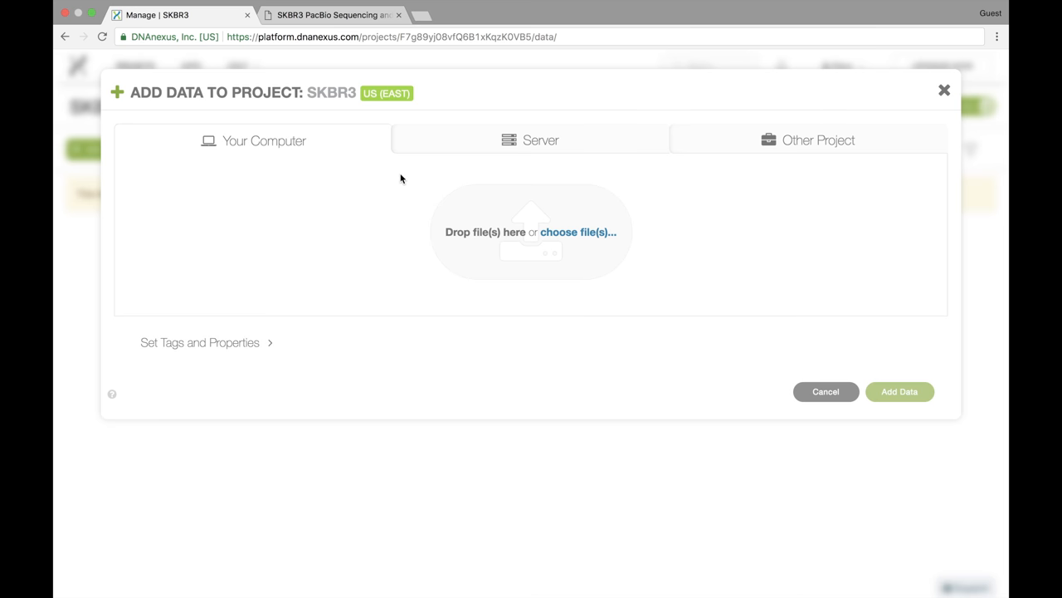
mouse_move(501, 255)
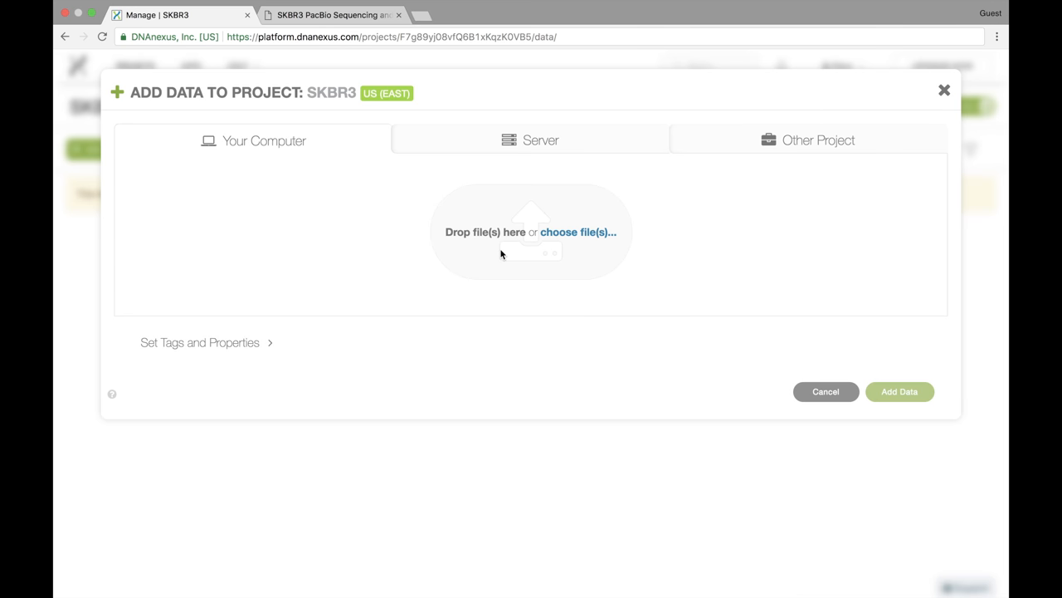
mouse_move(508, 201)
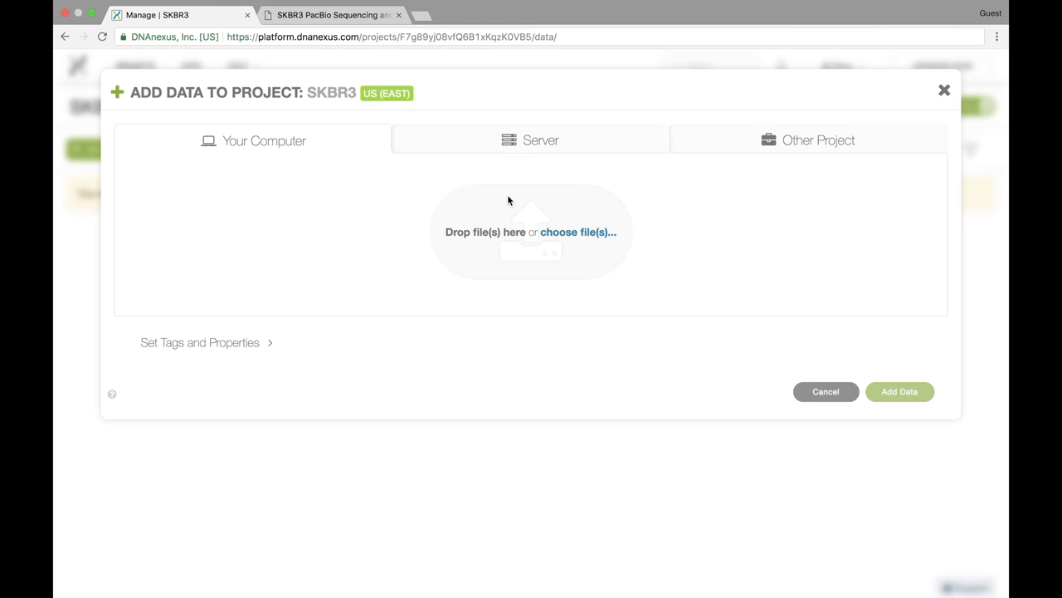
mouse_move(531, 141)
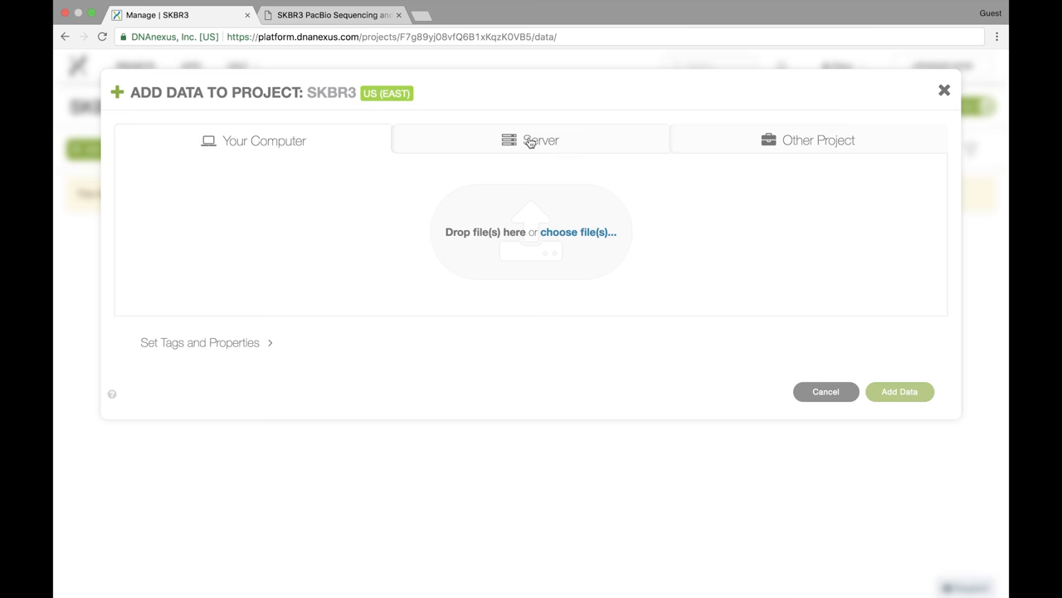
Step: Check the Server option, then show the Other Project list in Add Data
click(540, 140)
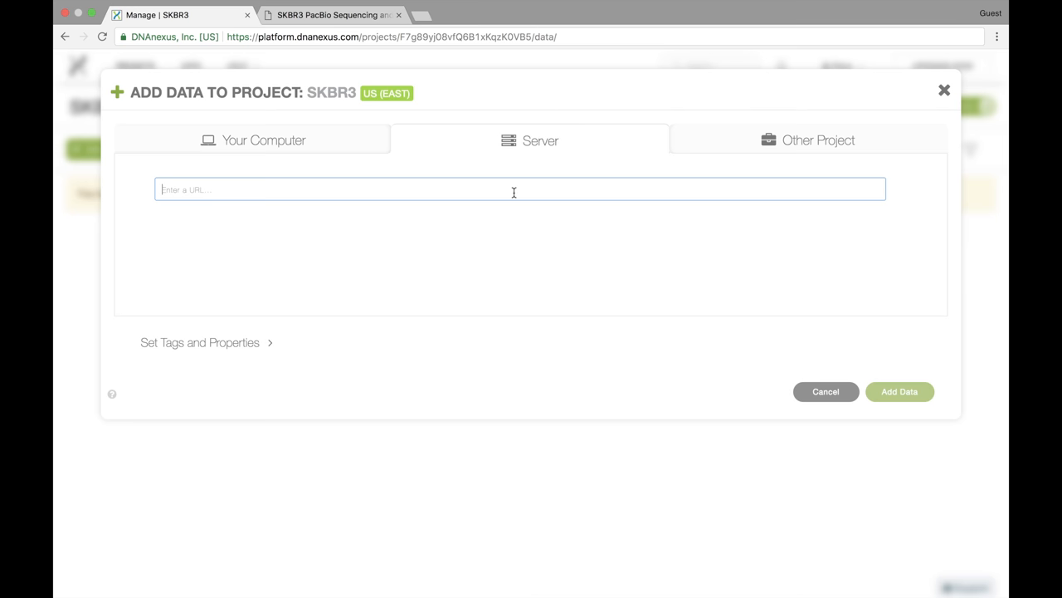
mouse_move(751, 140)
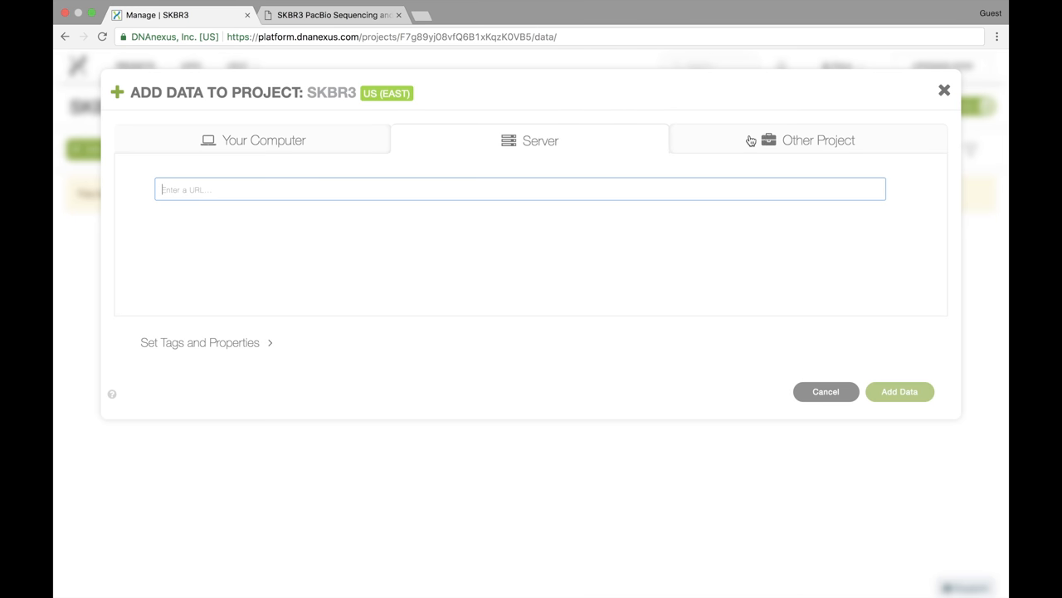
click(819, 140)
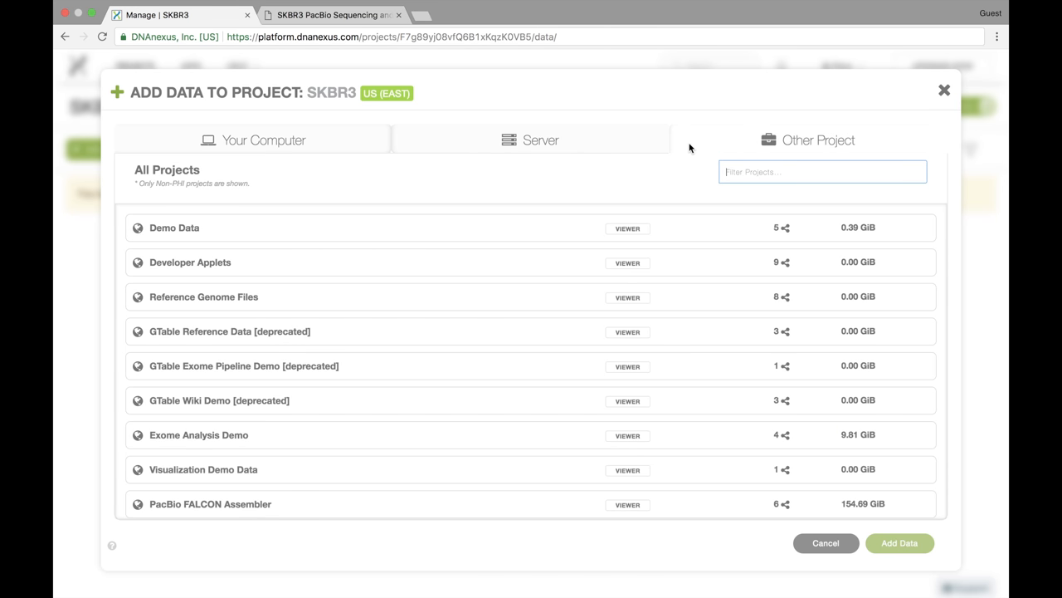
mouse_move(471, 195)
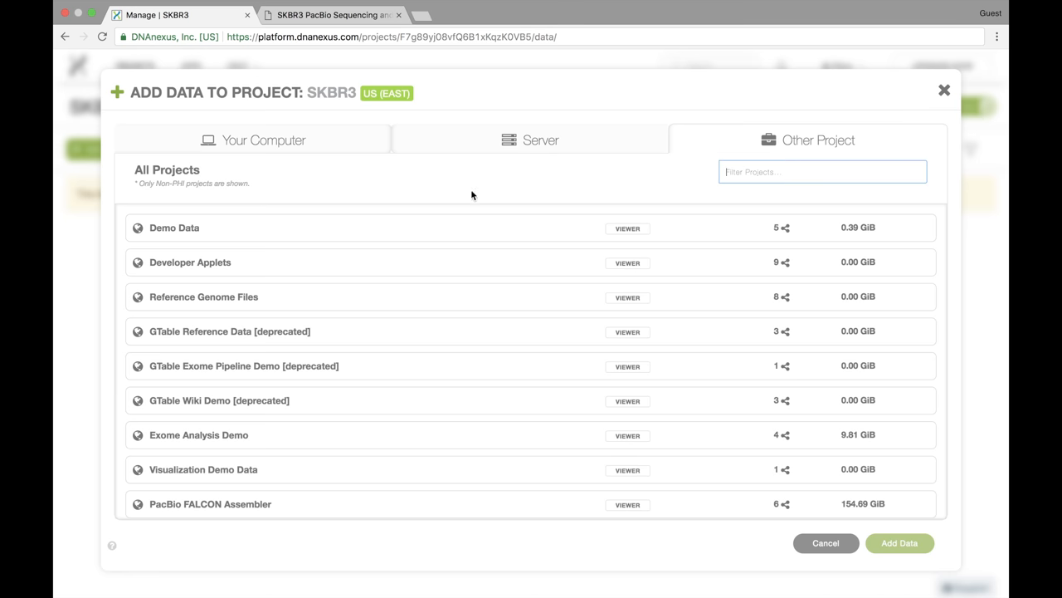
Step: Scroll the project list, then return to Server and select the URL field
scroll(down, 3)
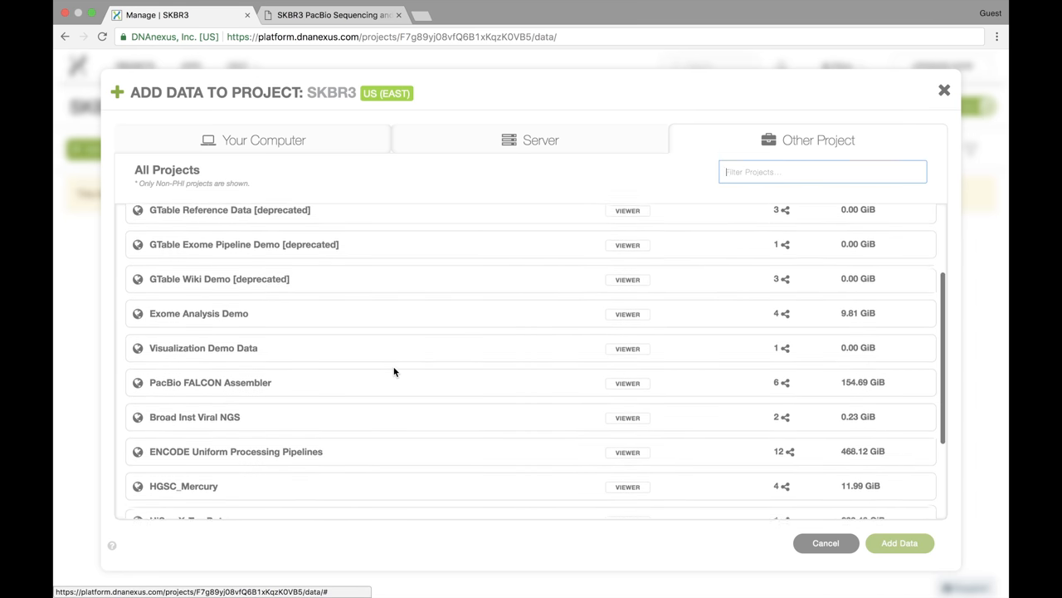
click(540, 139)
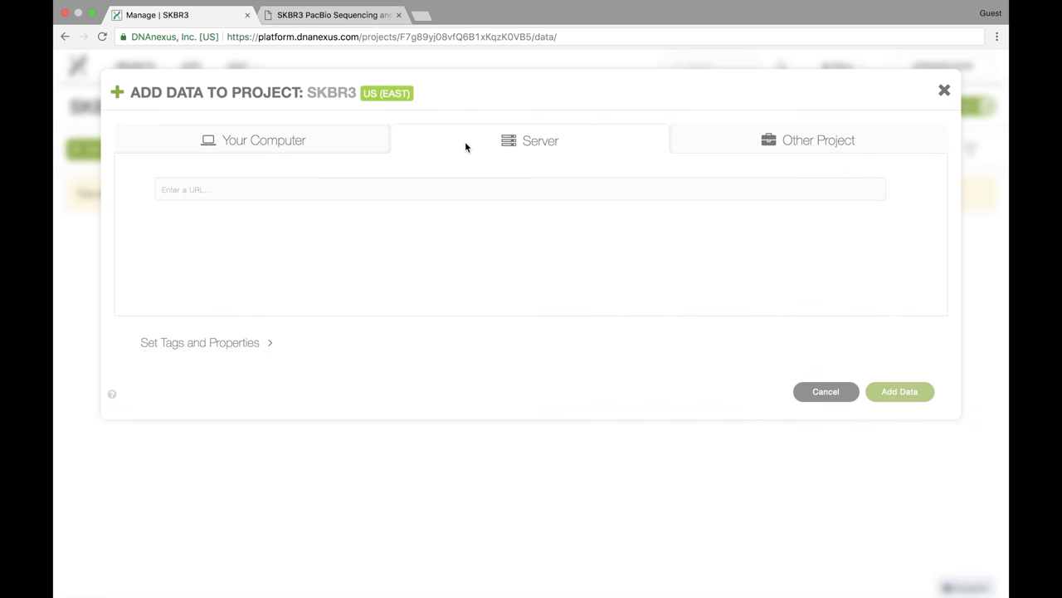
click(519, 189)
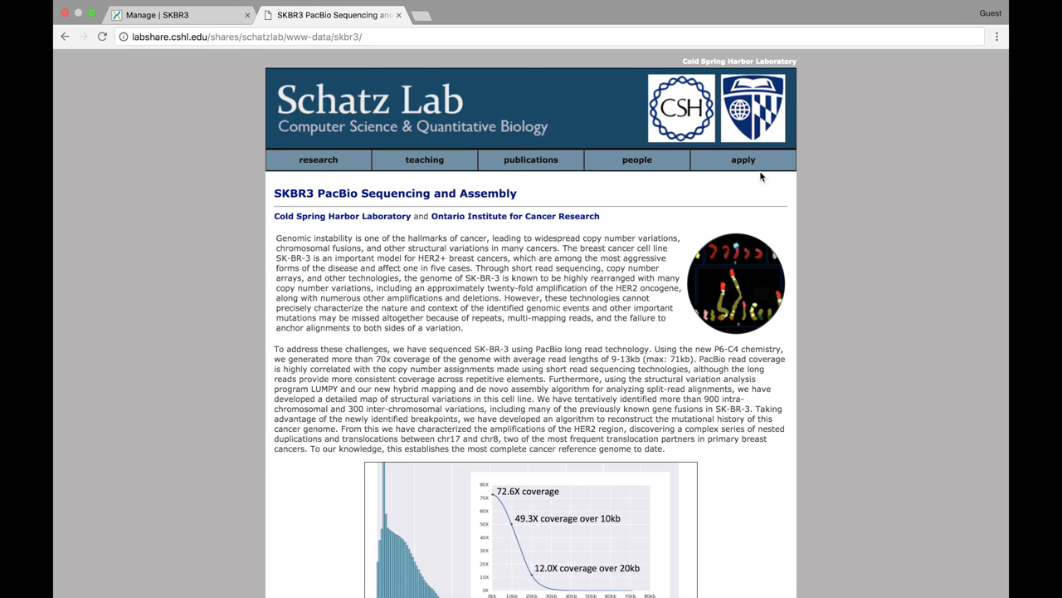
Step: Copy the skbr3.pacbio.fastq.gz download link from the Schatz Lab page
scroll(down, 3)
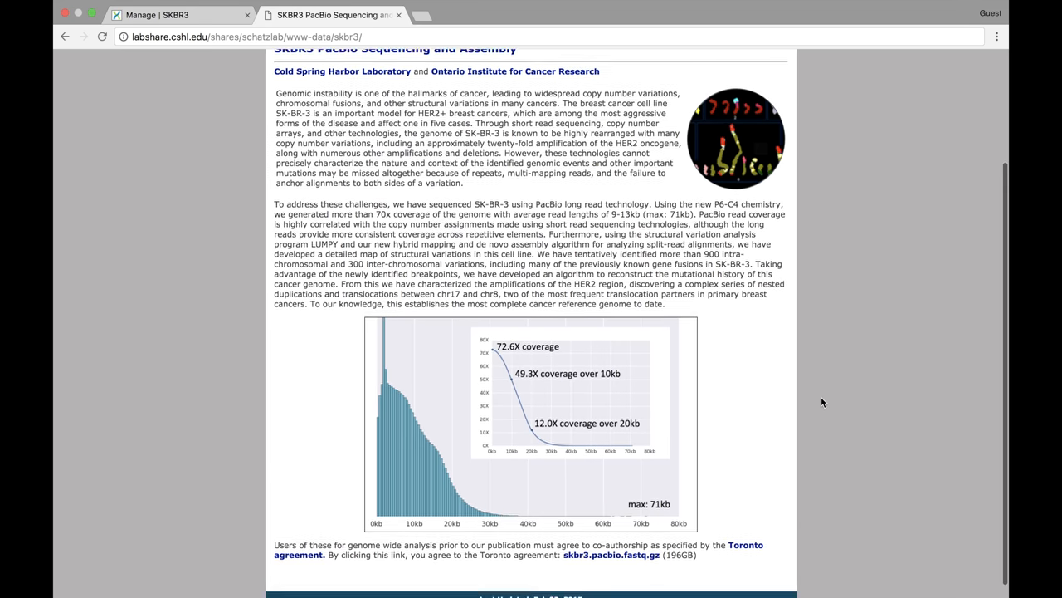
scroll(down, 3)
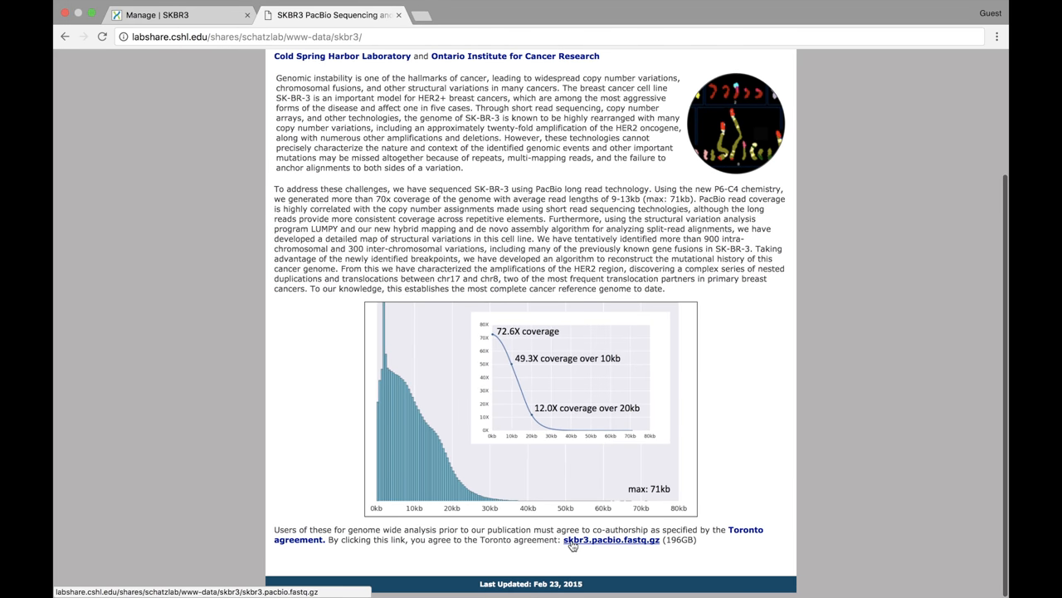
right_click(612, 540)
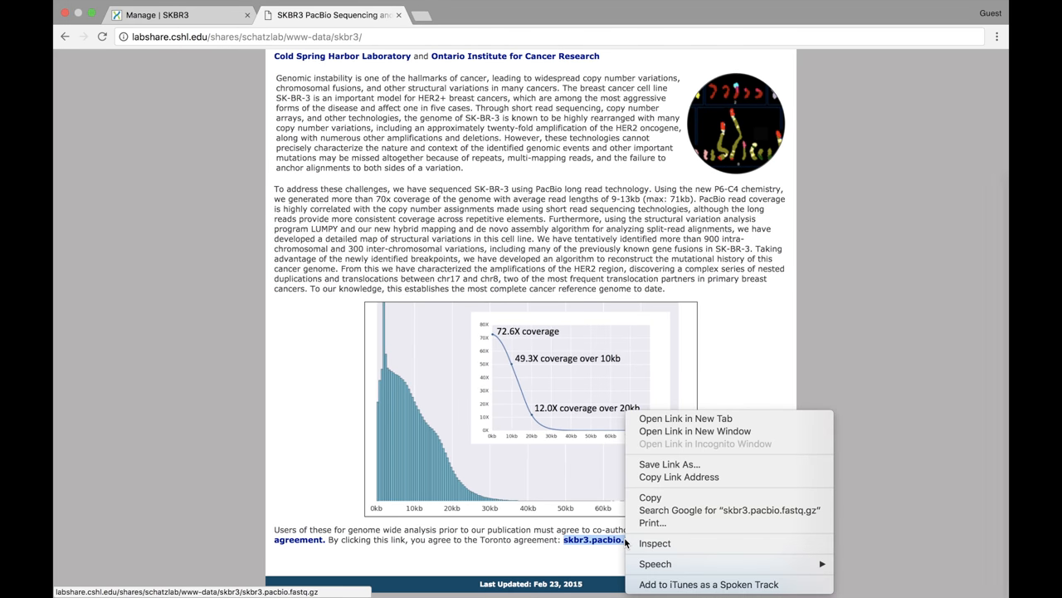
mouse_move(679, 476)
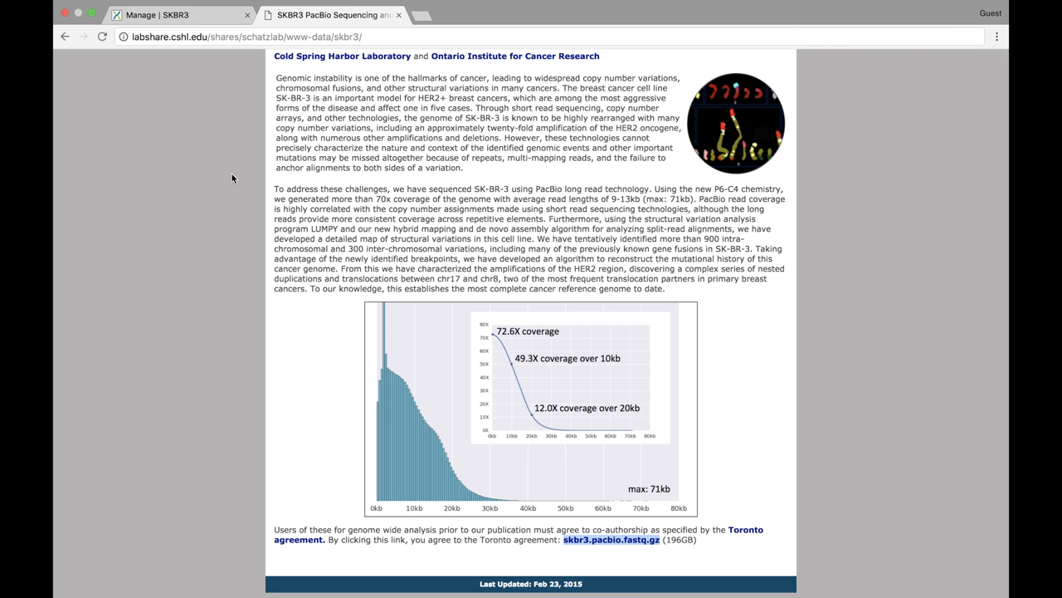
scroll(up, 3)
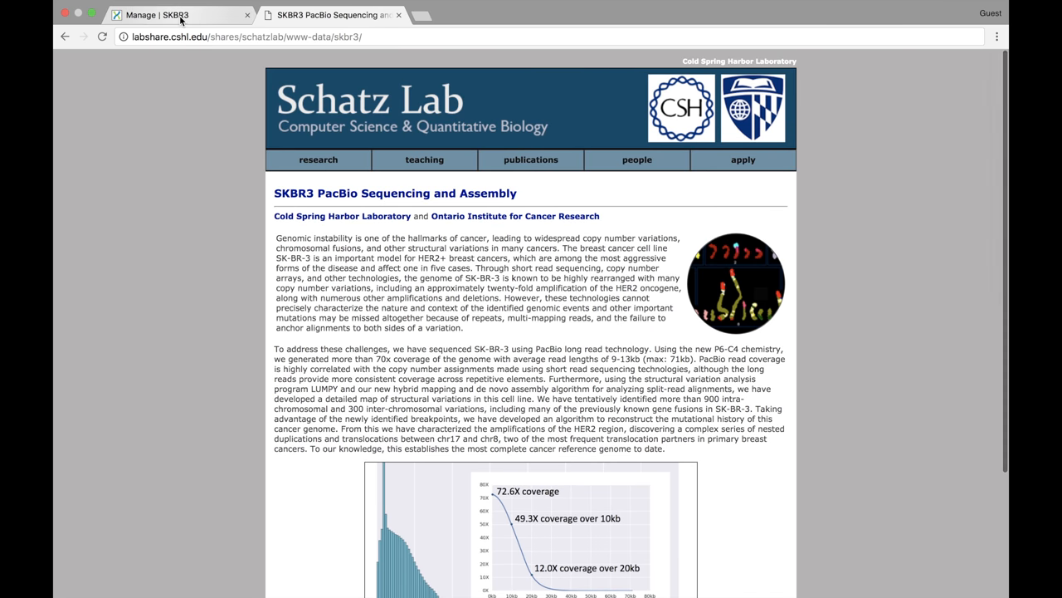
Step: Add skbr3.pacbio.fastq.gz from its labshare.cshl.edu URL to SKBR3 and close the dialog
click(156, 15)
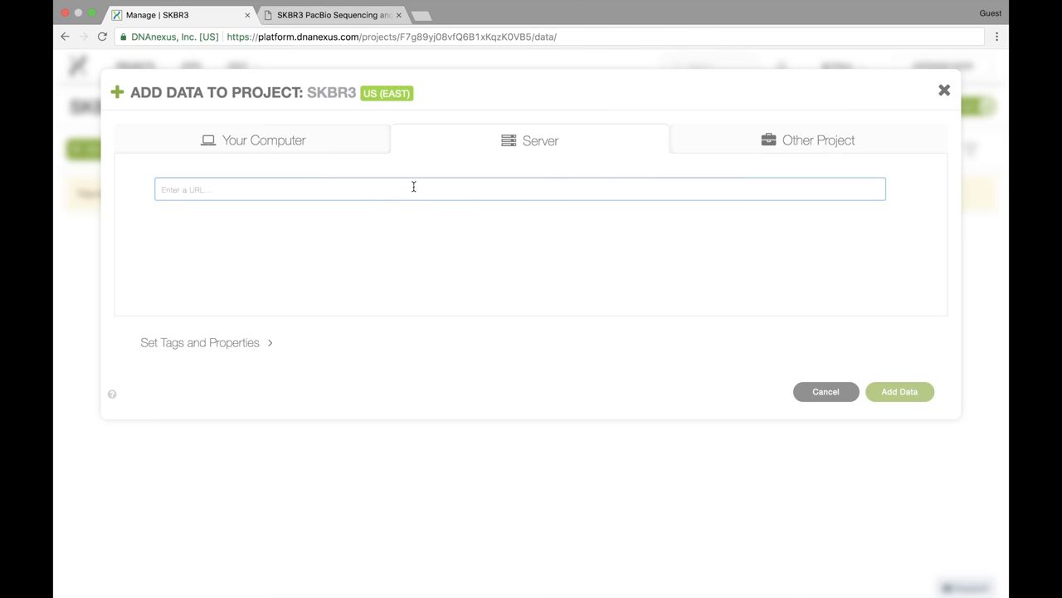
mouse_move(293, 191)
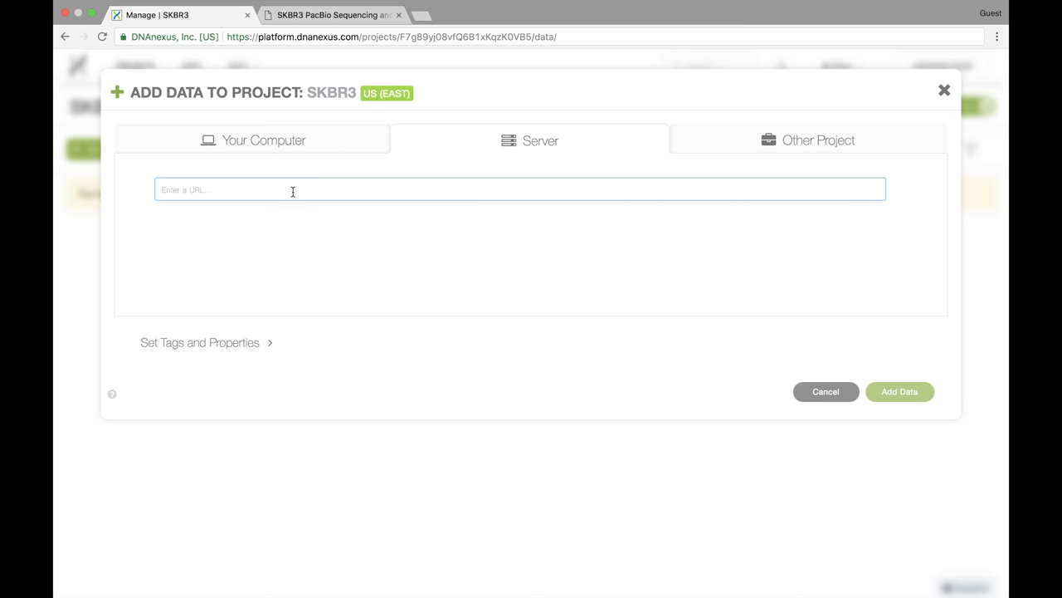
text(http://labshare.cshl.edu/shares/schatzlab/www-data/skbr3/skbr3.pacbio.fastq.gz)
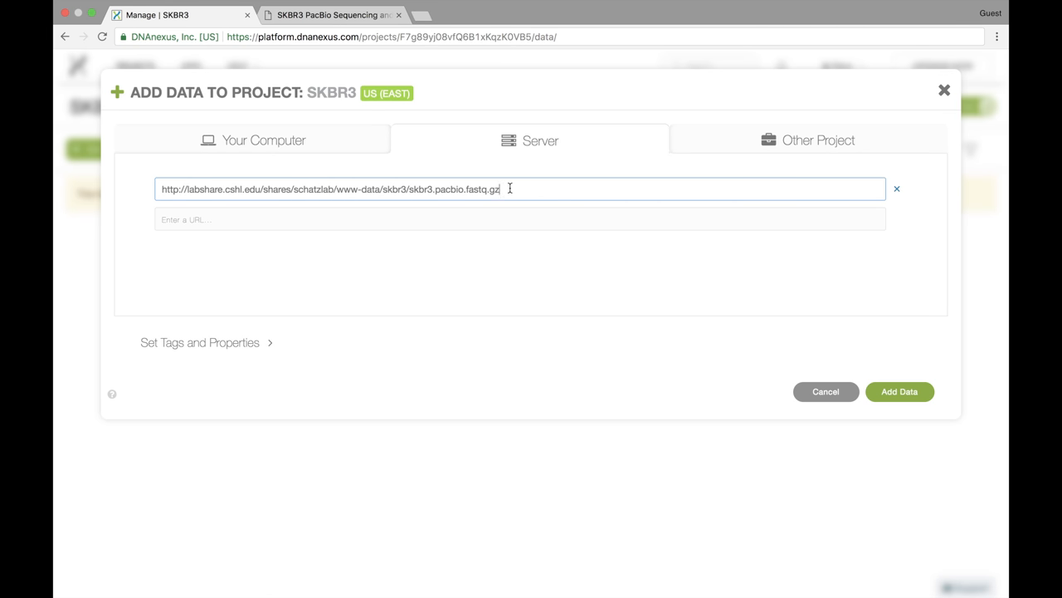
mouse_move(911, 377)
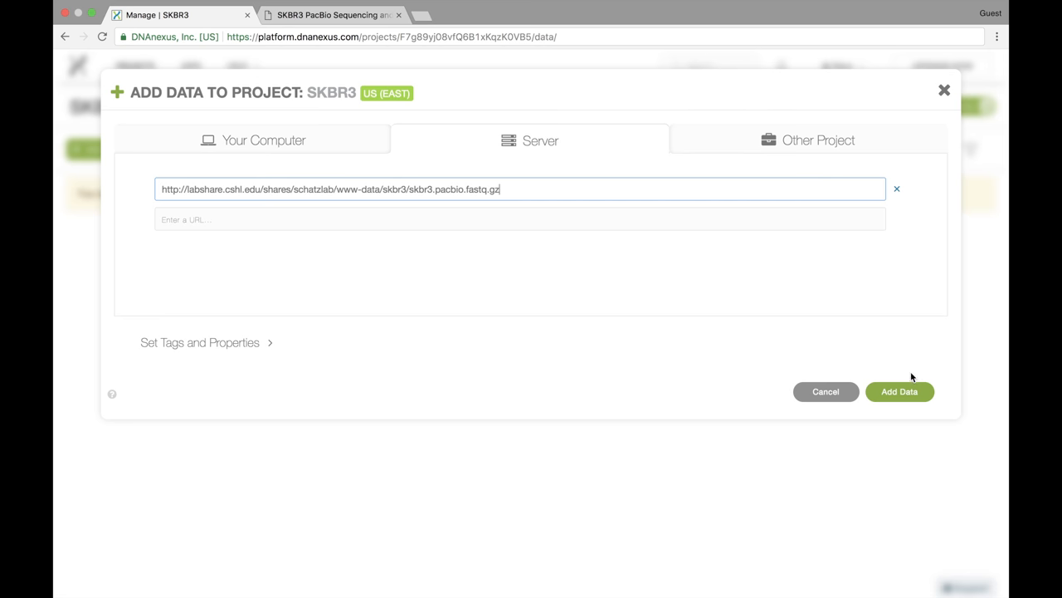
click(898, 391)
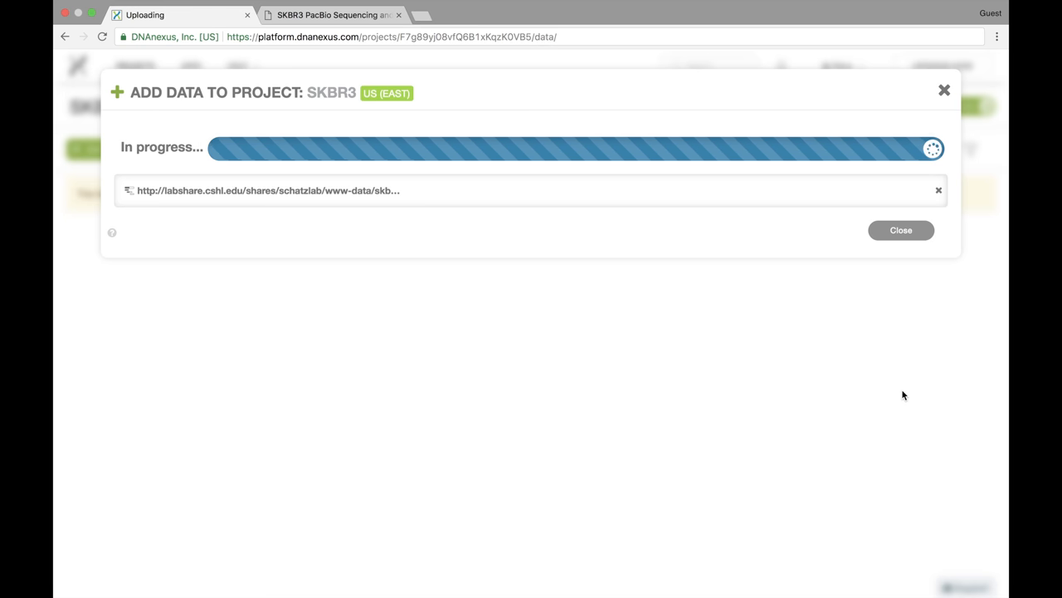
click(900, 230)
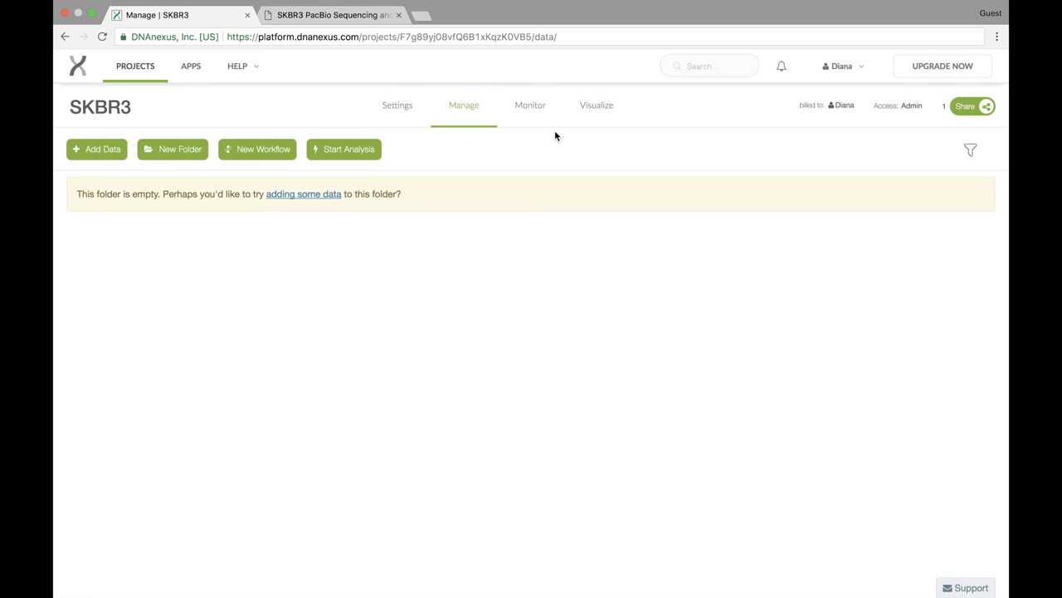
Step: View the waiting URL Fetcher job under the SKBR3 Monitor tab
click(529, 105)
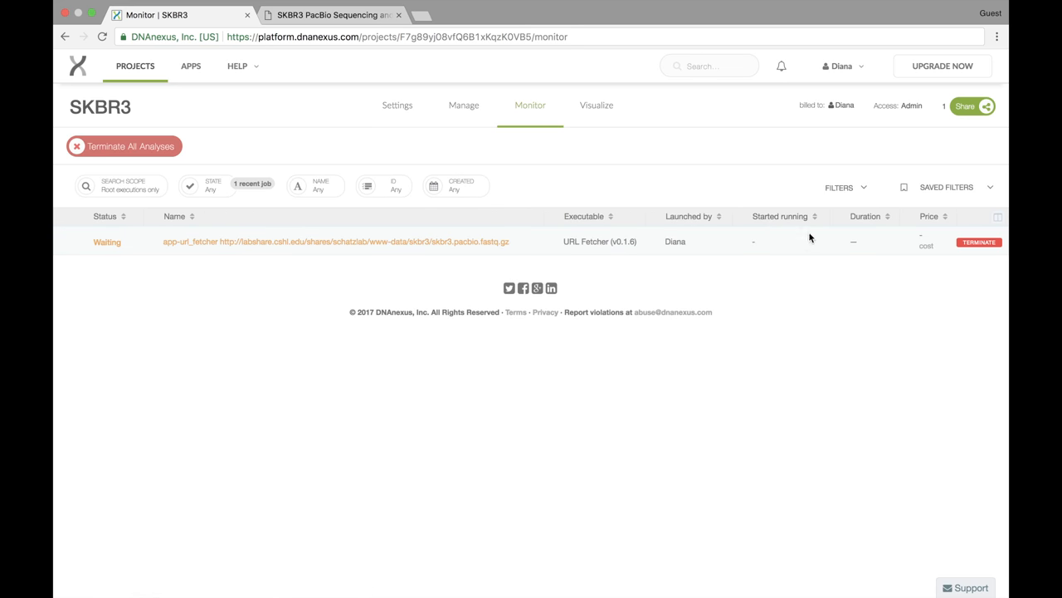
mouse_move(723, 240)
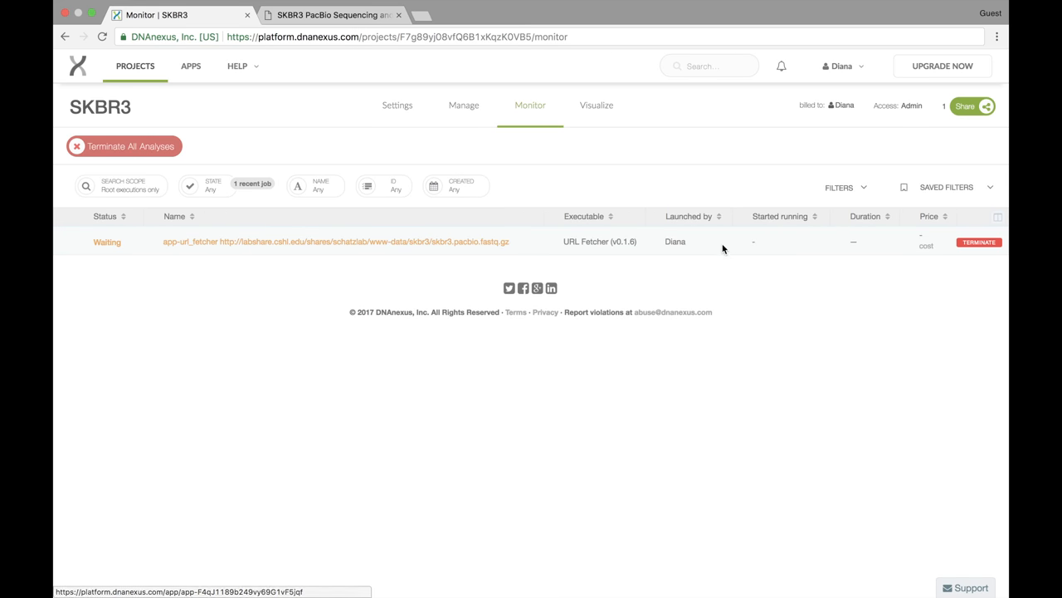
mouse_move(699, 257)
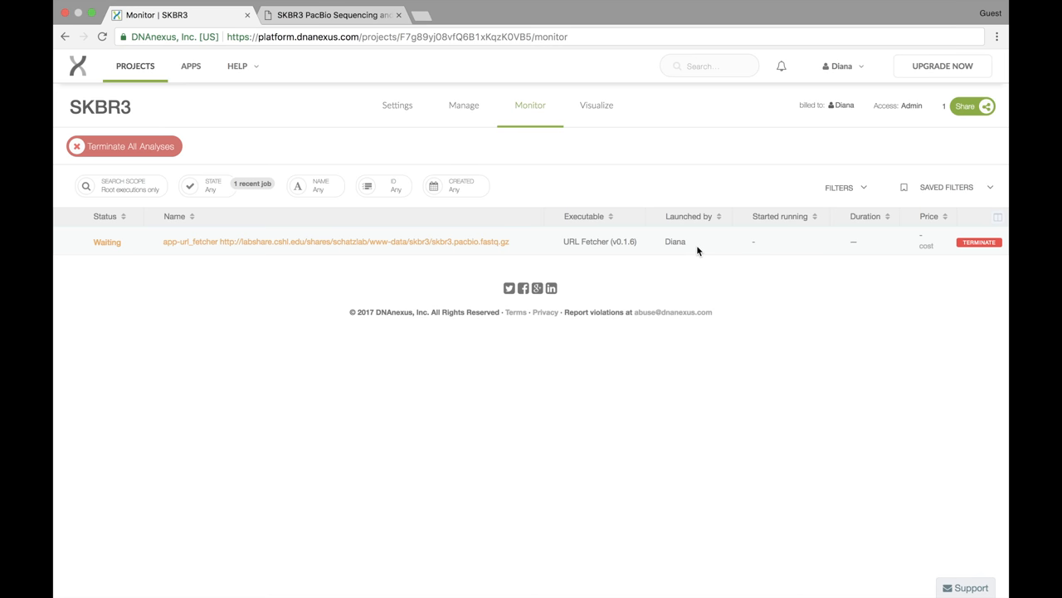
mouse_move(781, 66)
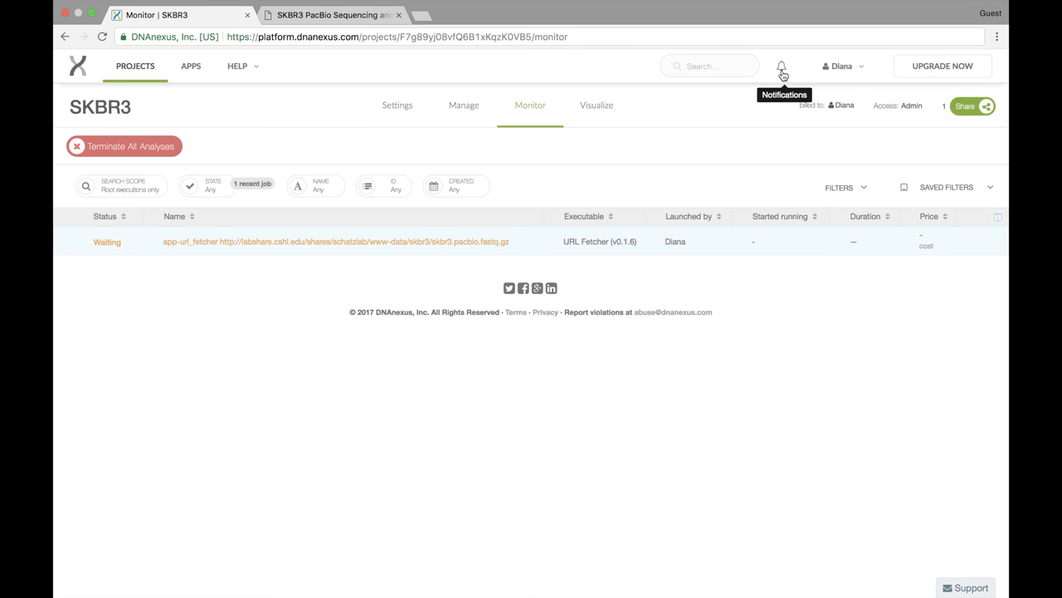
mouse_move(639, 151)
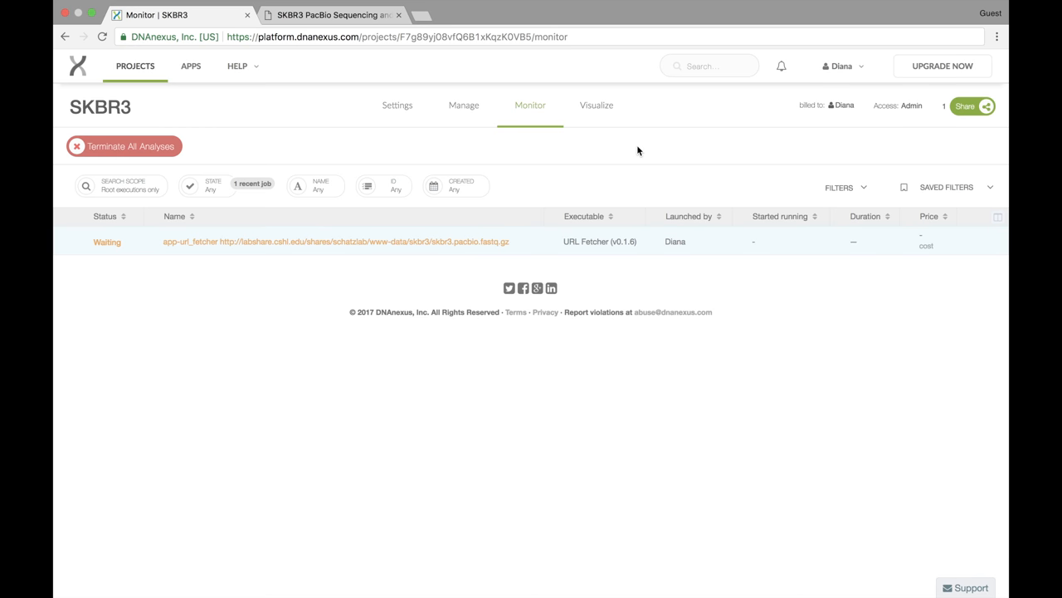
mouse_move(135, 67)
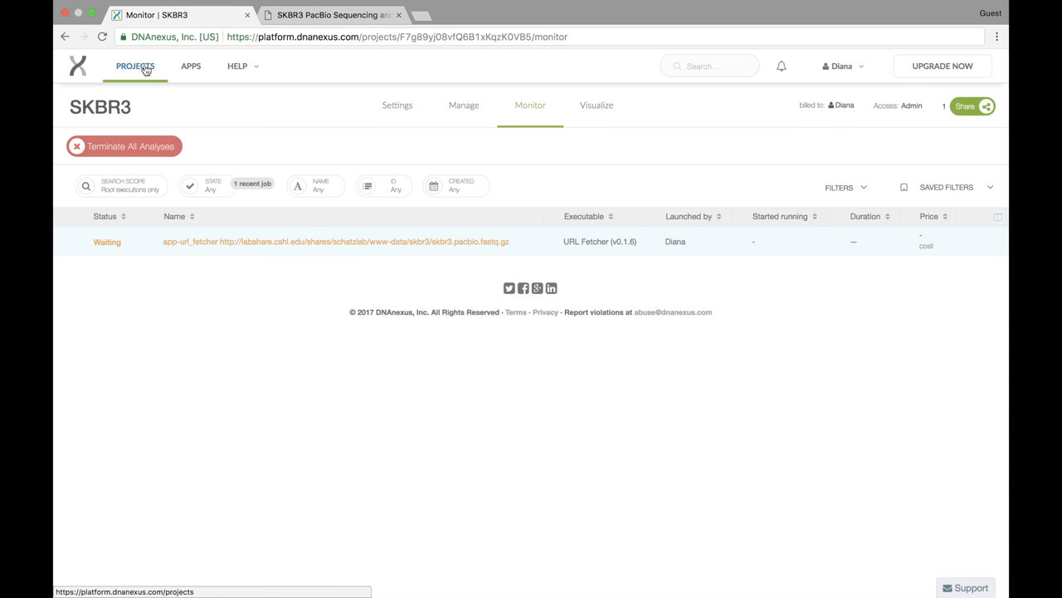
Step: Create a new project named 'LCA' from the Projects list
click(134, 66)
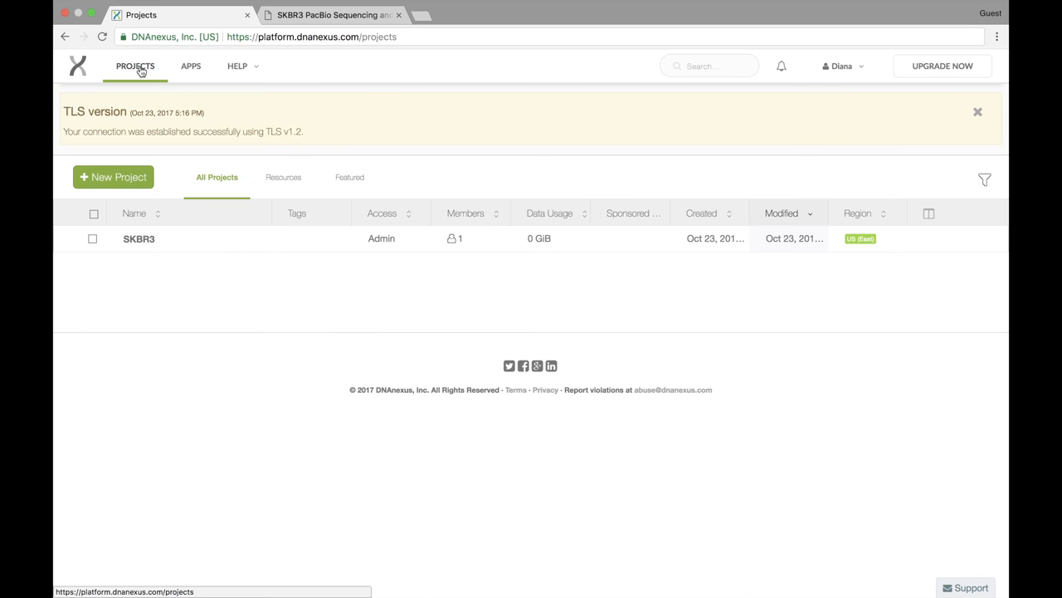
click(113, 176)
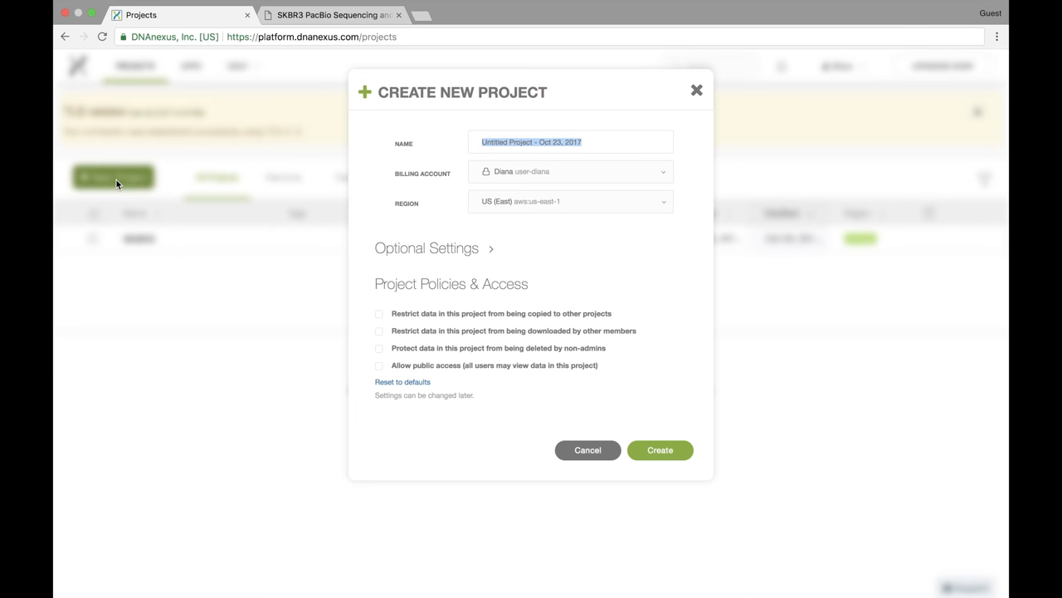
text(LCA)
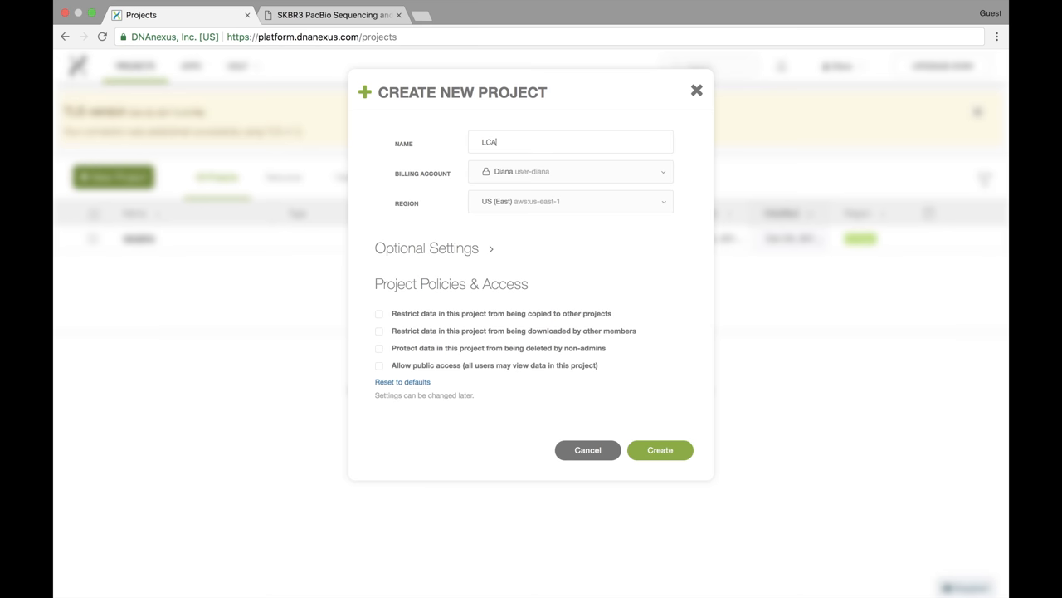
mouse_move(639, 272)
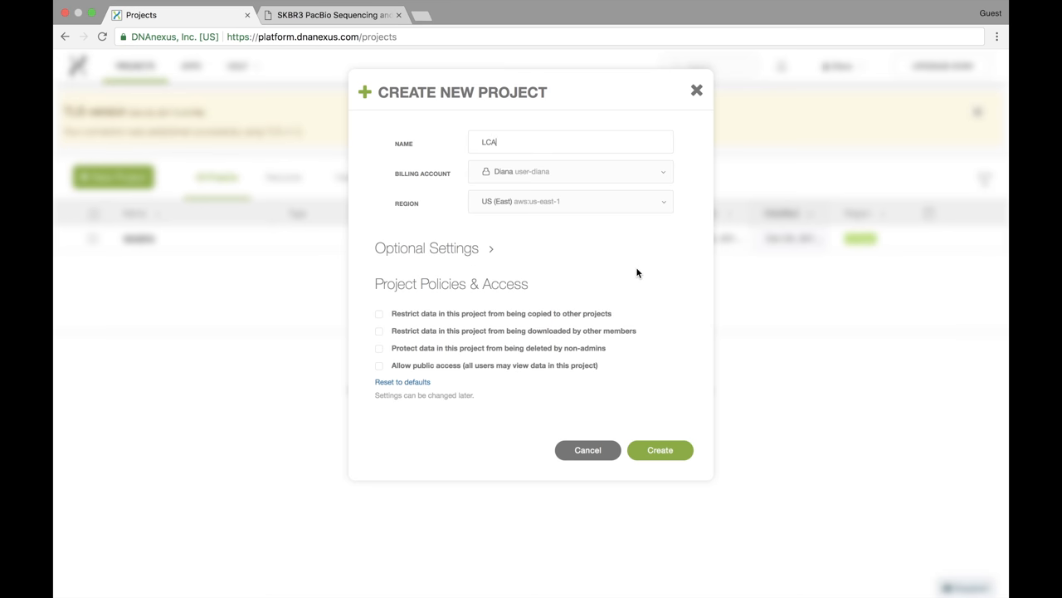
mouse_move(685, 379)
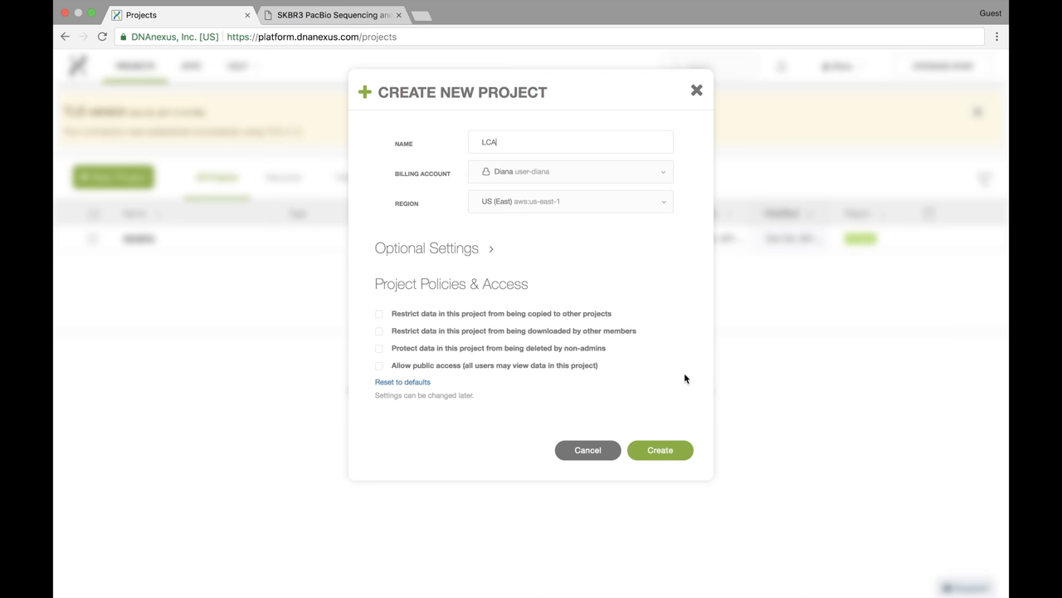
click(660, 449)
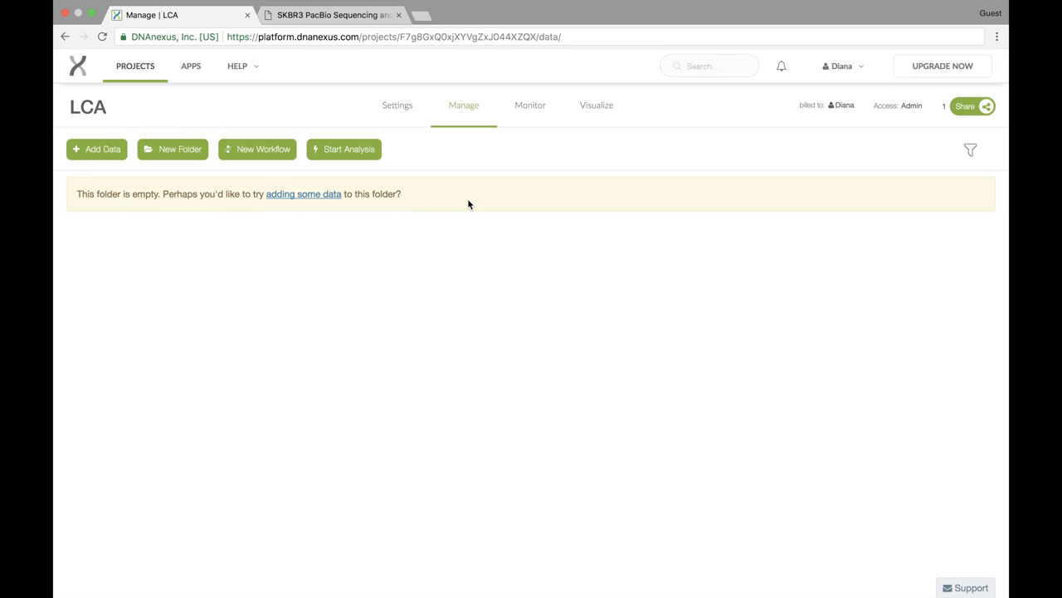
mouse_move(134, 66)
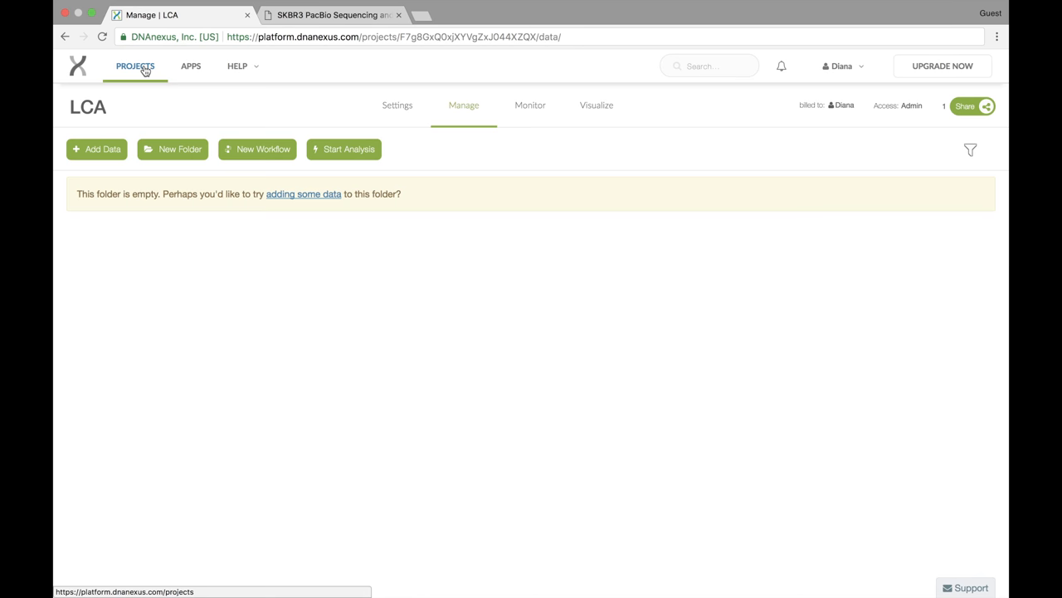
Step: Browse the Resources and Datasets page from the Projects list
click(134, 65)
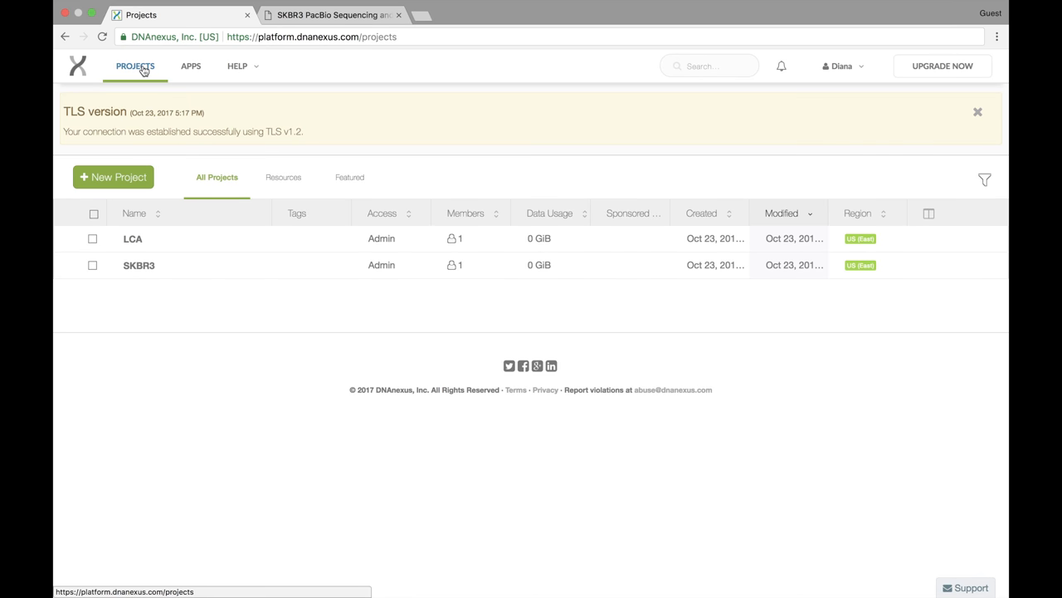
click(283, 176)
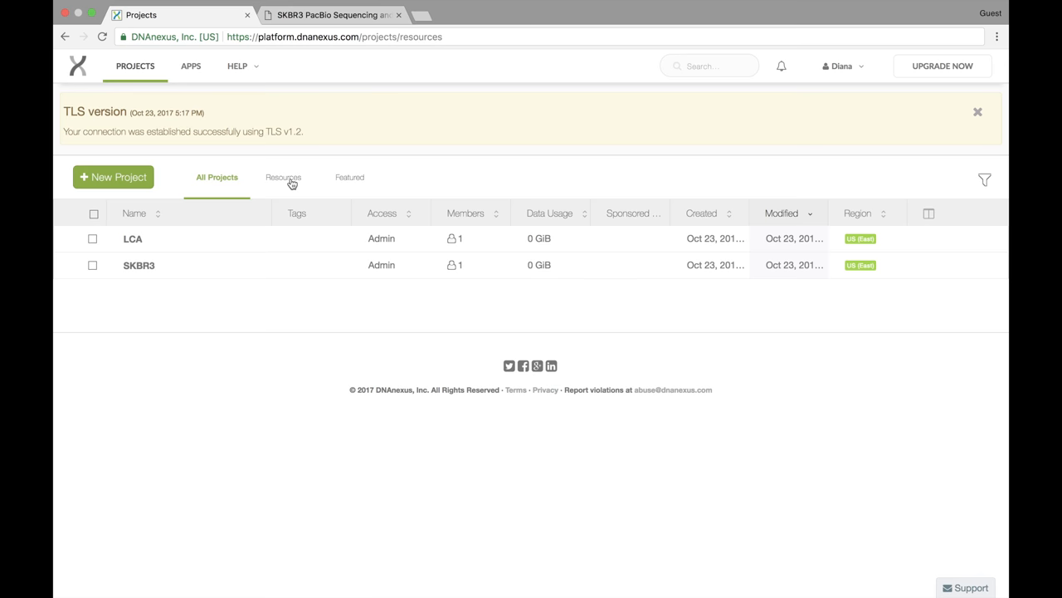
click(283, 176)
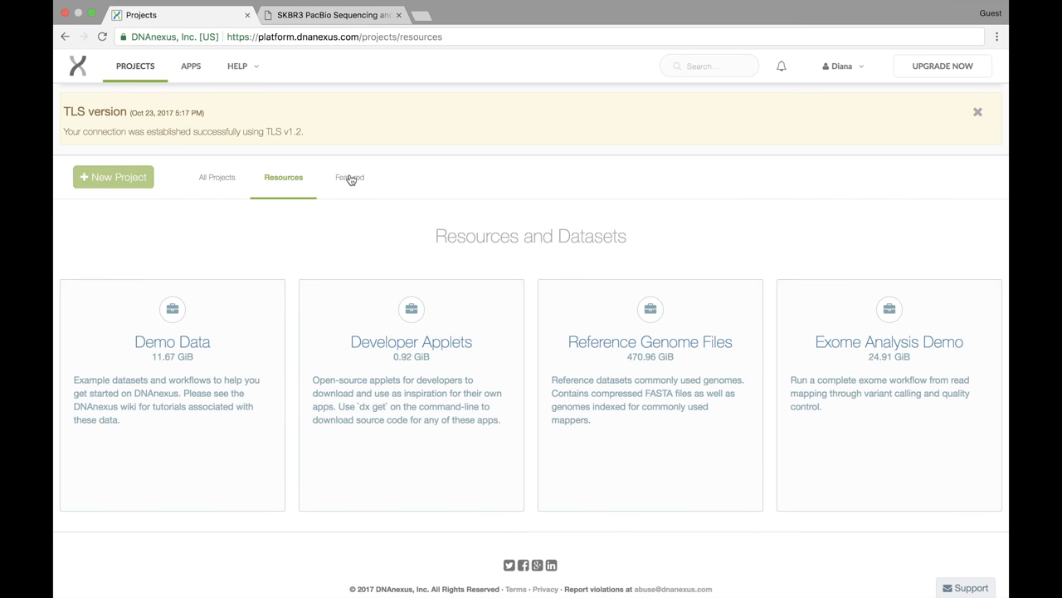
mouse_move(696, 213)
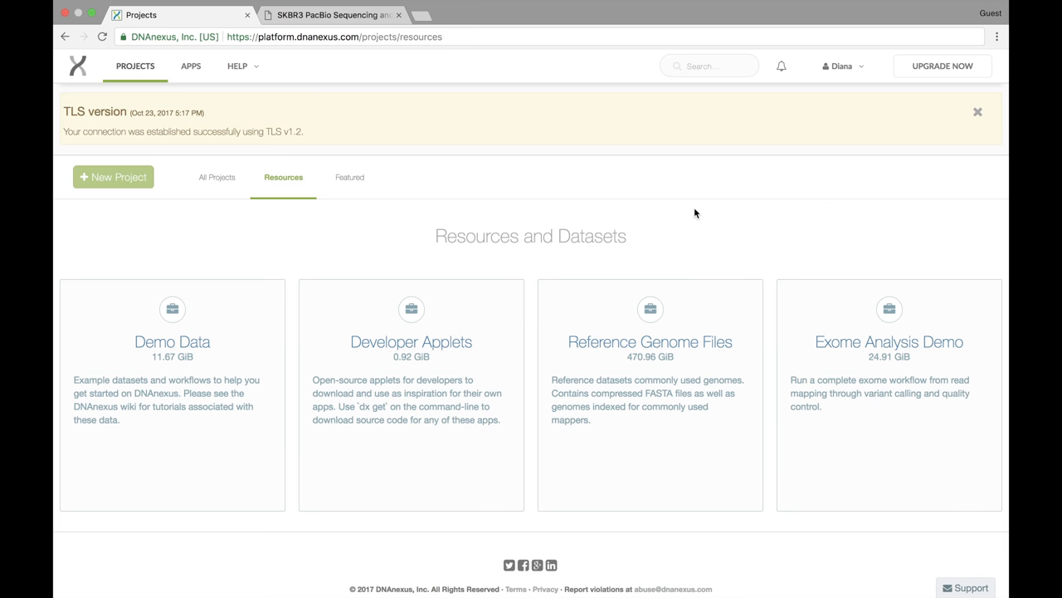
mouse_move(889, 341)
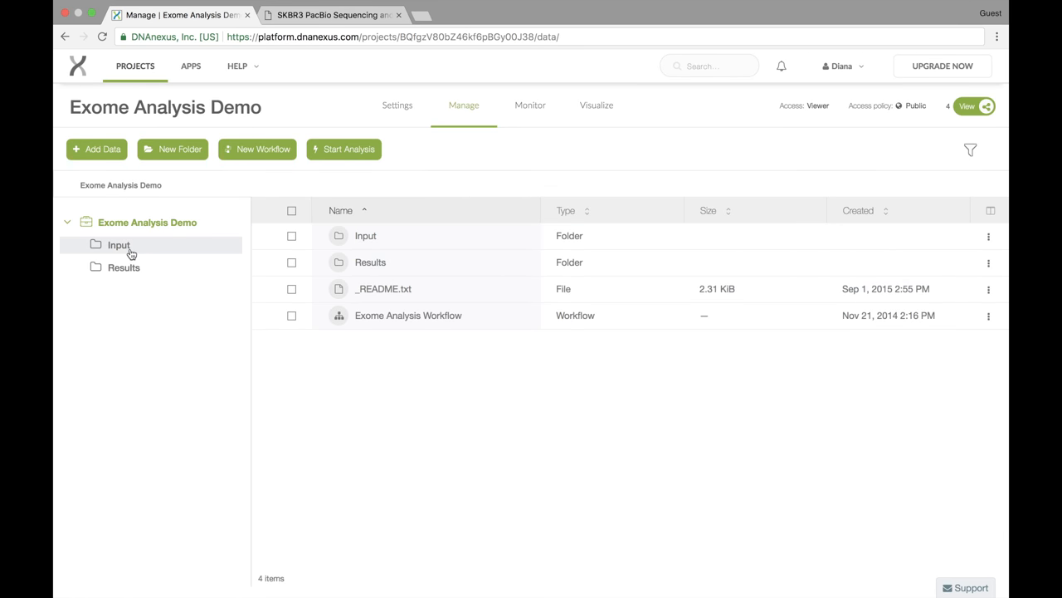
Step: Select SRR504516_1.fastq.gz and SRR504516_2.fastq.gz in the Input folder for copying
click(119, 245)
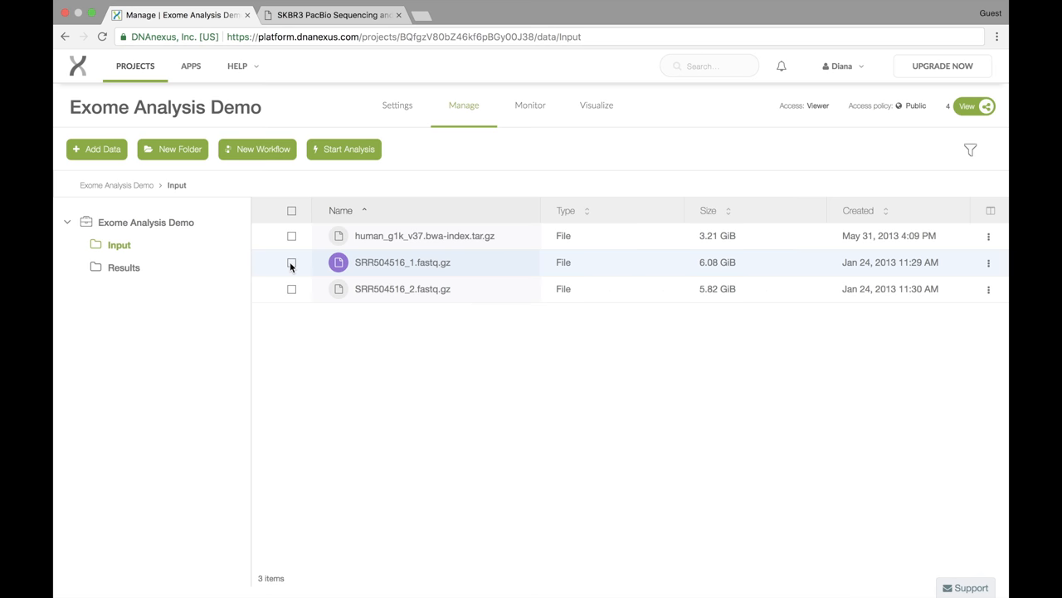
click(291, 289)
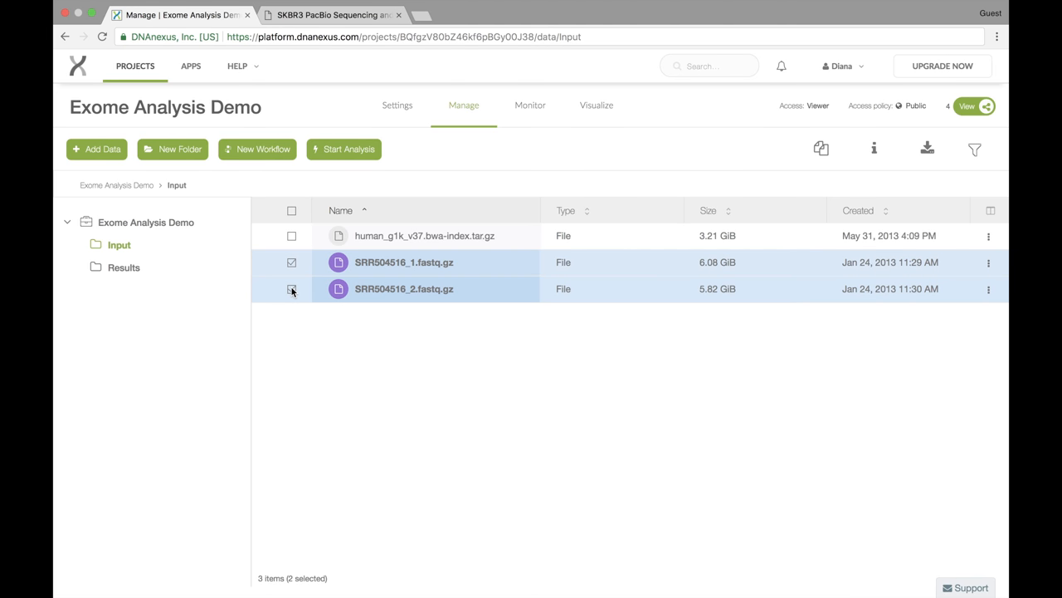
click(291, 288)
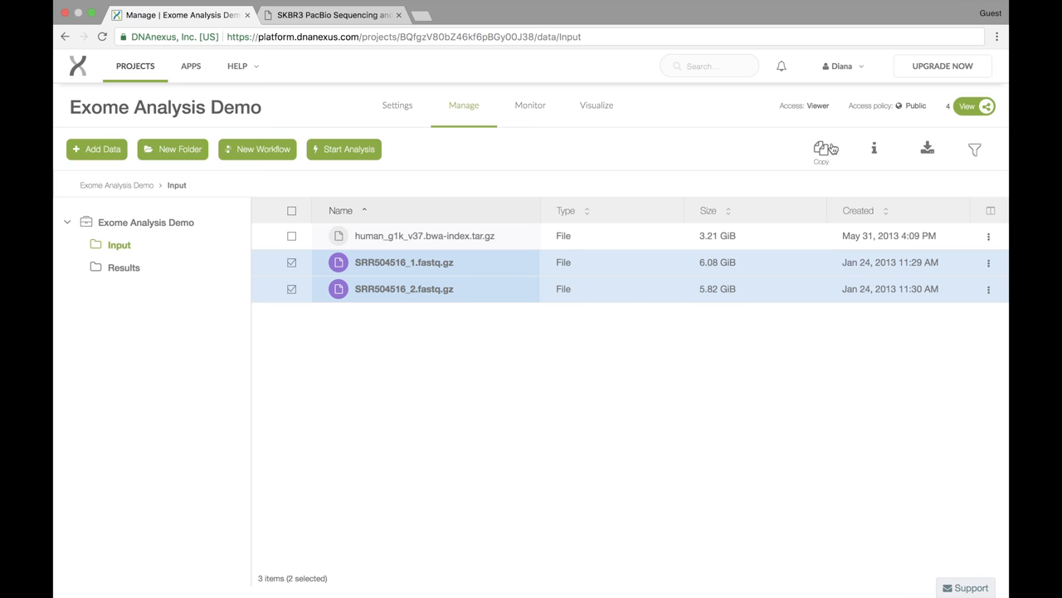
mouse_move(822, 151)
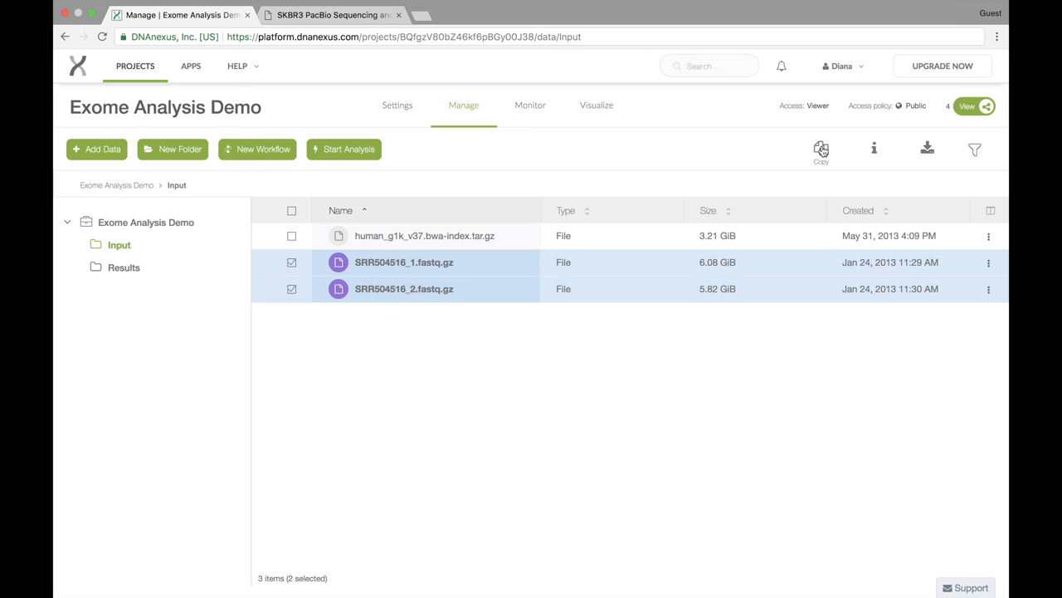
click(821, 149)
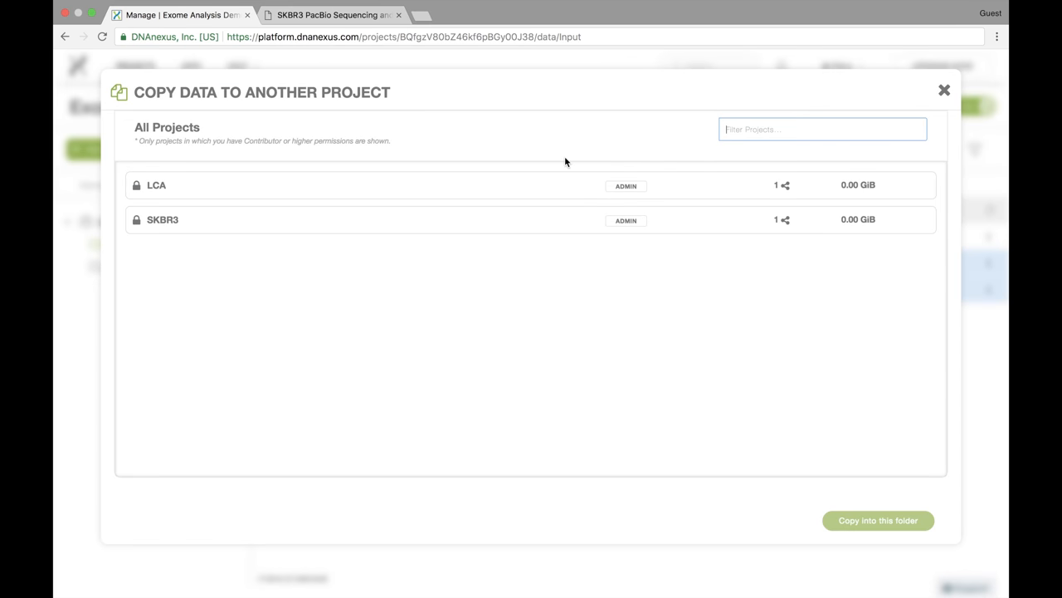
mouse_move(504, 148)
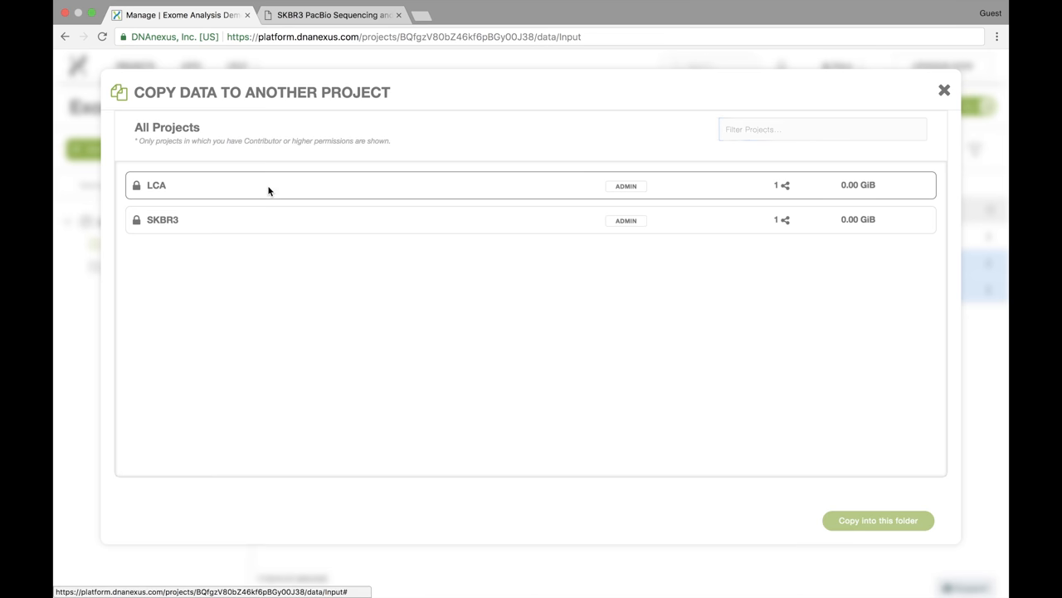
Step: Copy both SRR504516 FASTQ files into a new 'reads' folder in the LCA project
click(248, 185)
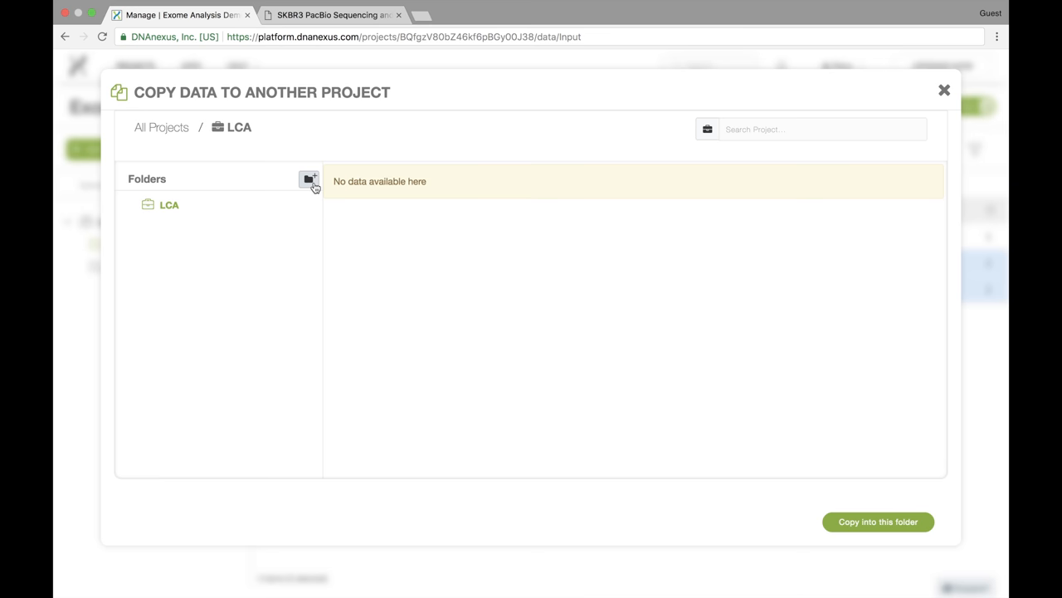
click(309, 178)
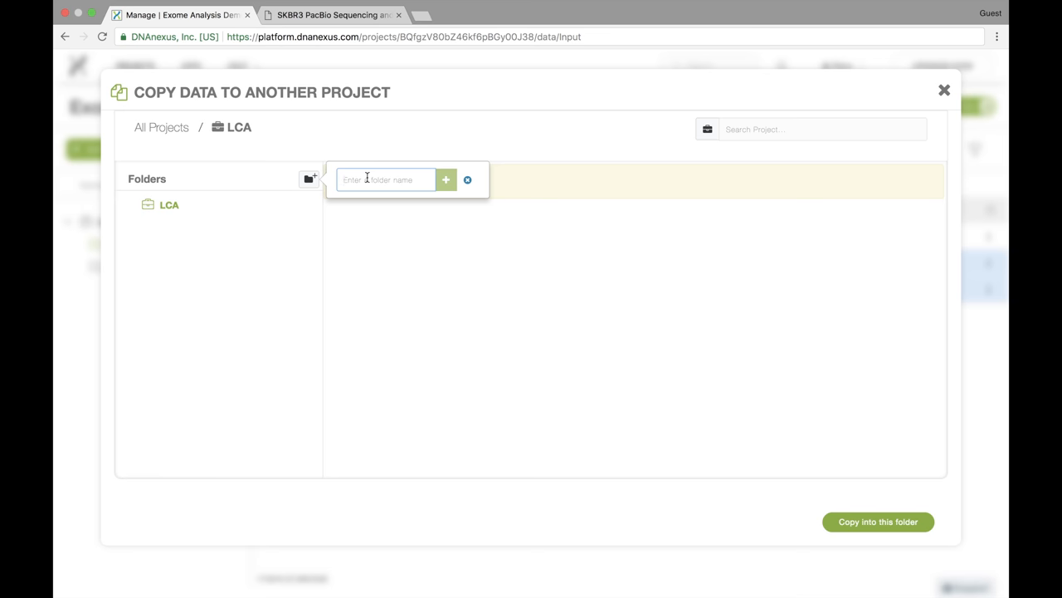
text(reads)
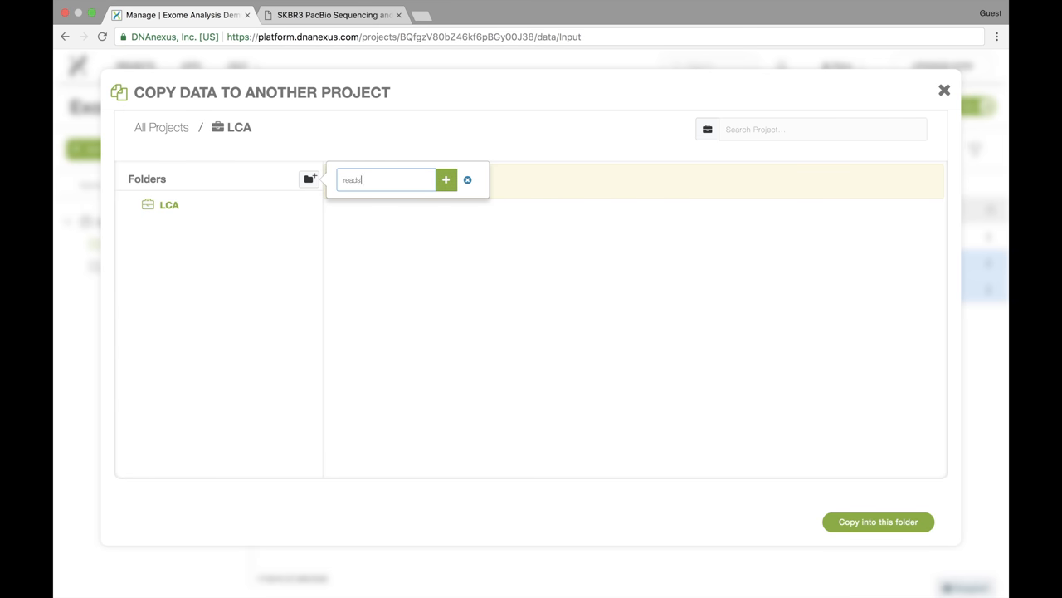
click(447, 179)
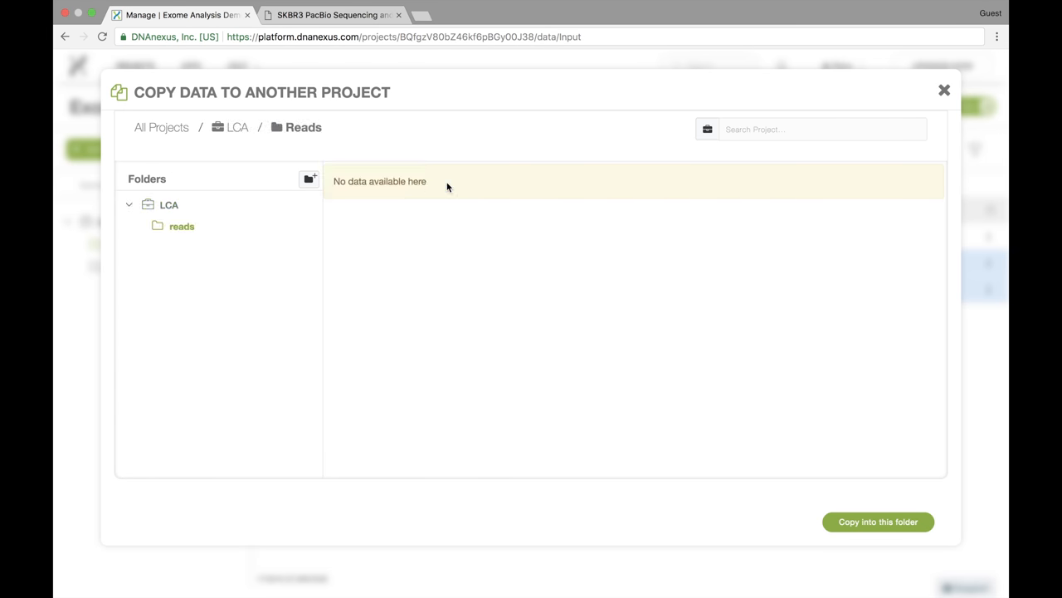
mouse_move(228, 237)
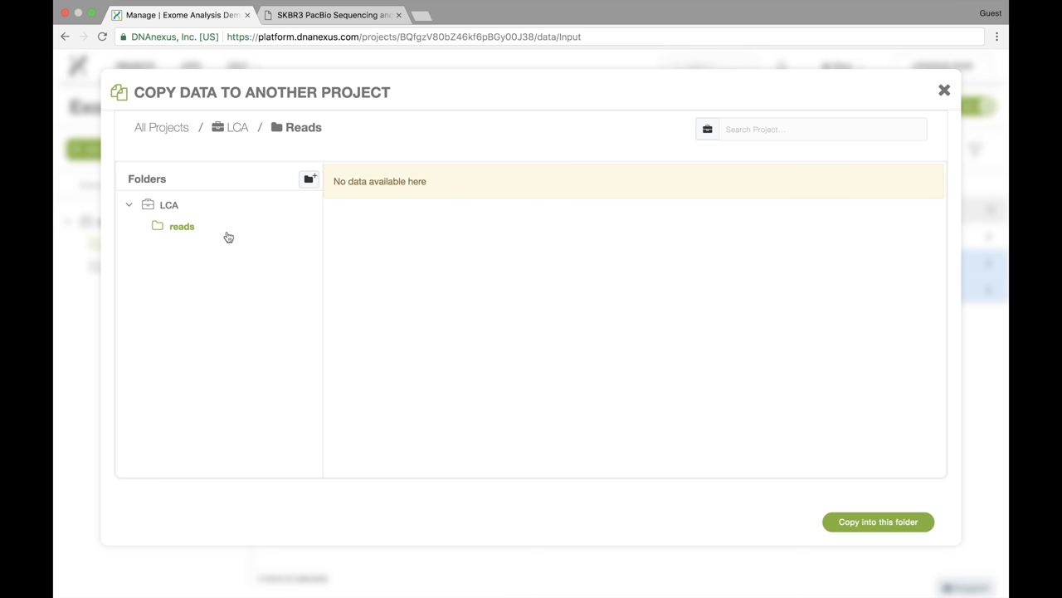
mouse_move(878, 522)
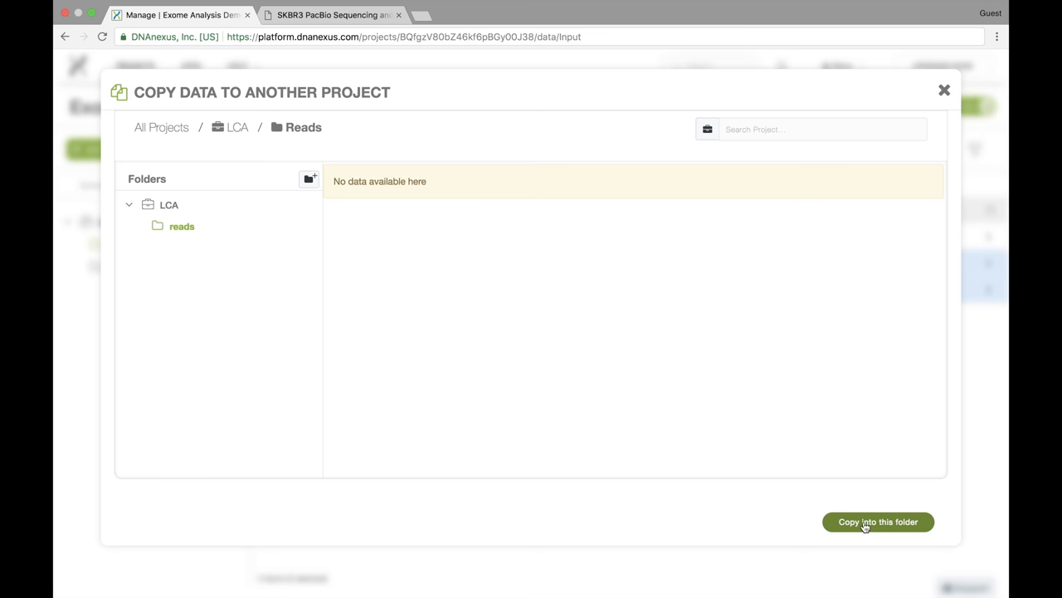
click(877, 521)
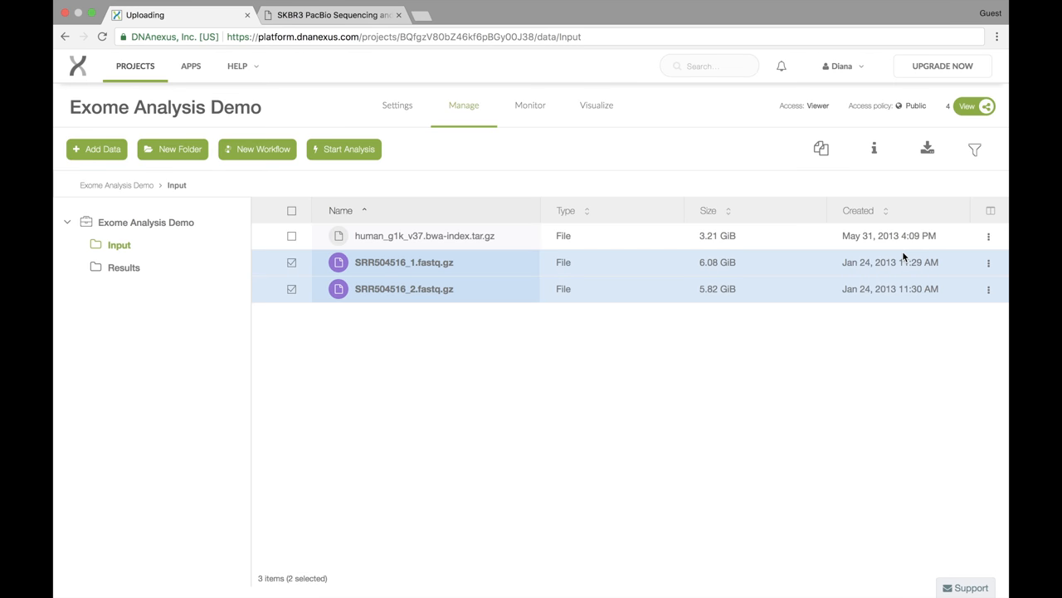
mouse_move(617, 373)
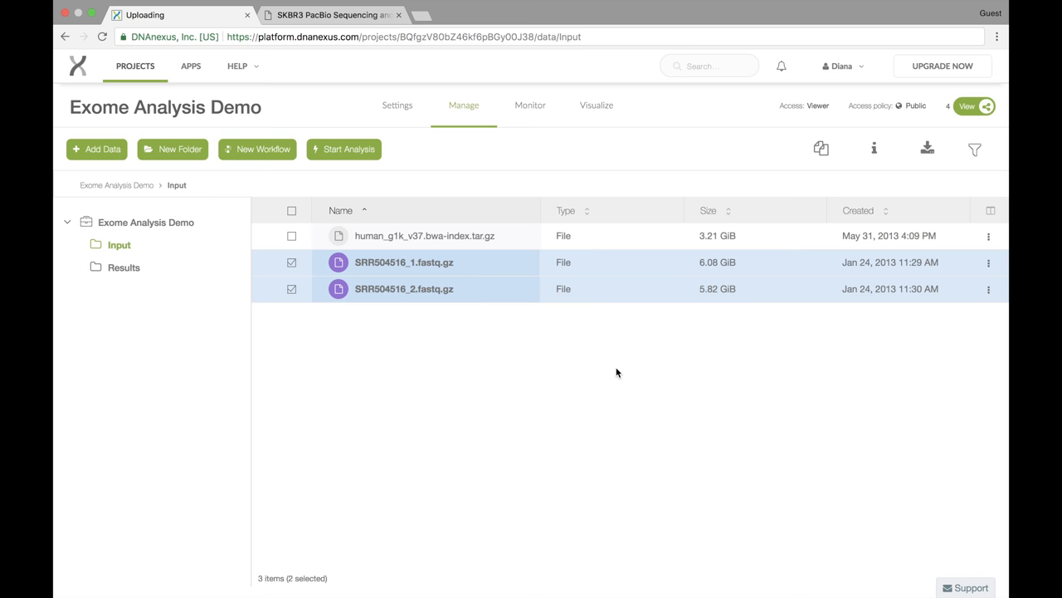
mouse_move(165, 81)
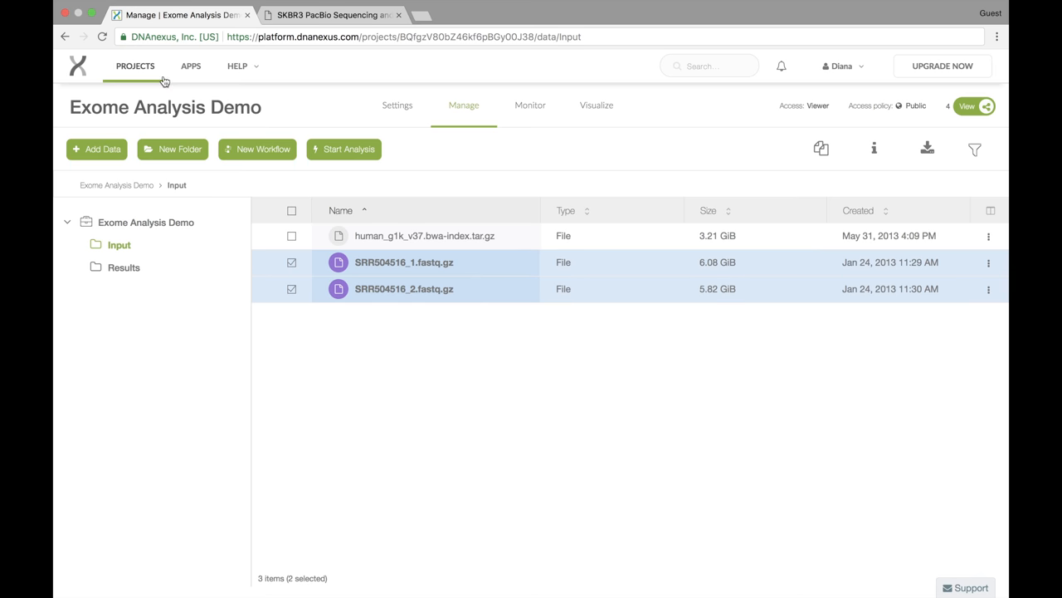
Step: Go from the project list into LCA and open its reads folder
click(134, 66)
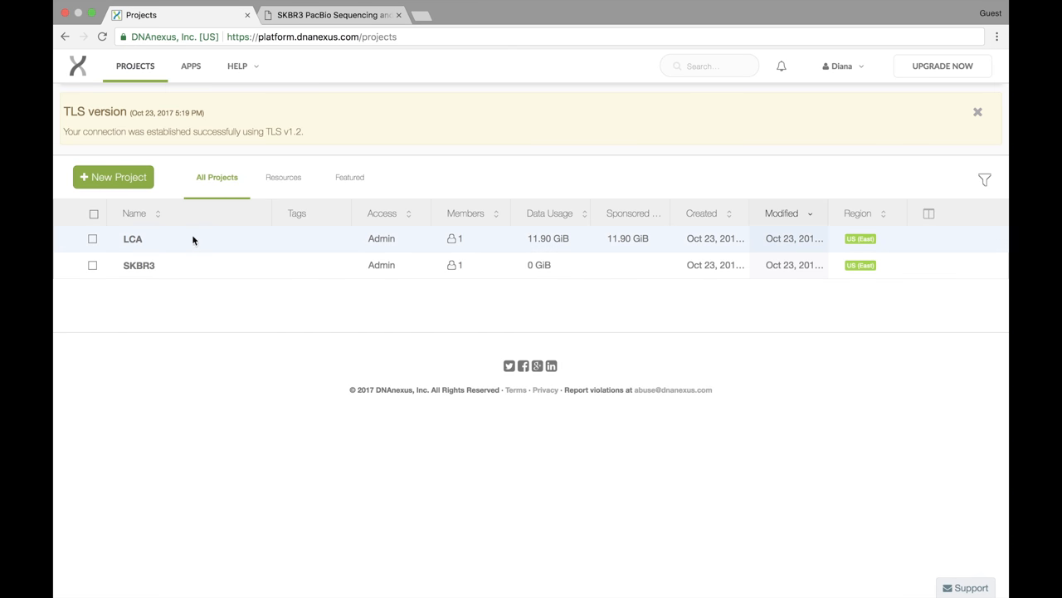
click(132, 239)
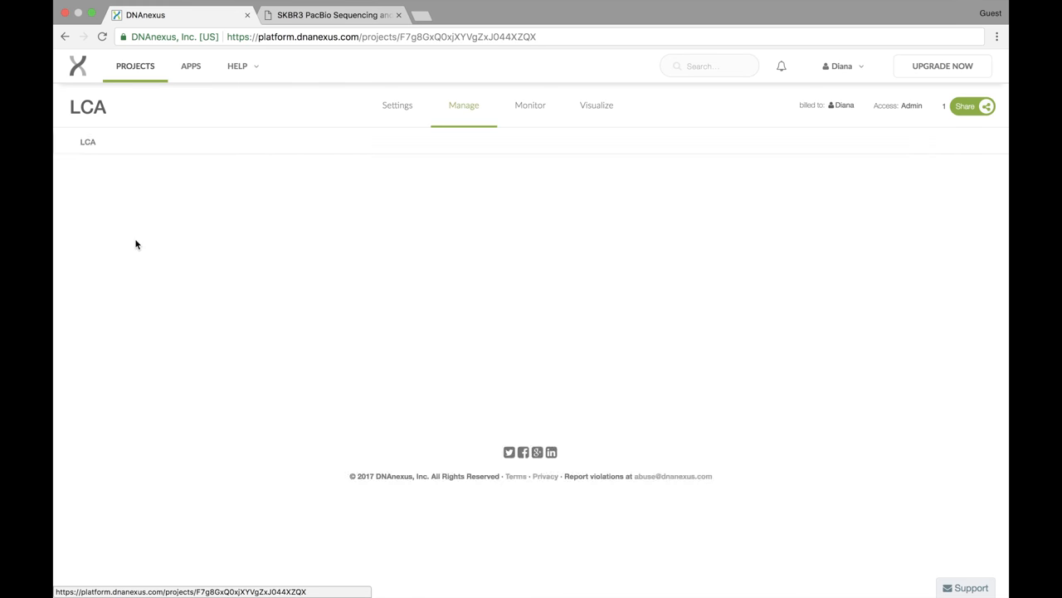
click(463, 104)
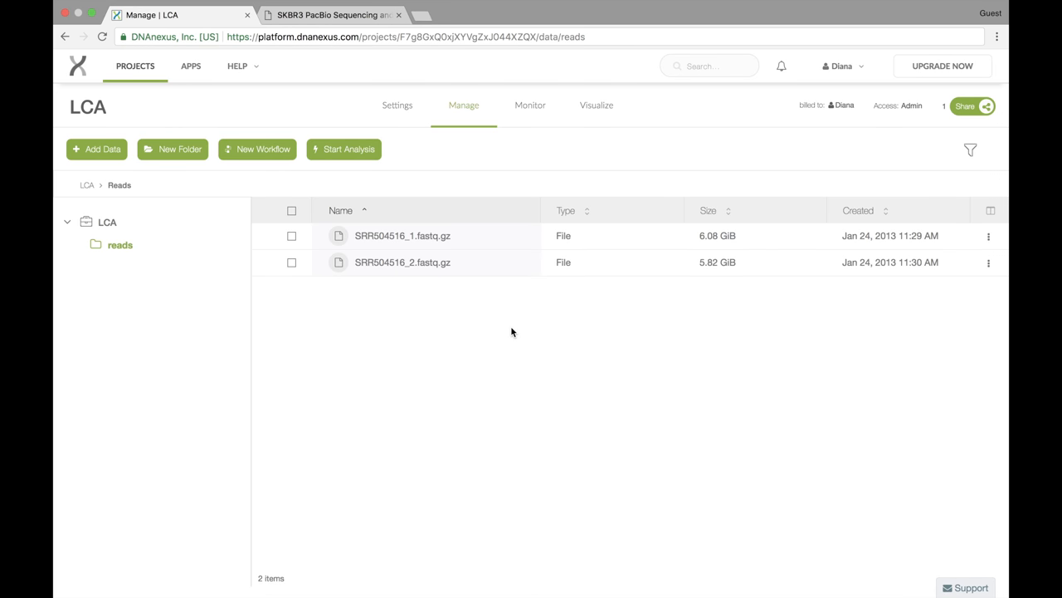
mouse_move(886, 153)
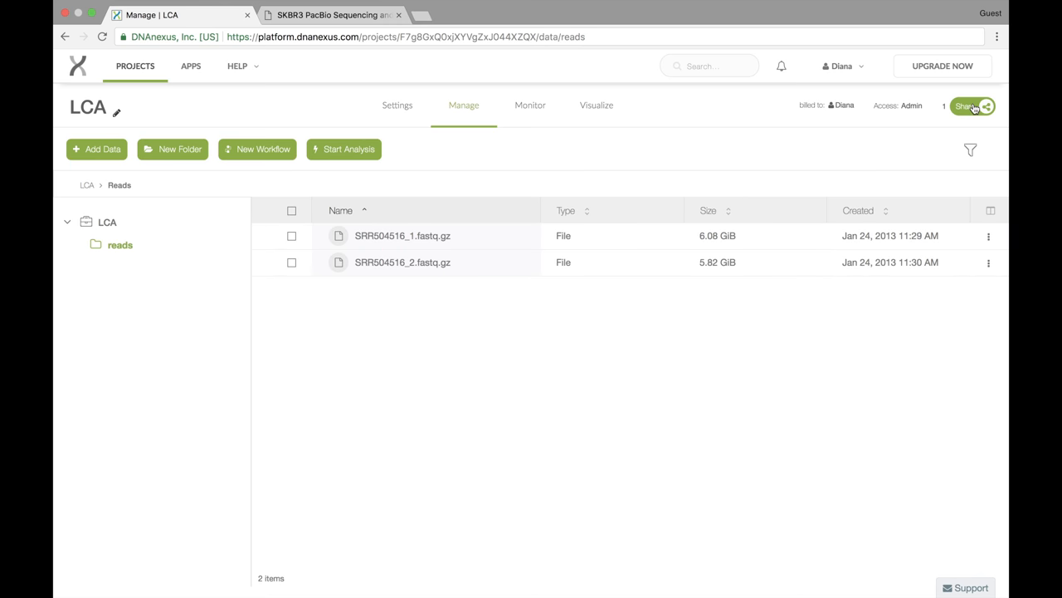
Step: Enter member 'amy' in LCA's share dialog and show the access level options
click(970, 107)
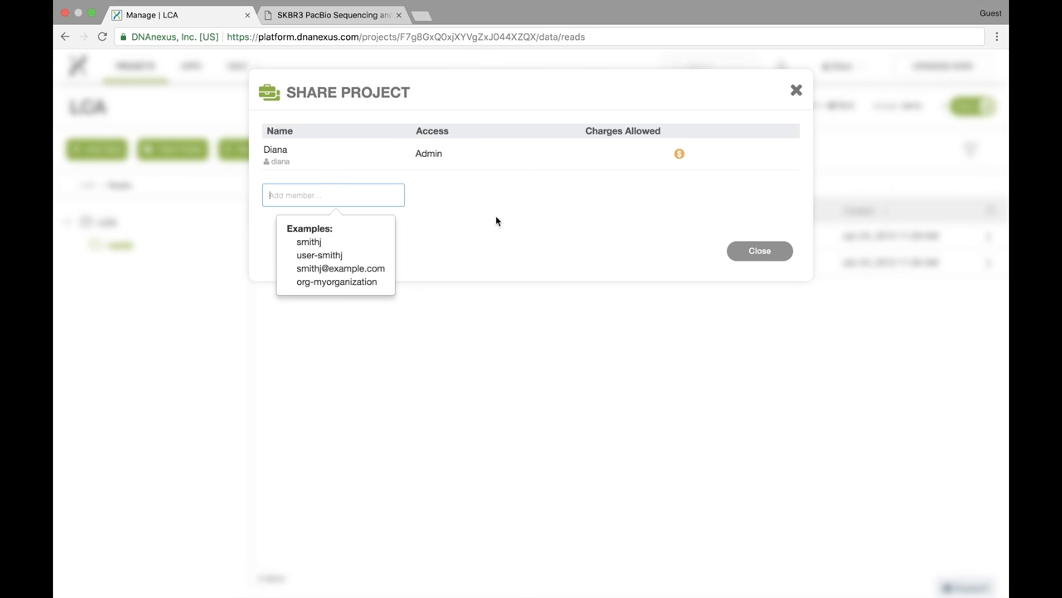
text(amy)
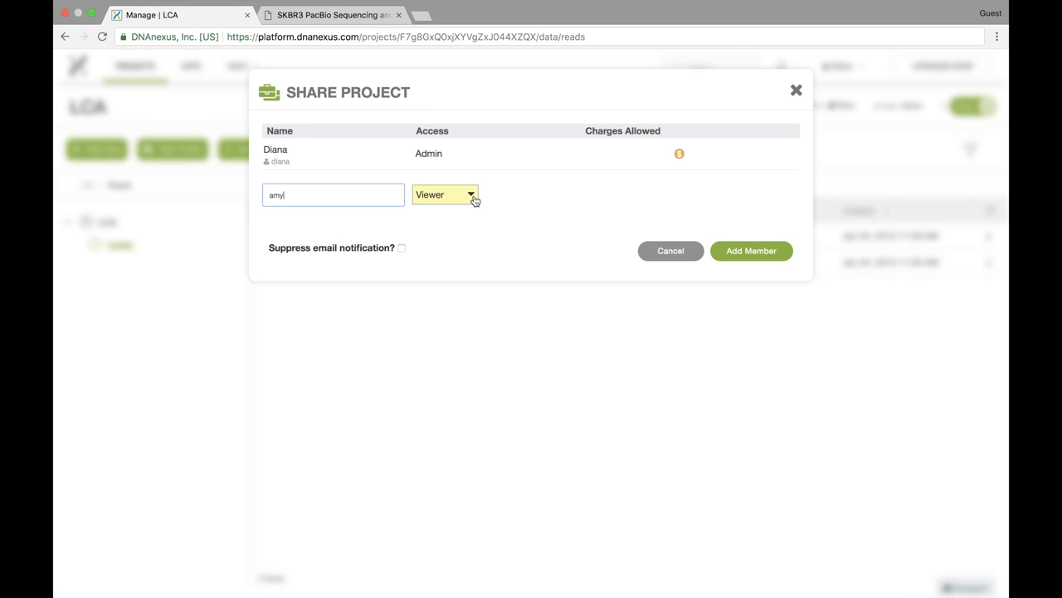
click(446, 195)
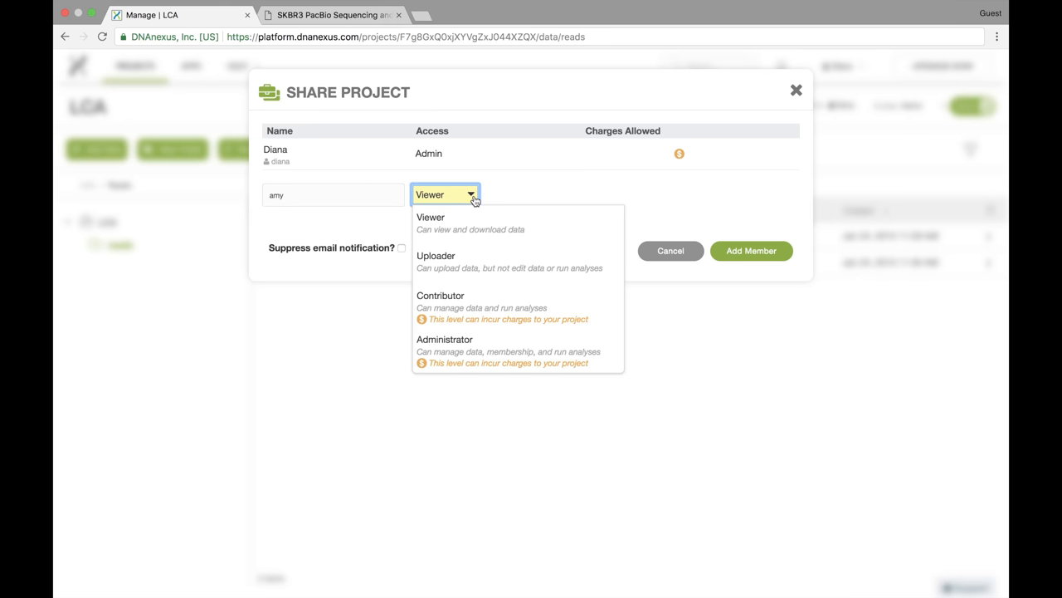
mouse_move(575, 328)
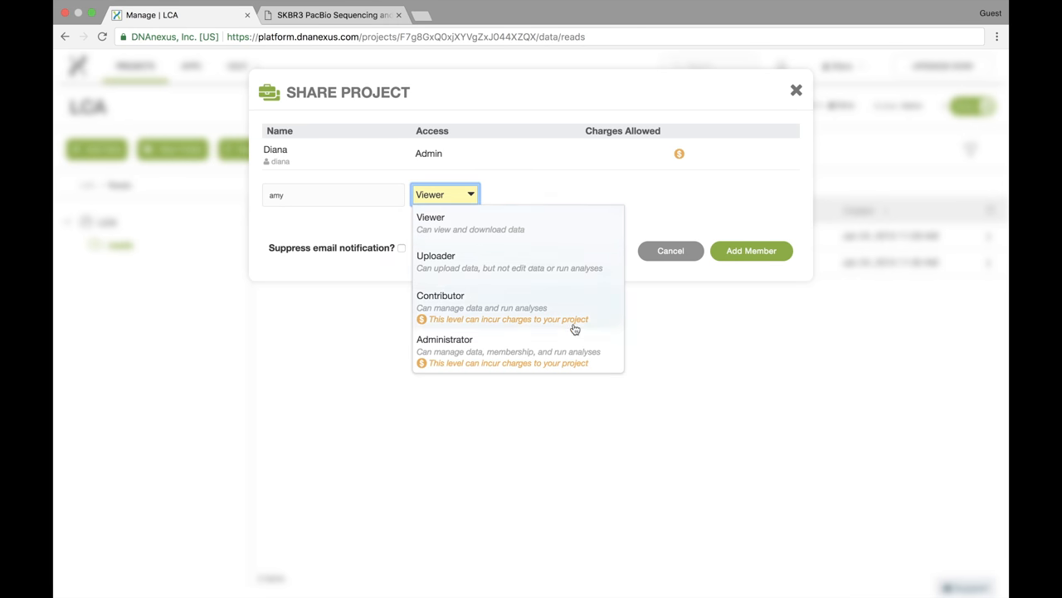
mouse_move(572, 232)
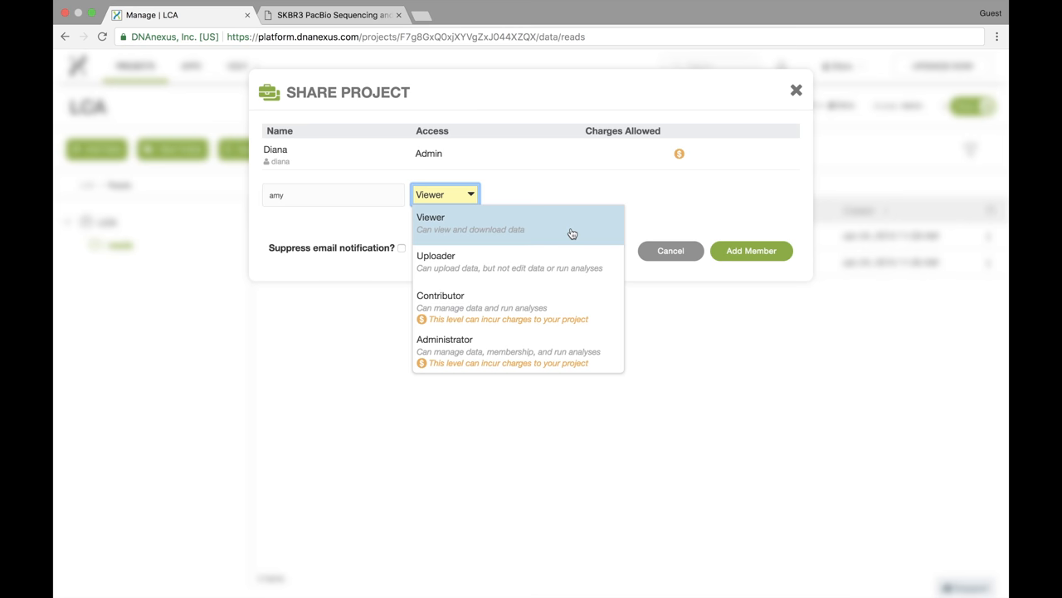
mouse_move(537, 232)
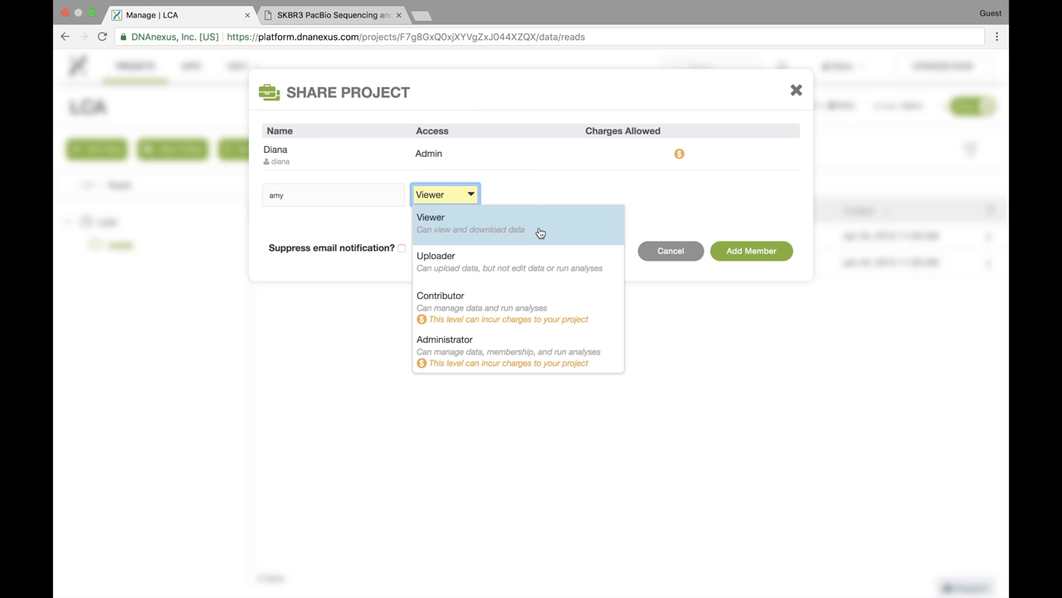
mouse_move(523, 262)
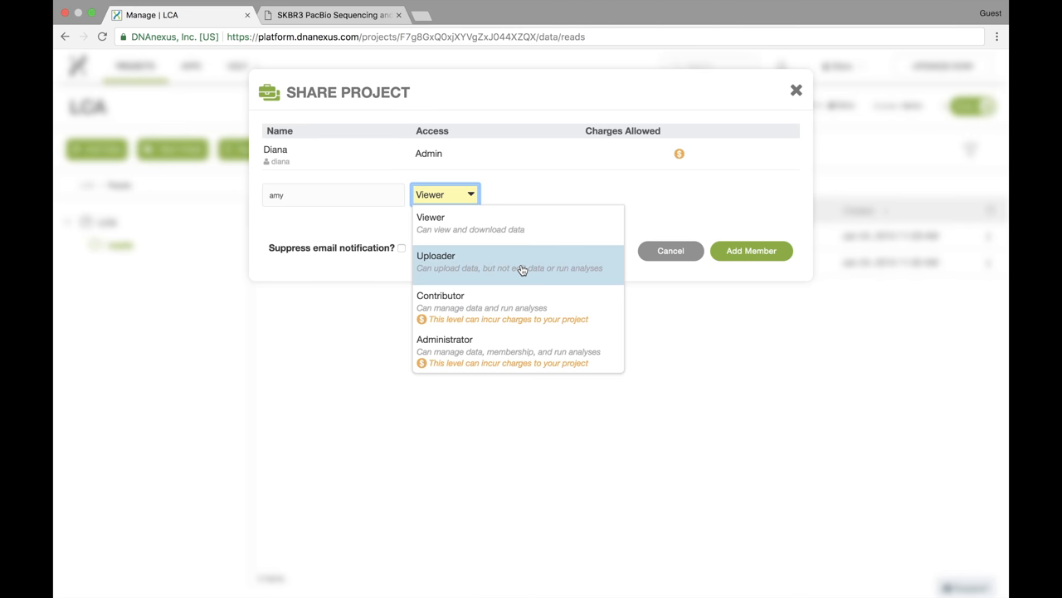
mouse_move(509, 305)
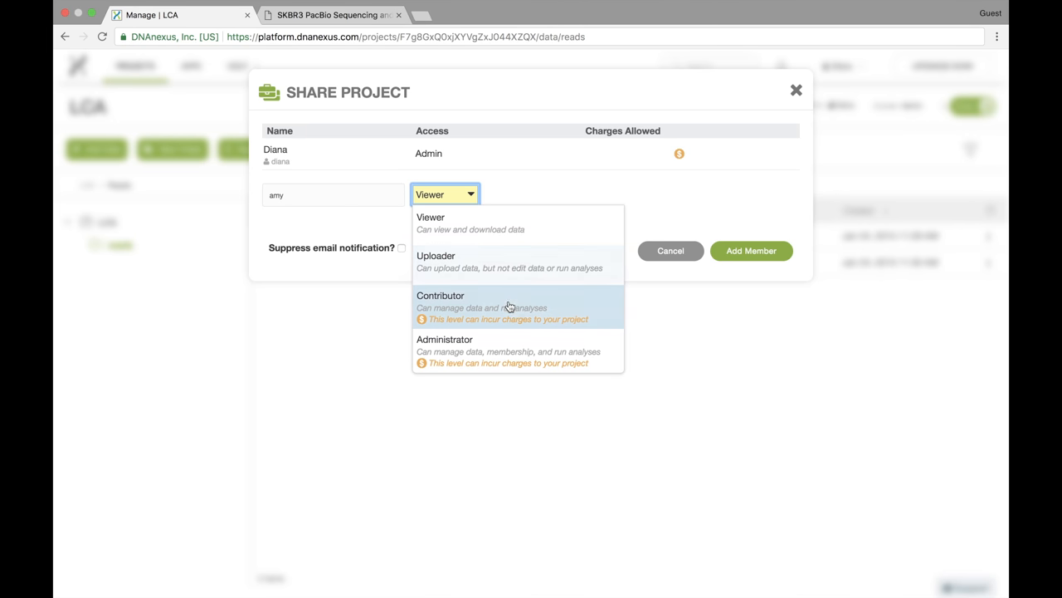
mouse_move(531, 306)
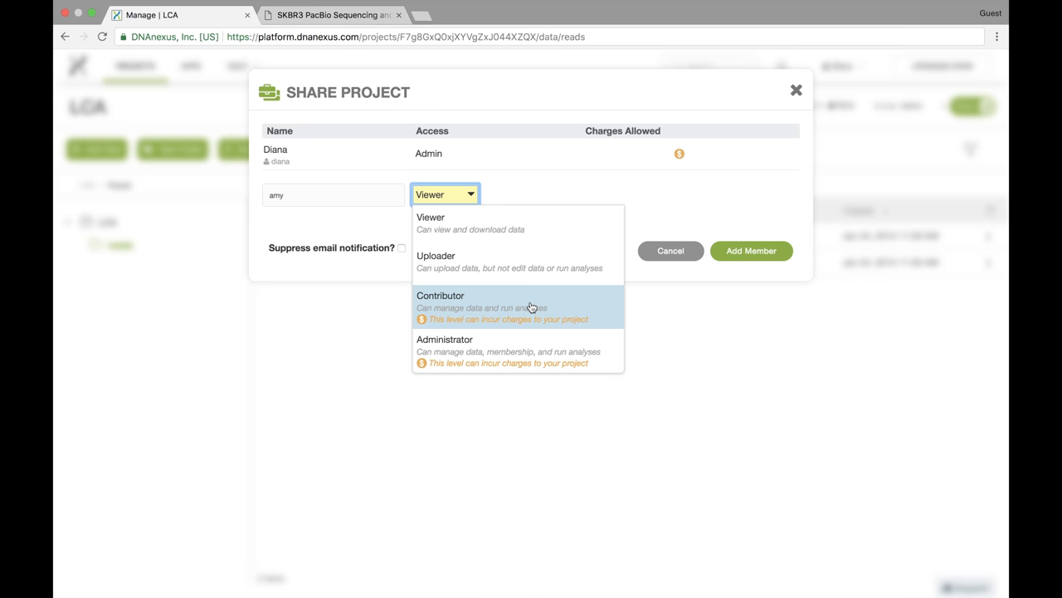
mouse_move(550, 351)
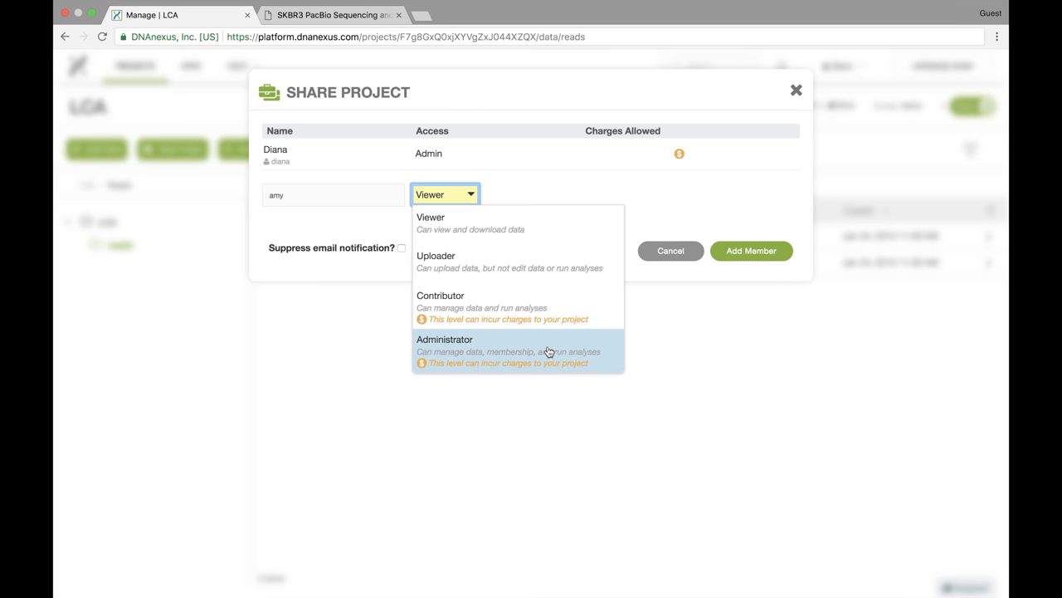
mouse_move(528, 272)
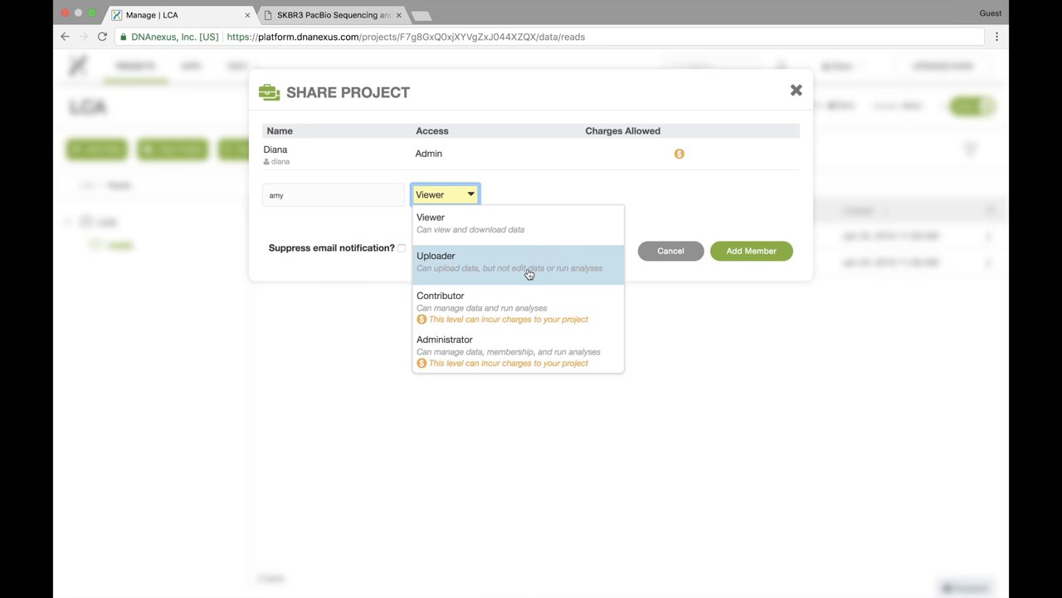
Step: Choose Uploader as amy's access level
click(435, 255)
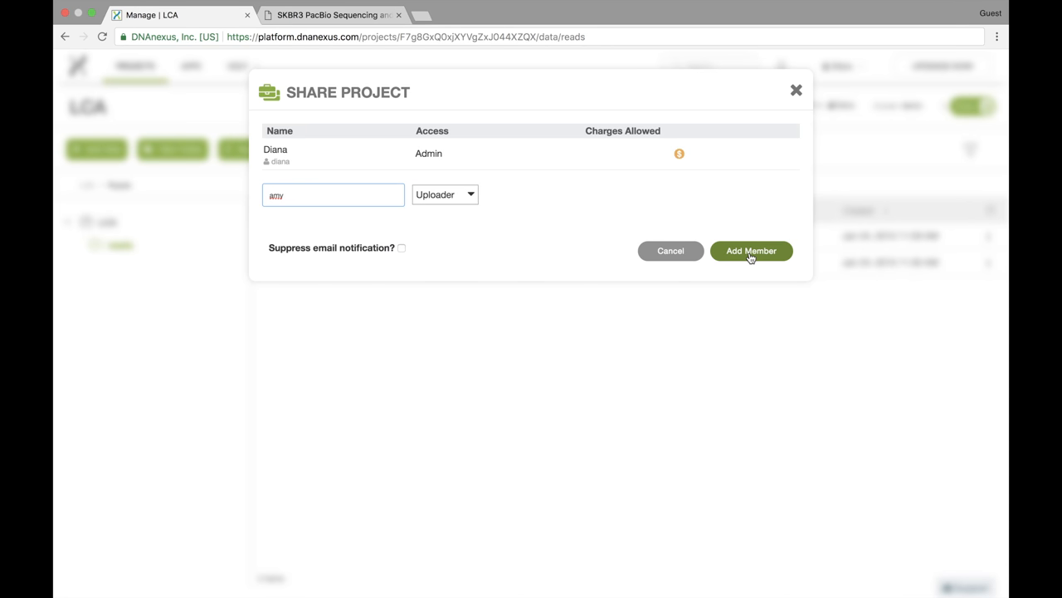
Step: Add amy to LCA as an Uploader and close the sharing window
click(750, 250)
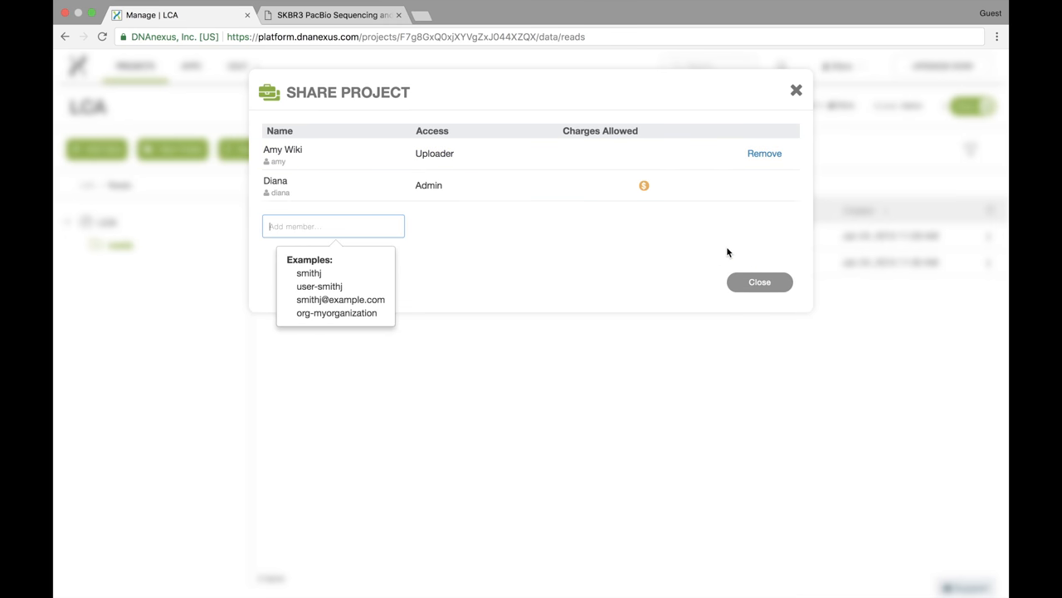
mouse_move(564, 247)
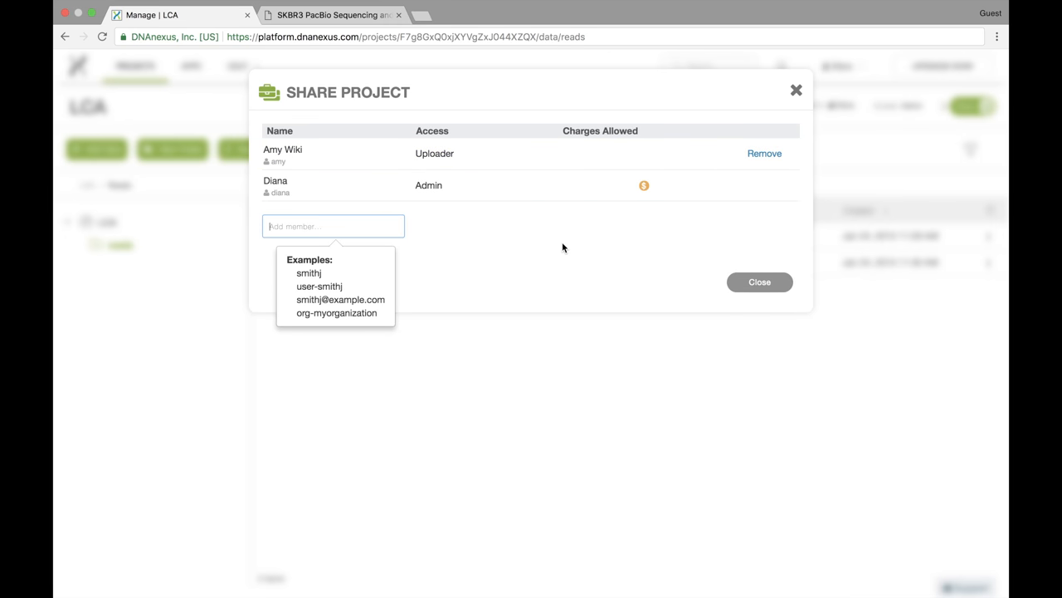
mouse_move(589, 219)
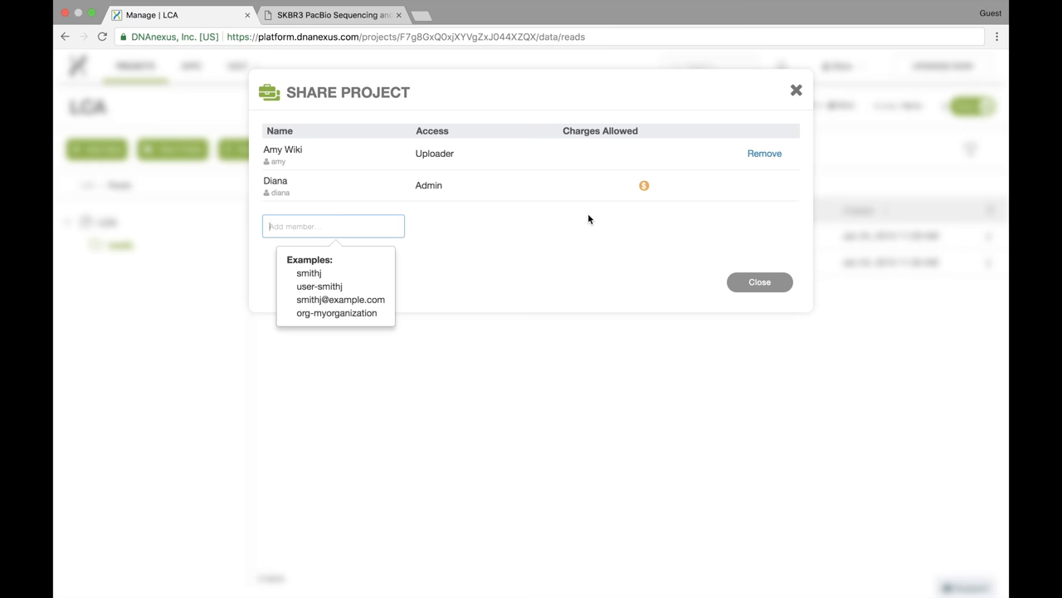
mouse_move(763, 154)
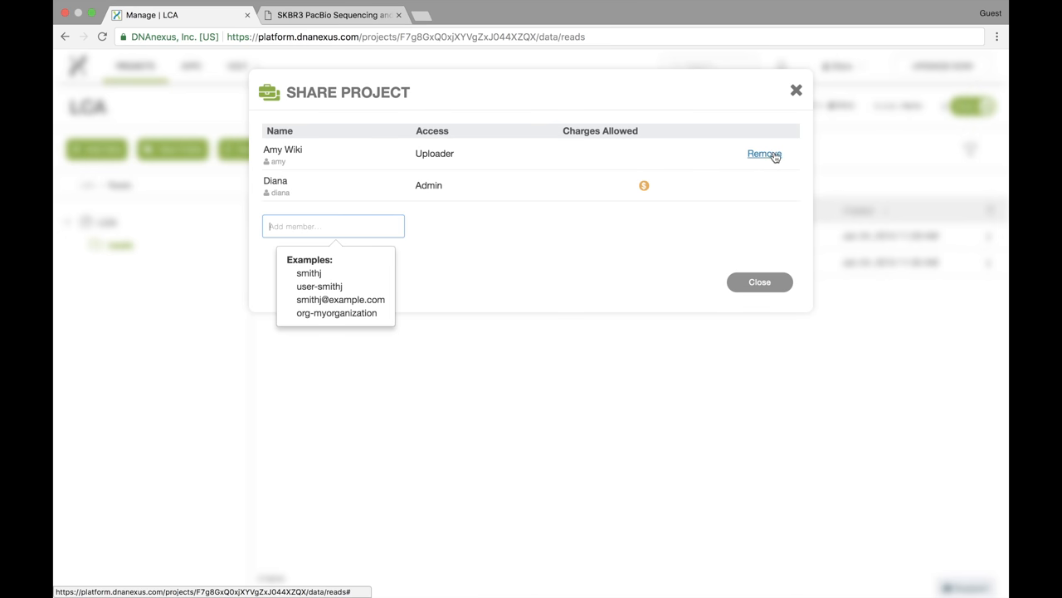
mouse_move(719, 266)
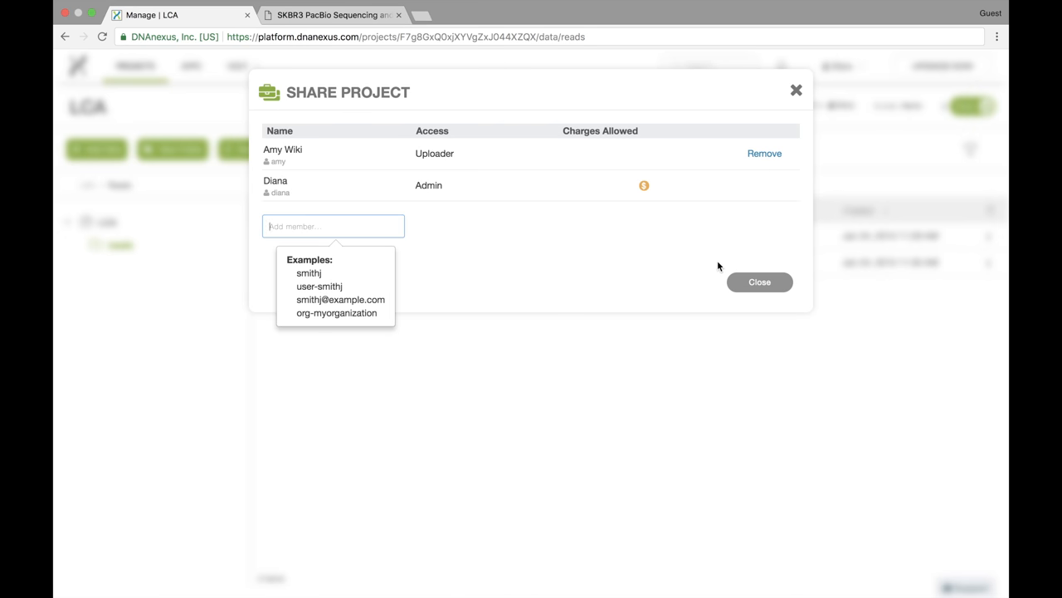
click(759, 282)
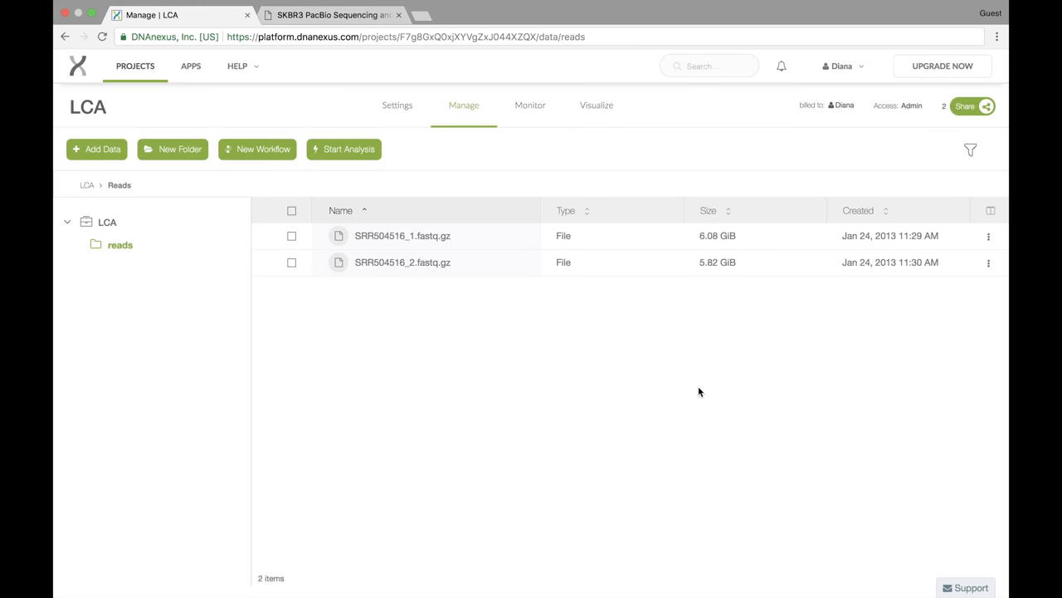
mouse_move(440, 309)
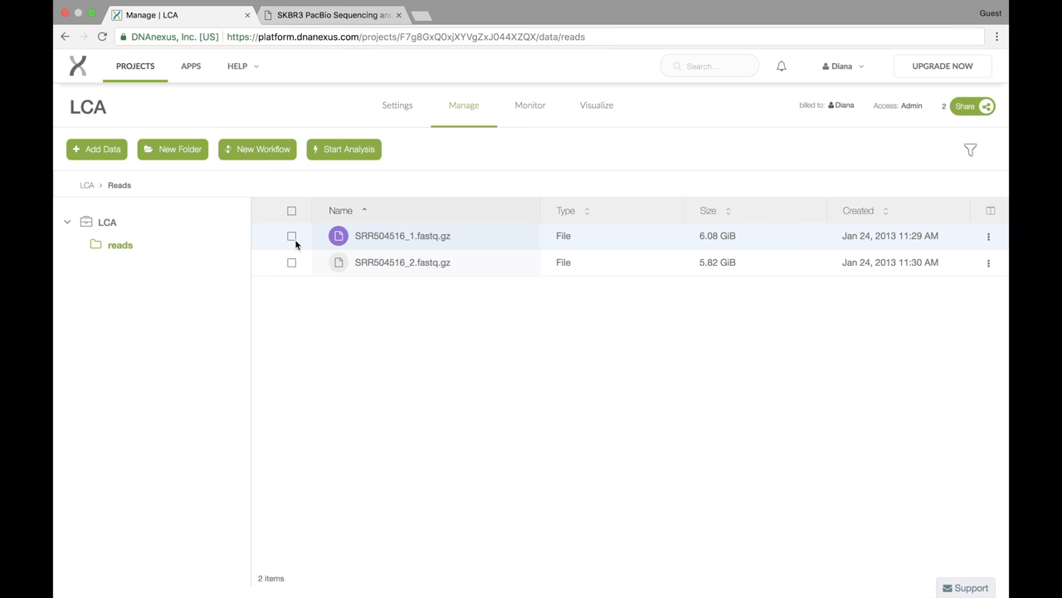
Step: Select SRR504516_1.fastq.gz and generate its 24-hour download link
click(292, 235)
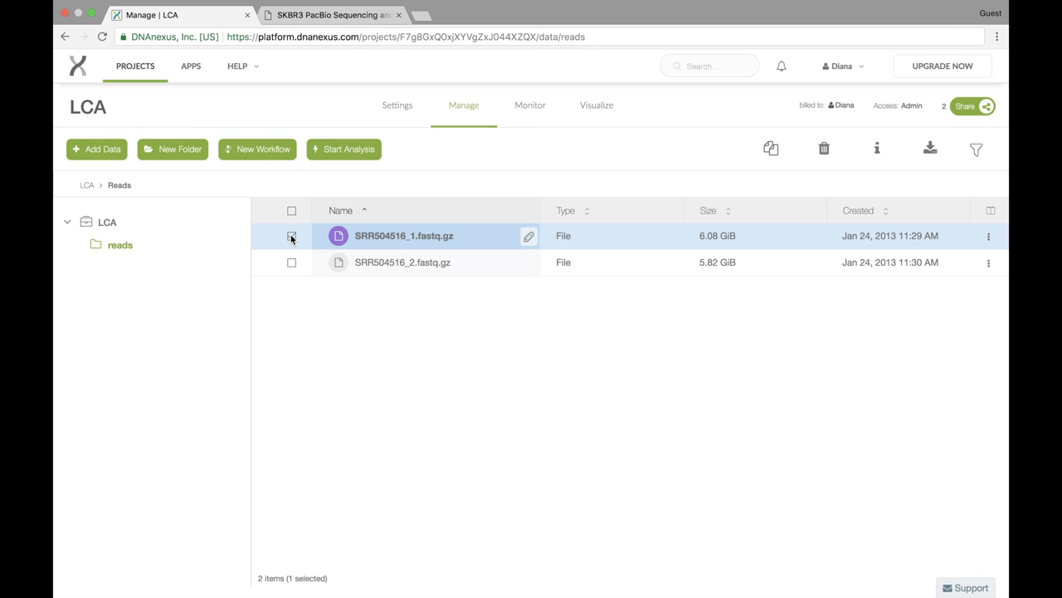
click(291, 236)
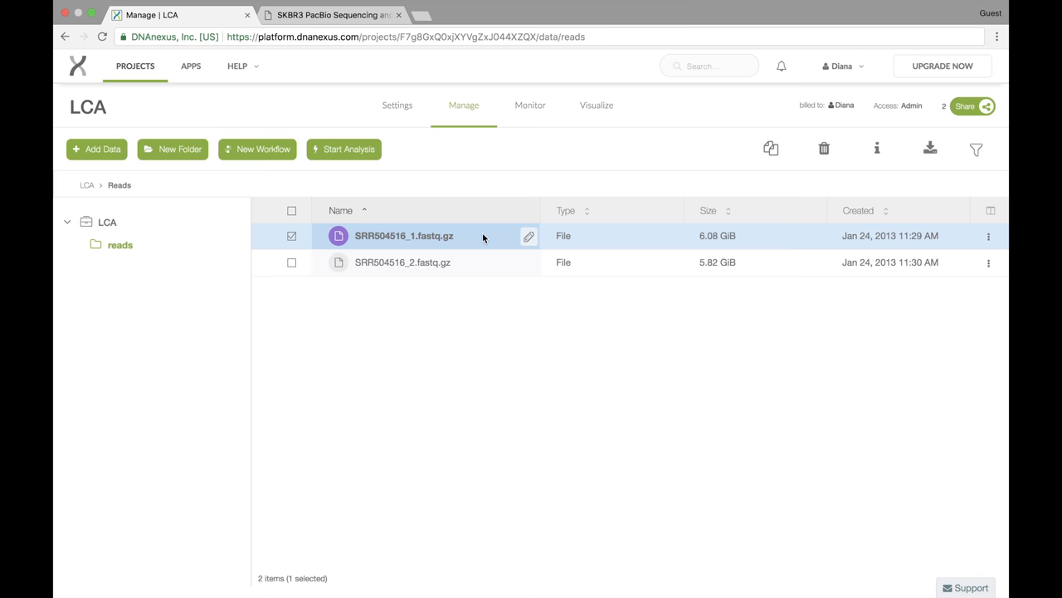
mouse_move(930, 149)
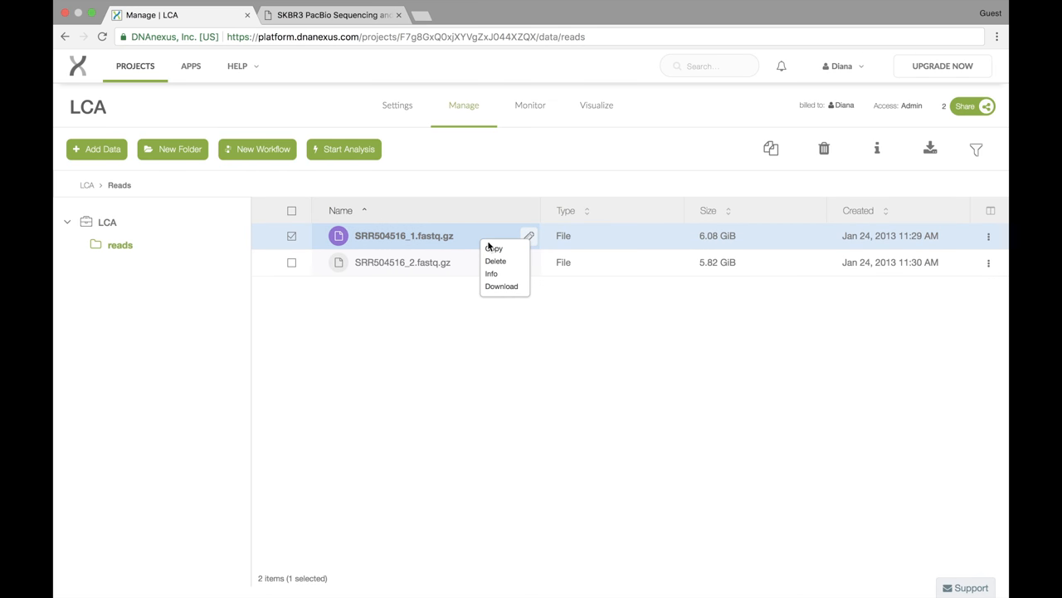
click(502, 286)
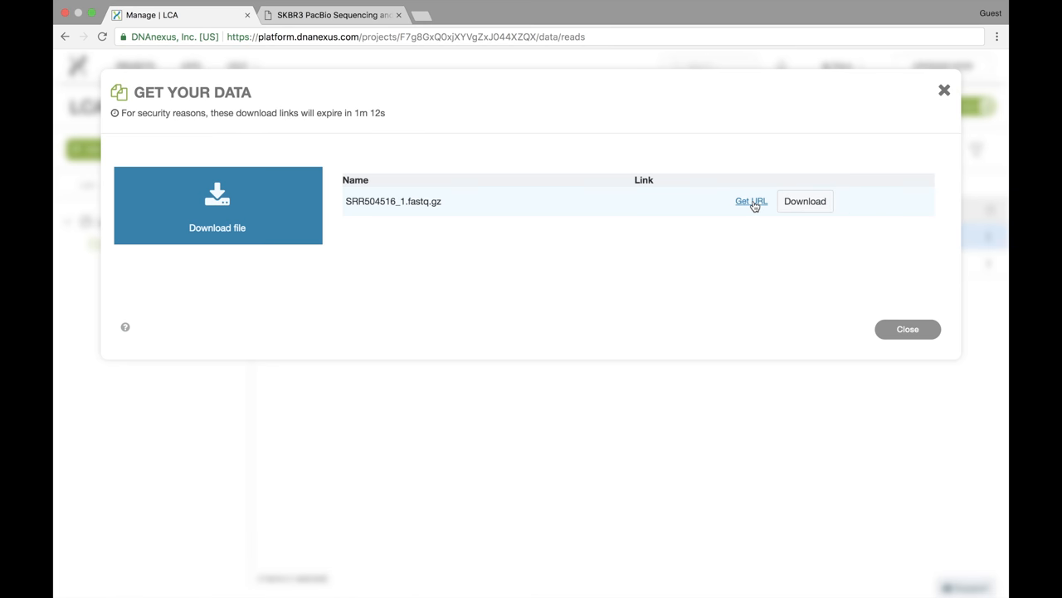
click(751, 200)
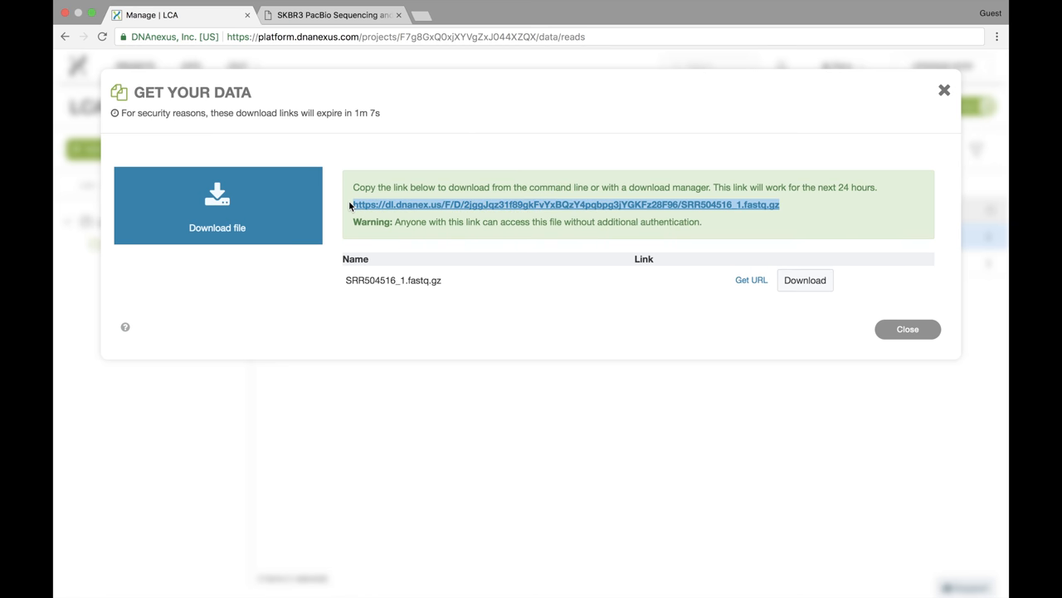
mouse_move(820, 239)
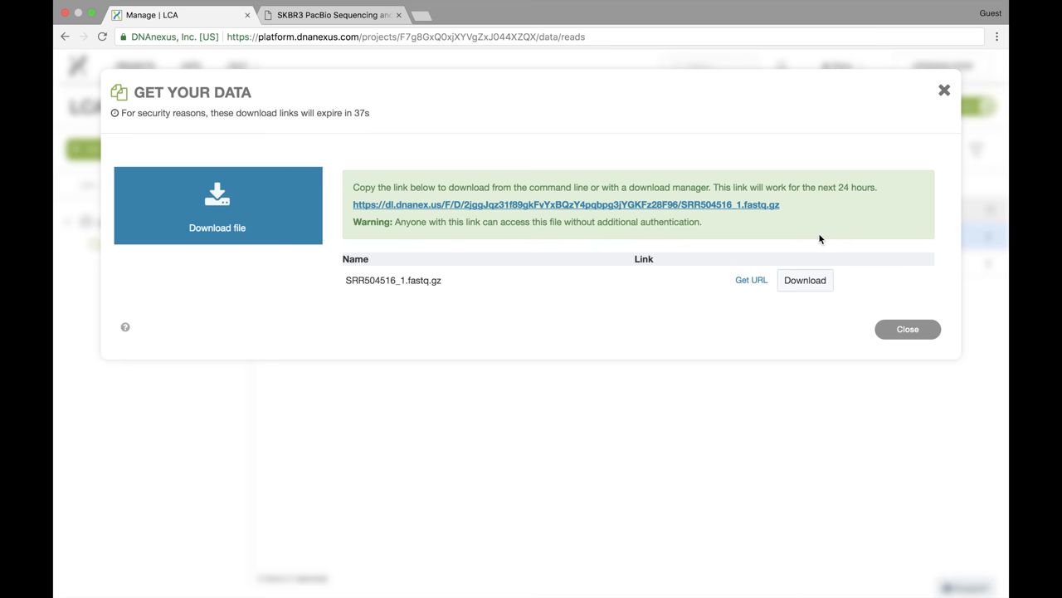
Step: Close the Get Your Data window, returning to the reads folder
click(907, 329)
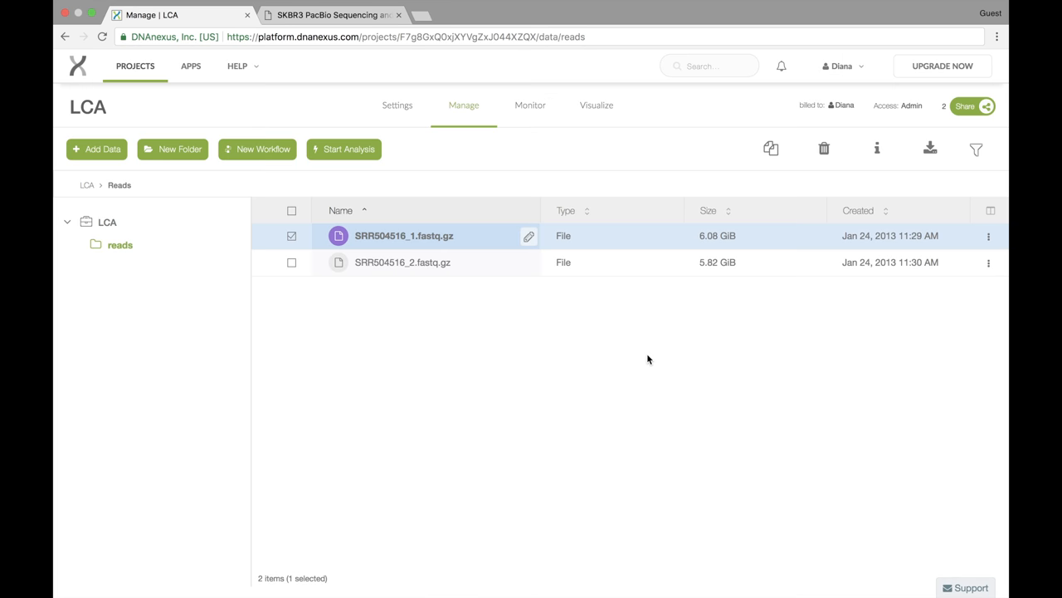